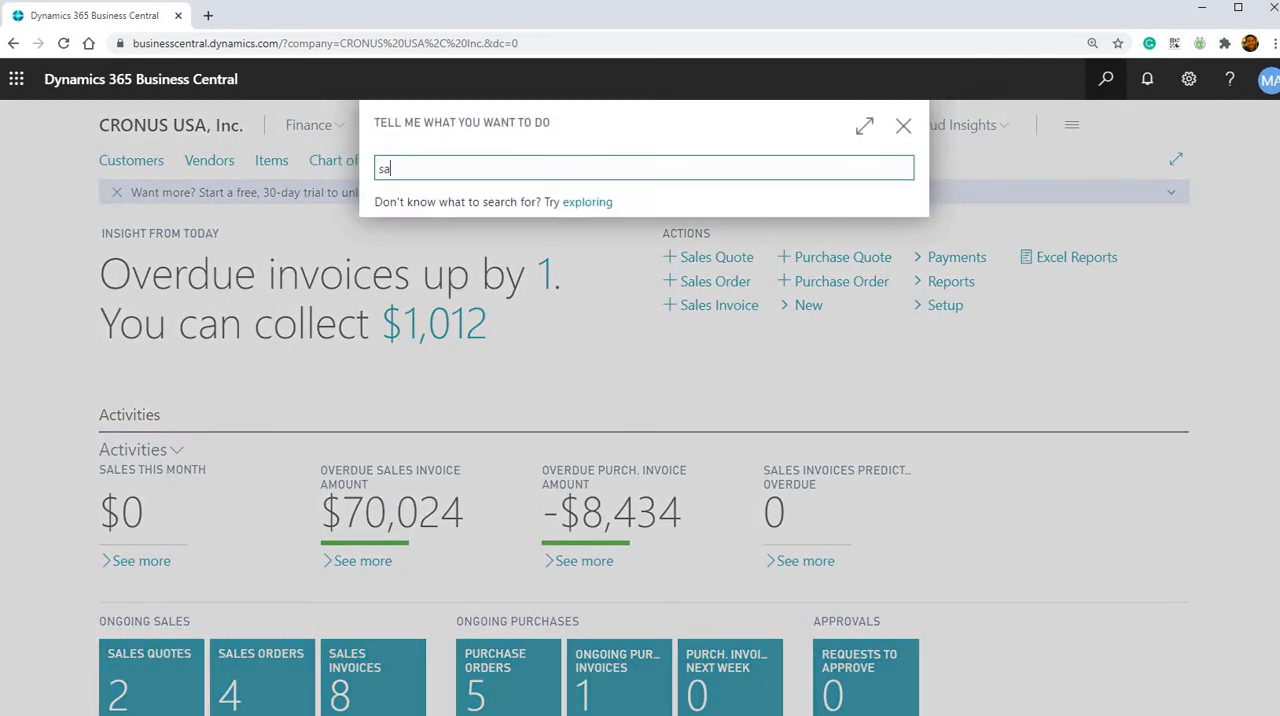
# Search 'sales inv' in Tell Me, open Sales Invoices, and start a new invoice
pyautogui.write('les inv')
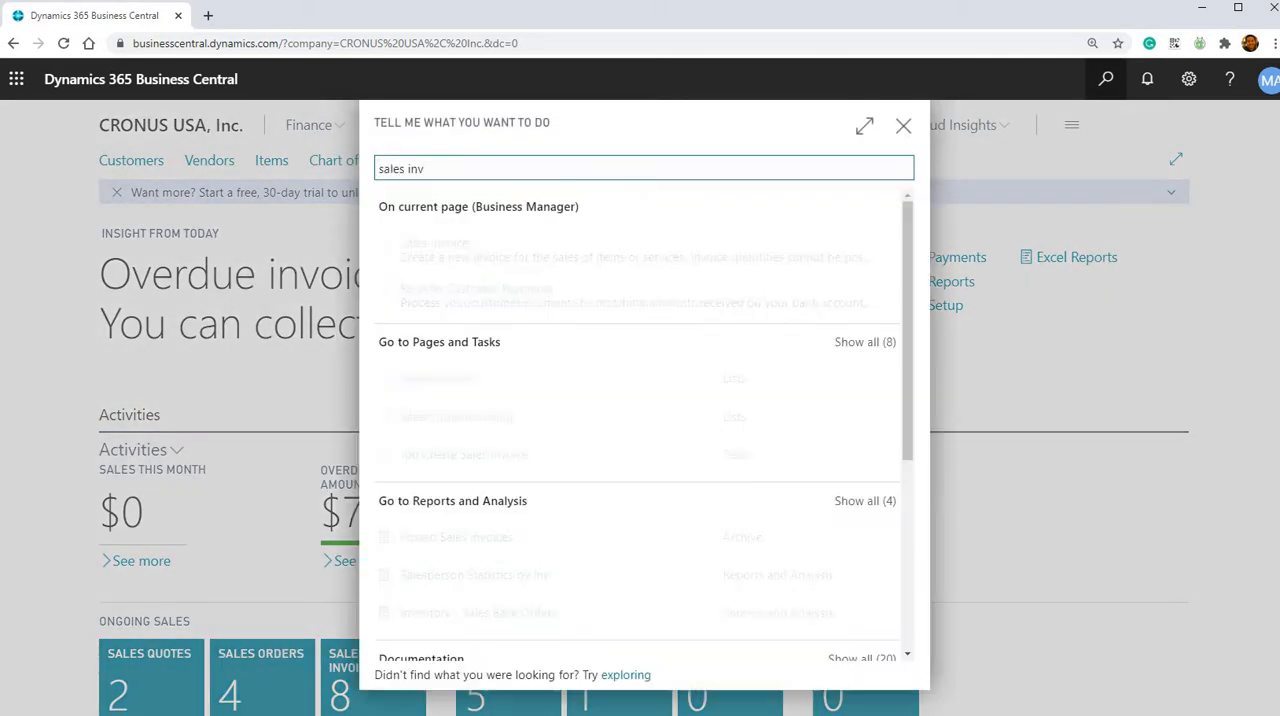
pyautogui.click(456, 378)
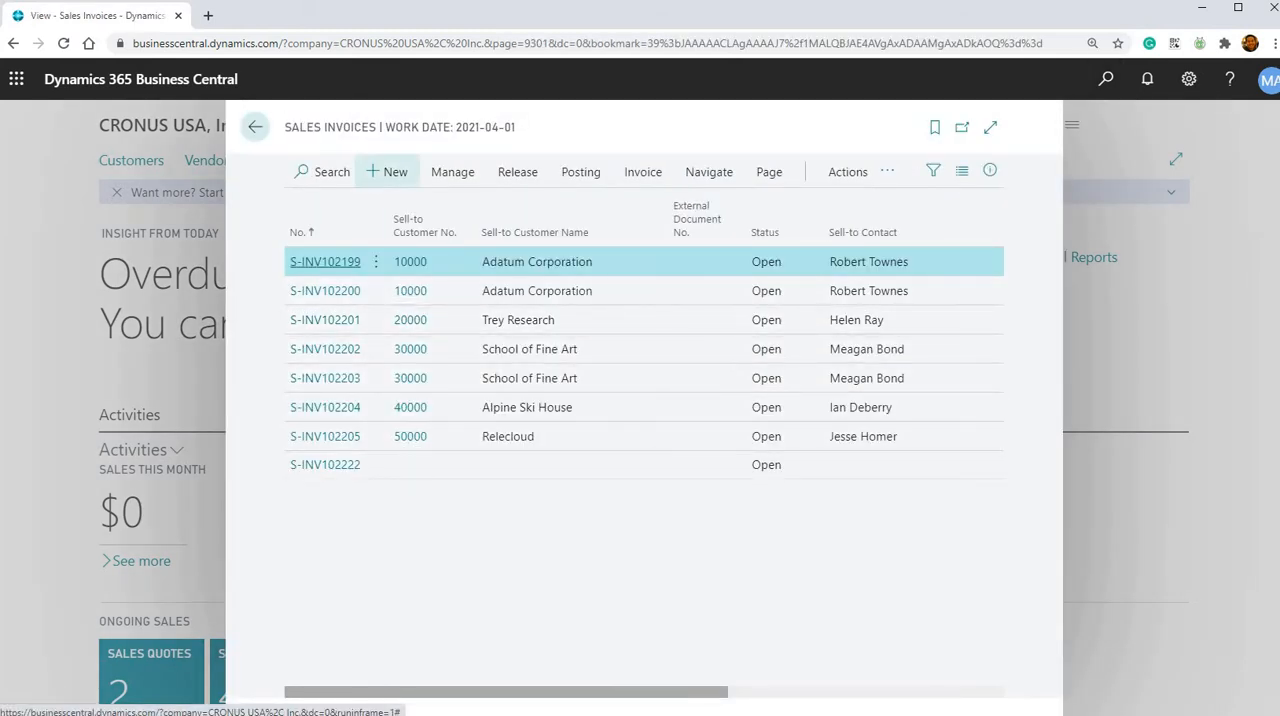
pyautogui.click(388, 171)
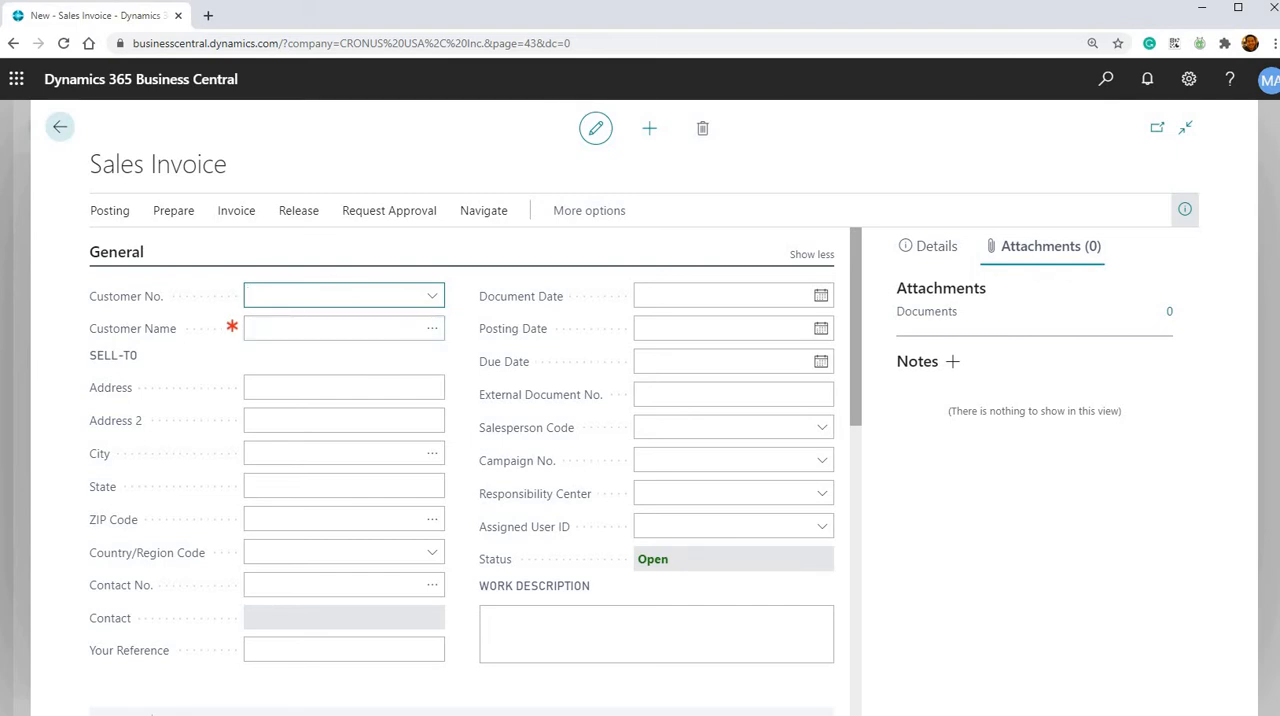
pyautogui.moveTo(290, 282)
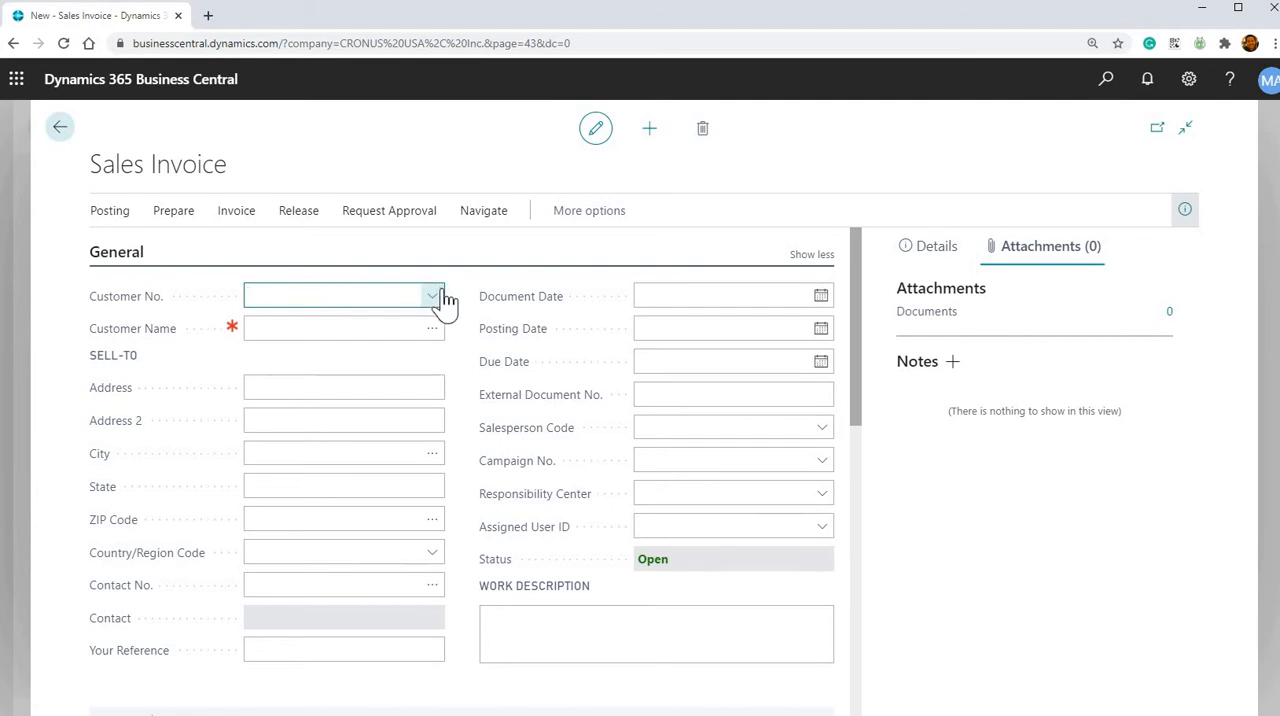
# Show the customer lookup list from the invoice's Customer No. dropdown
pyautogui.click(432, 296)
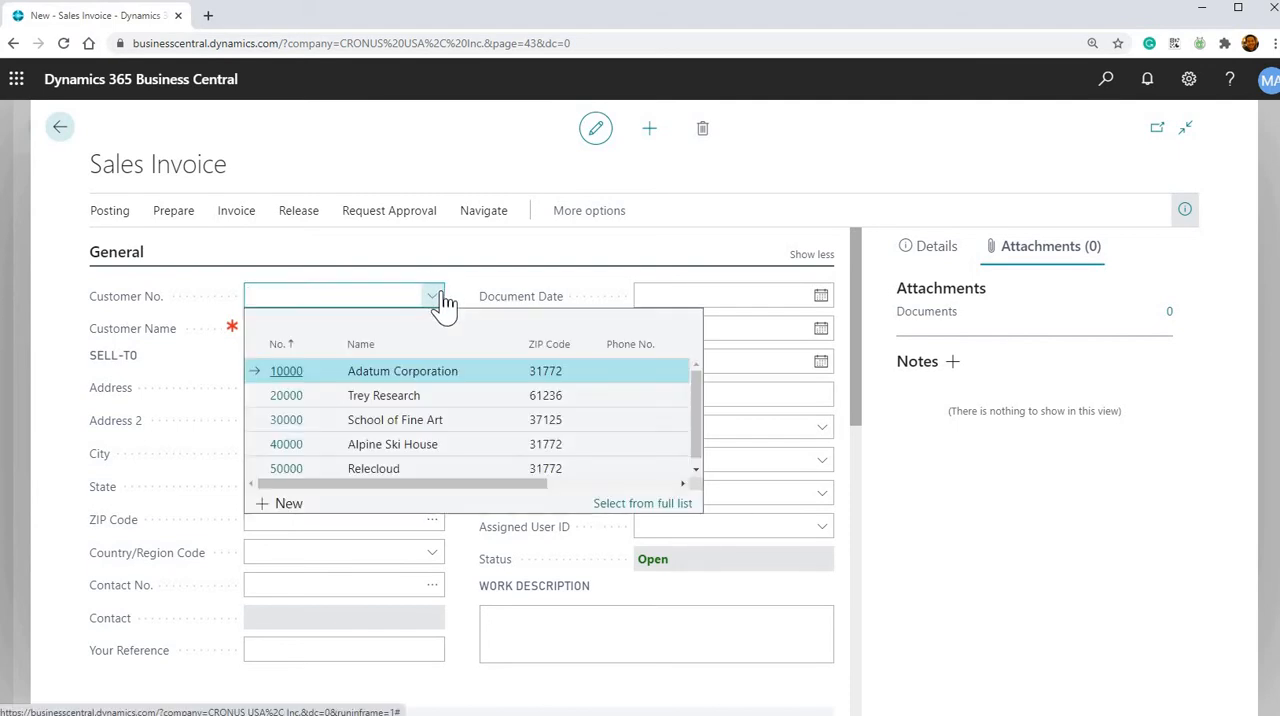
pyautogui.moveTo(430, 475)
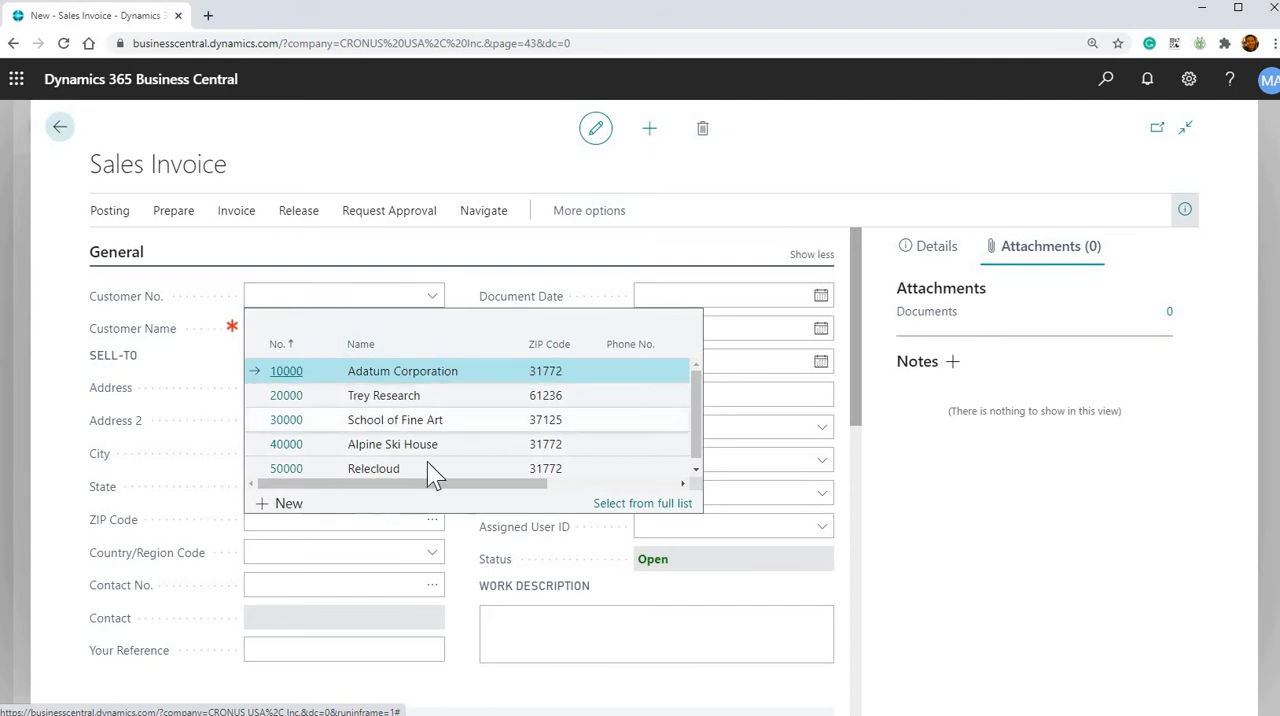
pyautogui.moveTo(388, 390)
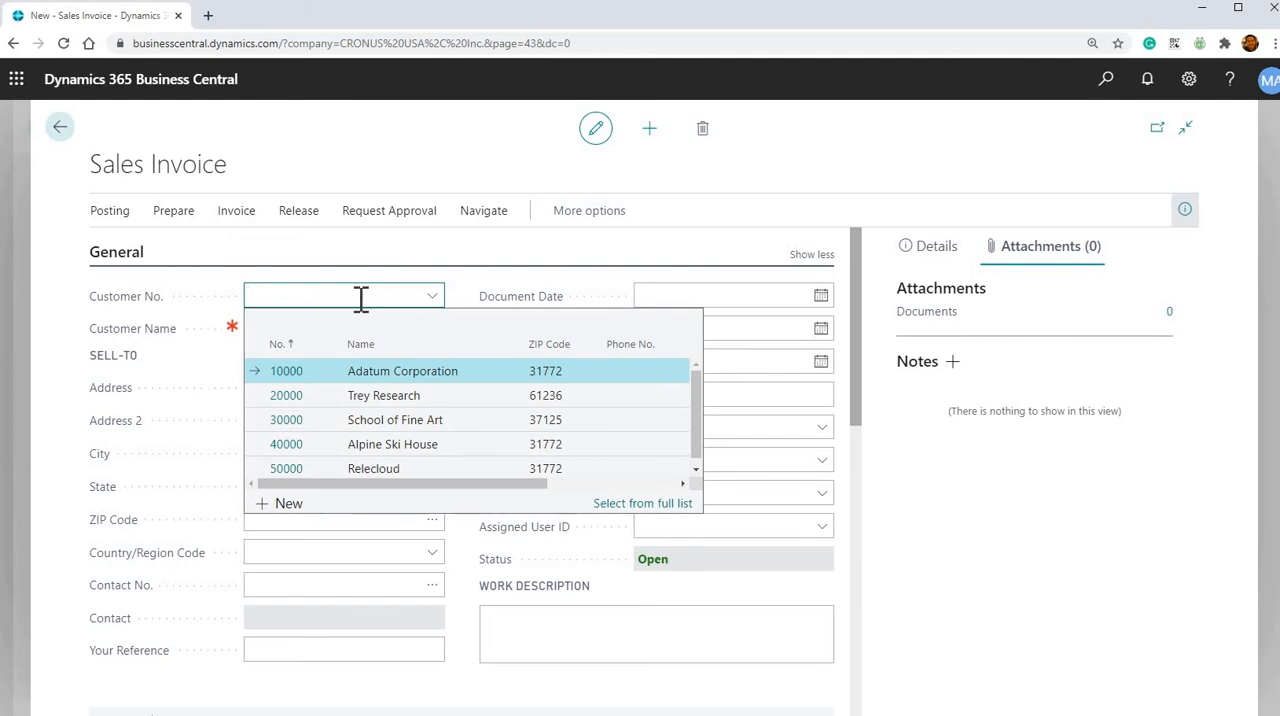
pyautogui.moveTo(295, 405)
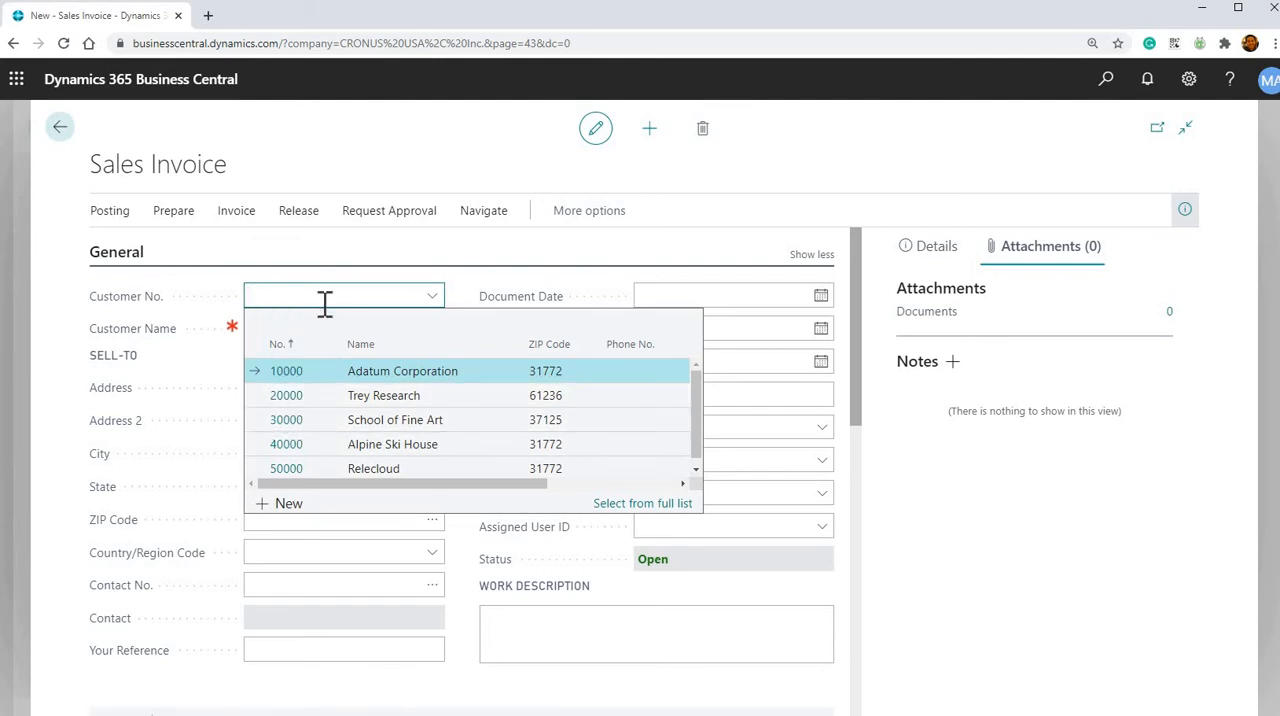
pyautogui.write('2000')
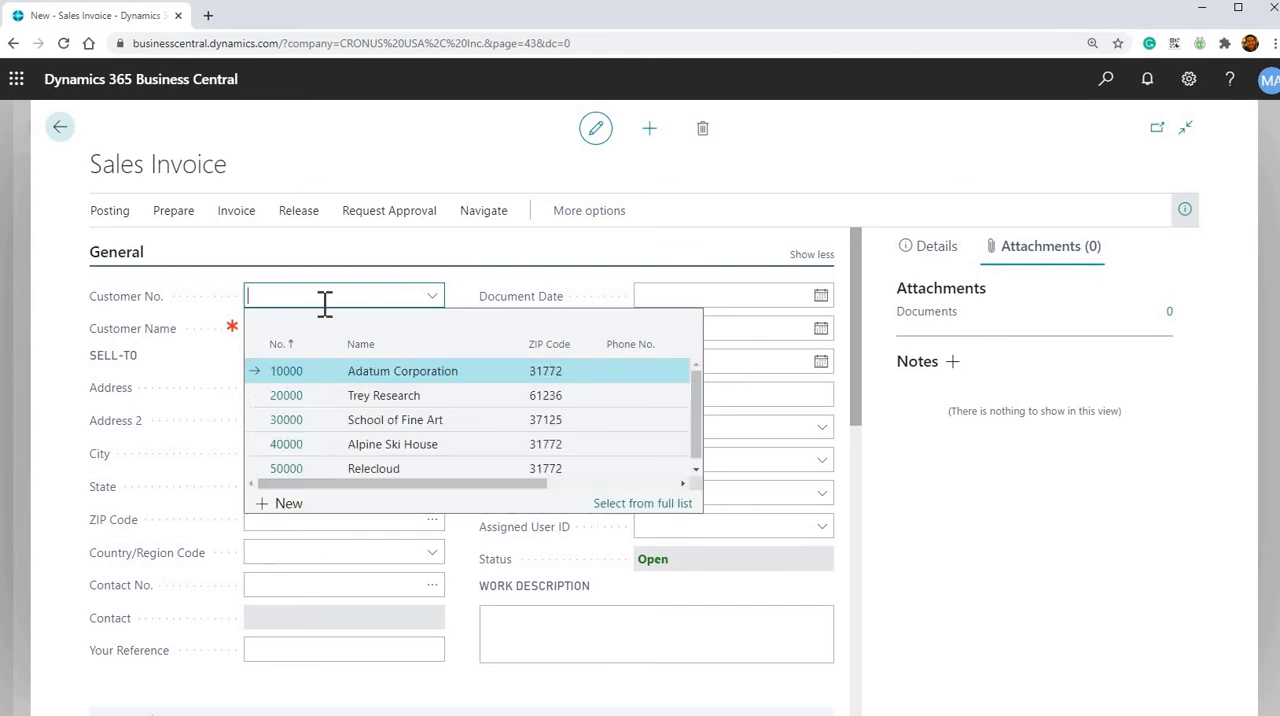
pyautogui.write('2')
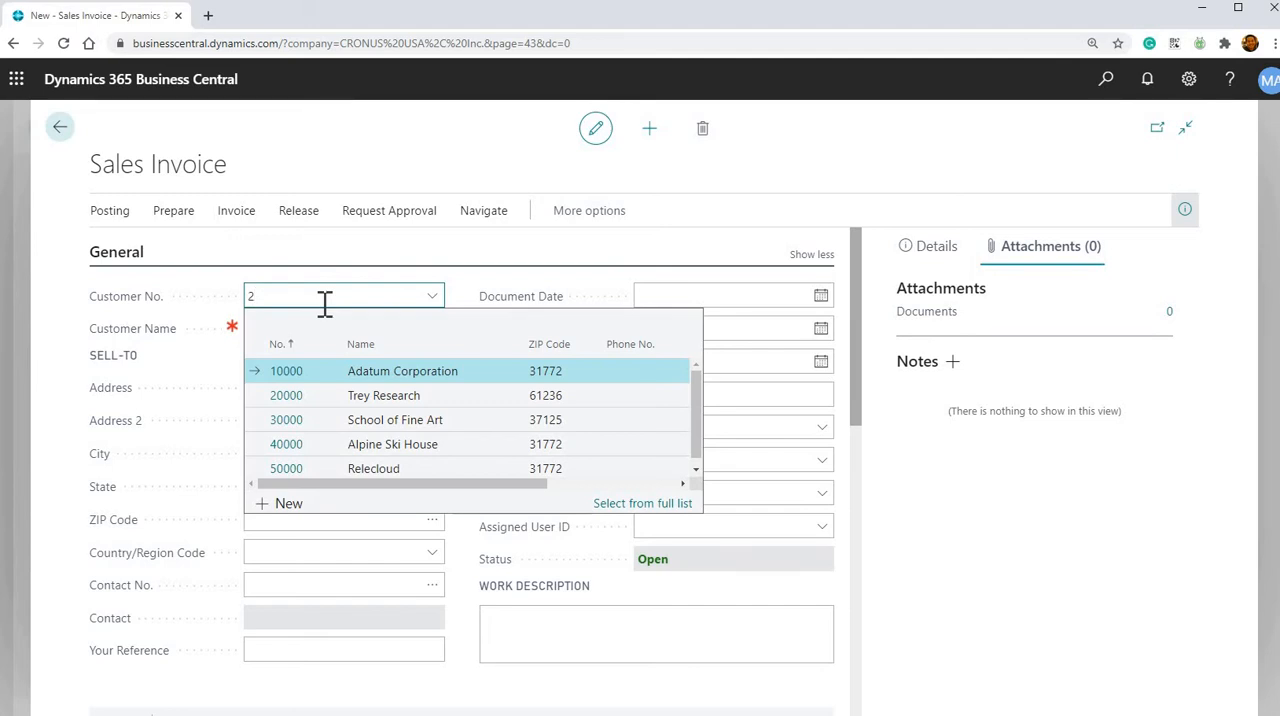
pyautogui.write('0')
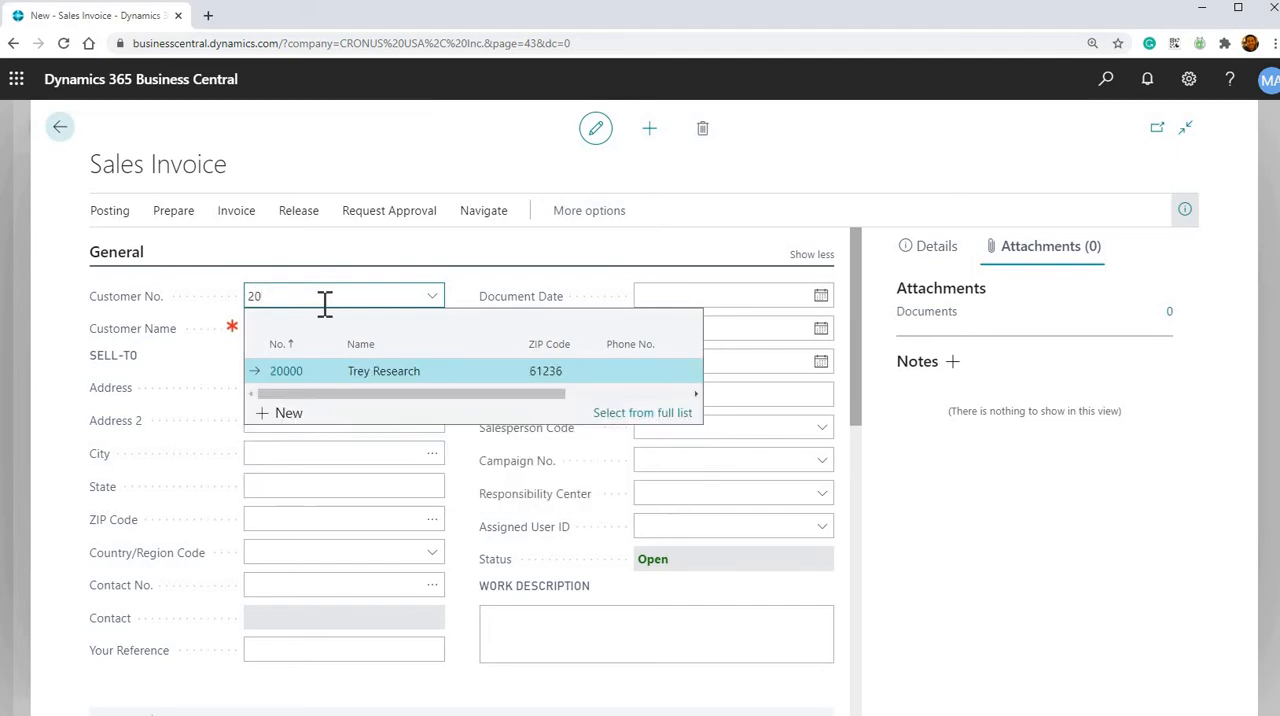
pyautogui.write('0')
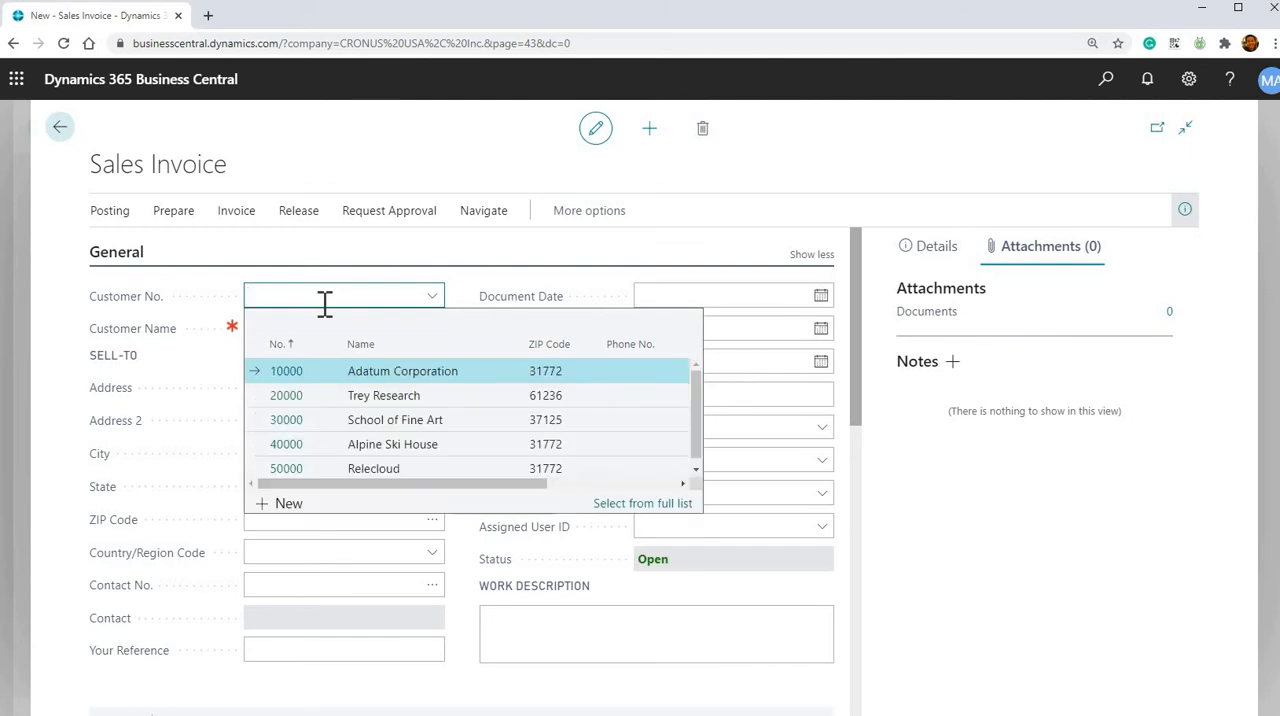
pyautogui.moveTo(392, 380)
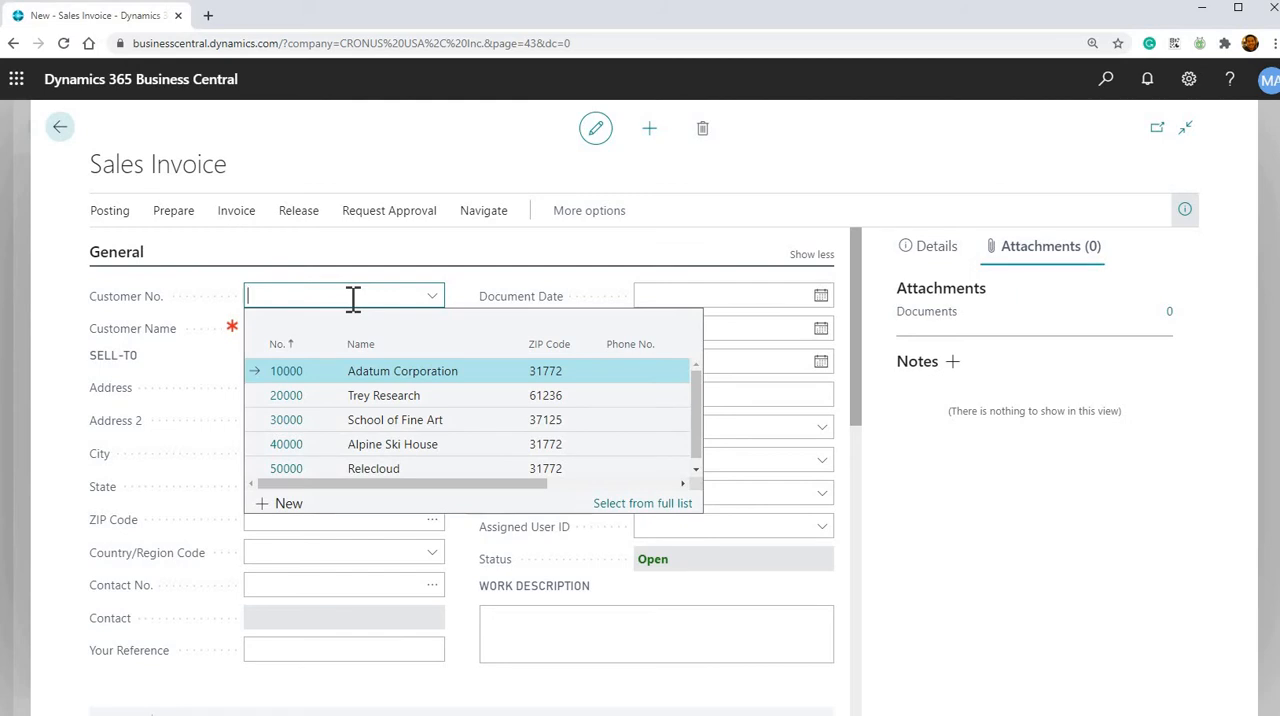
pyautogui.moveTo(357, 277)
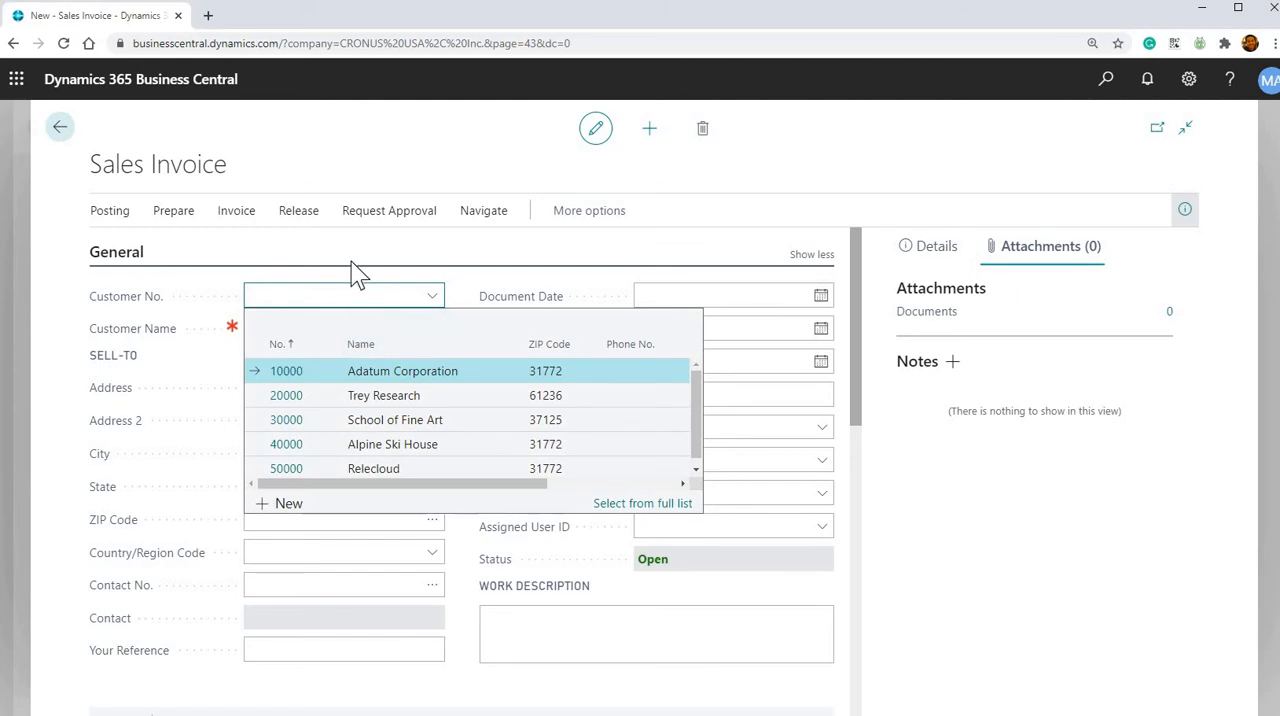
pyautogui.write('tre')
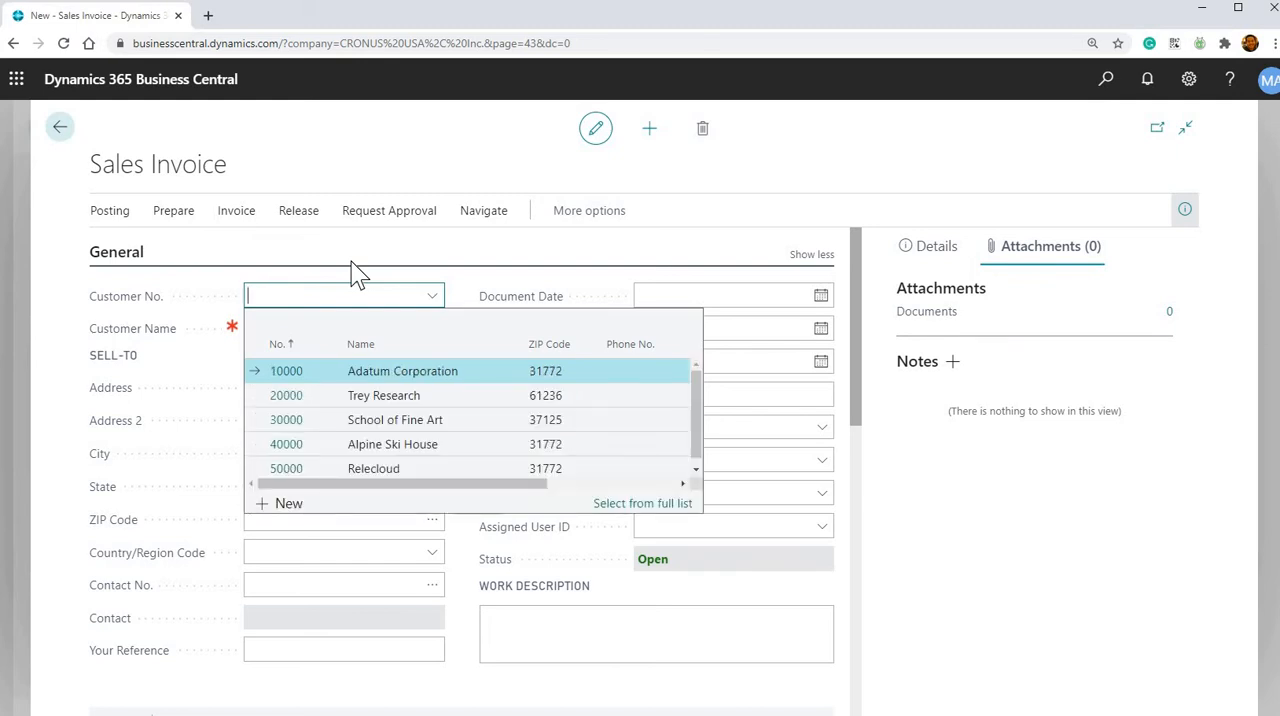
pyautogui.moveTo(371, 322)
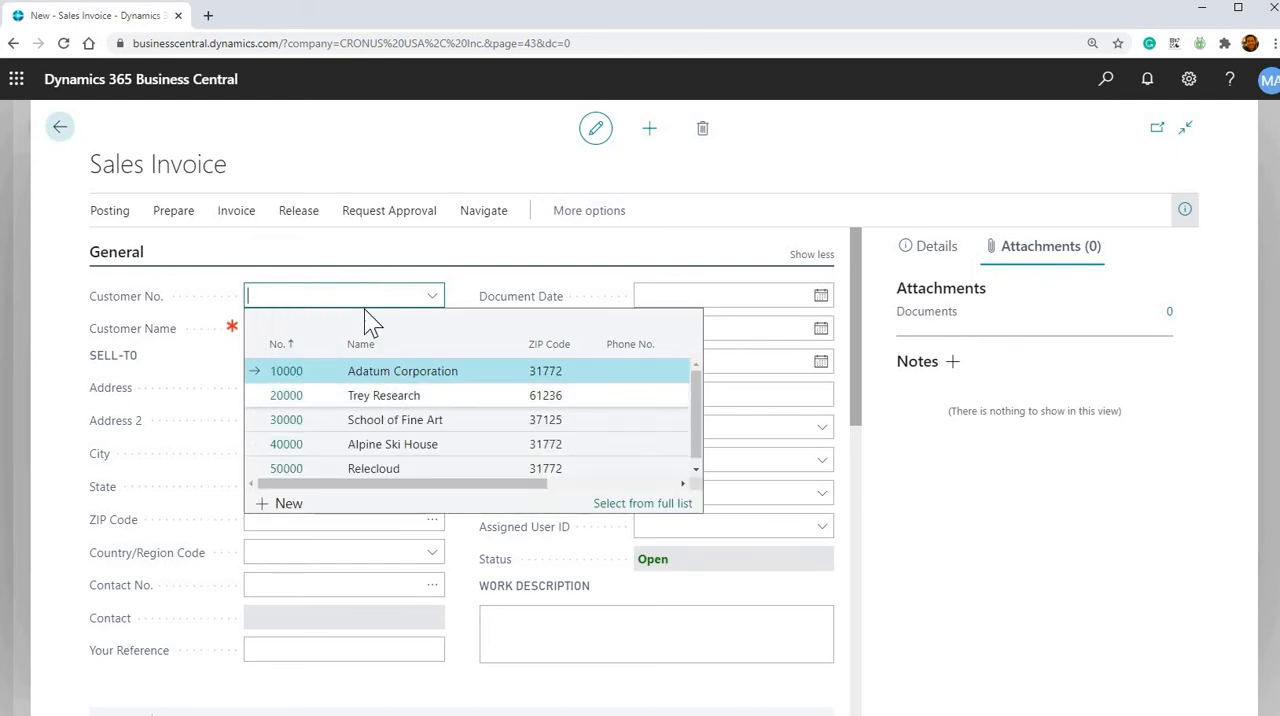
pyautogui.write('r')
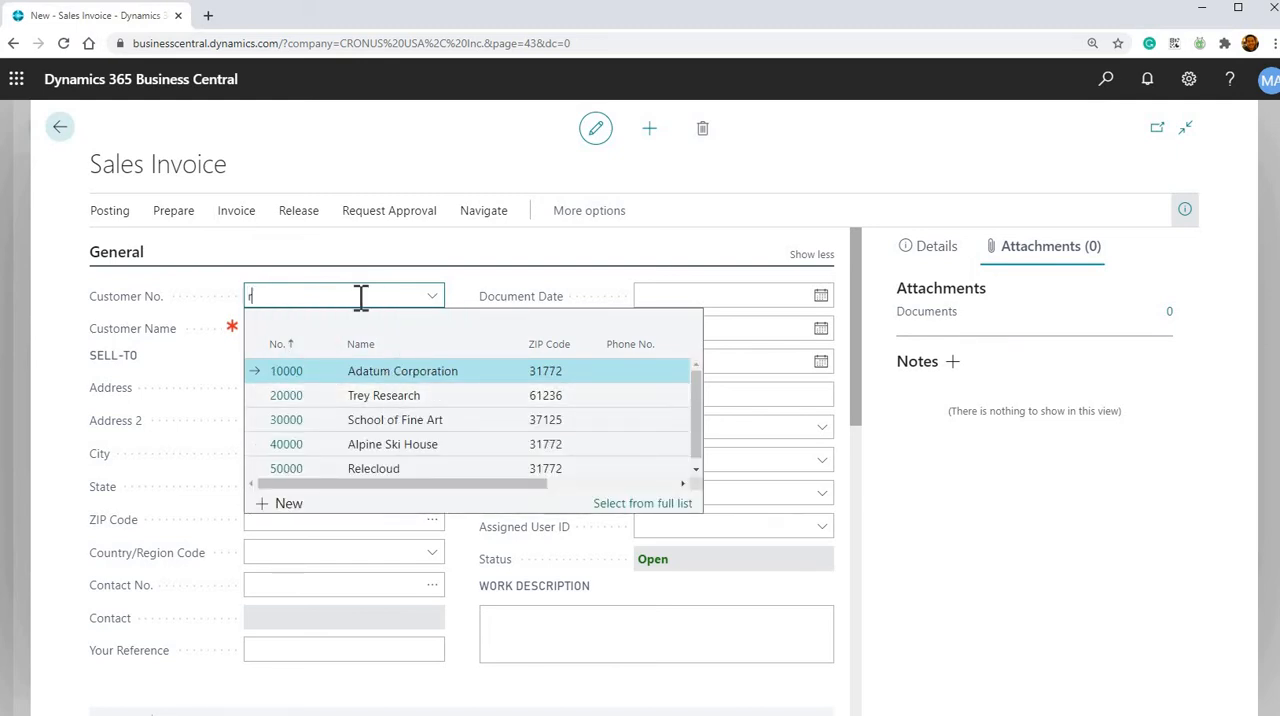
pyautogui.write('esear')
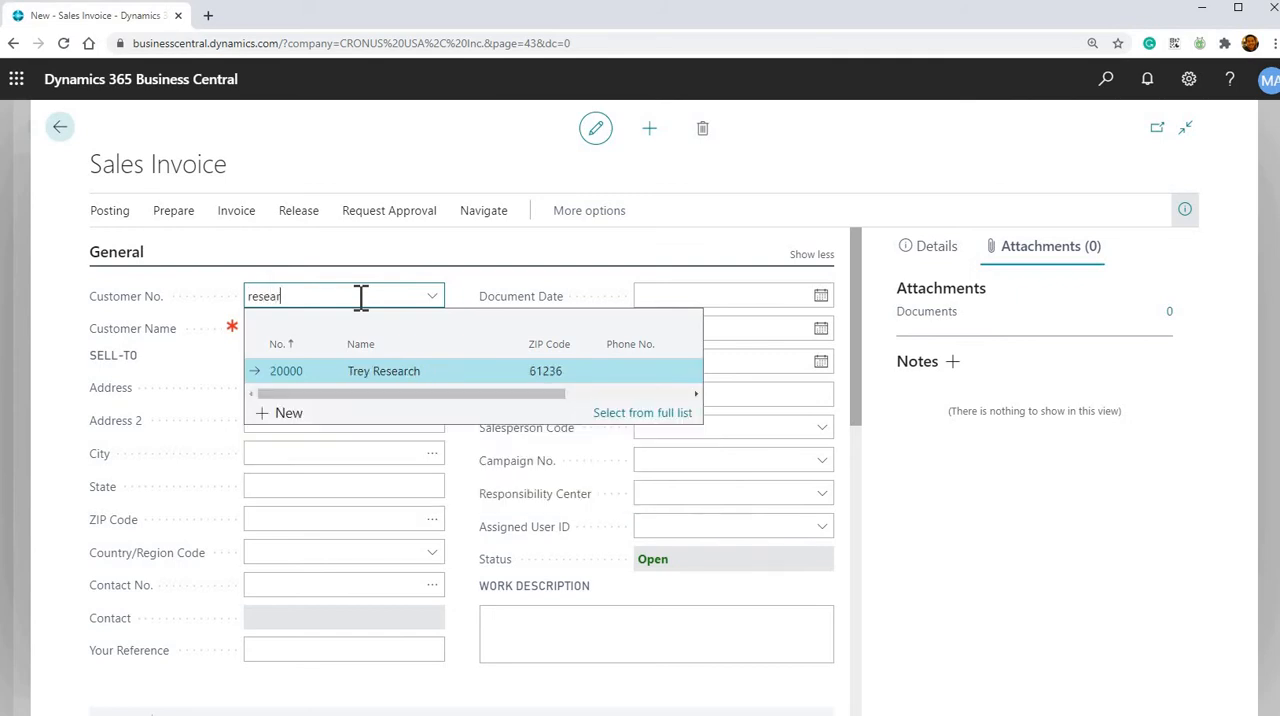
pyautogui.press('Backspace')
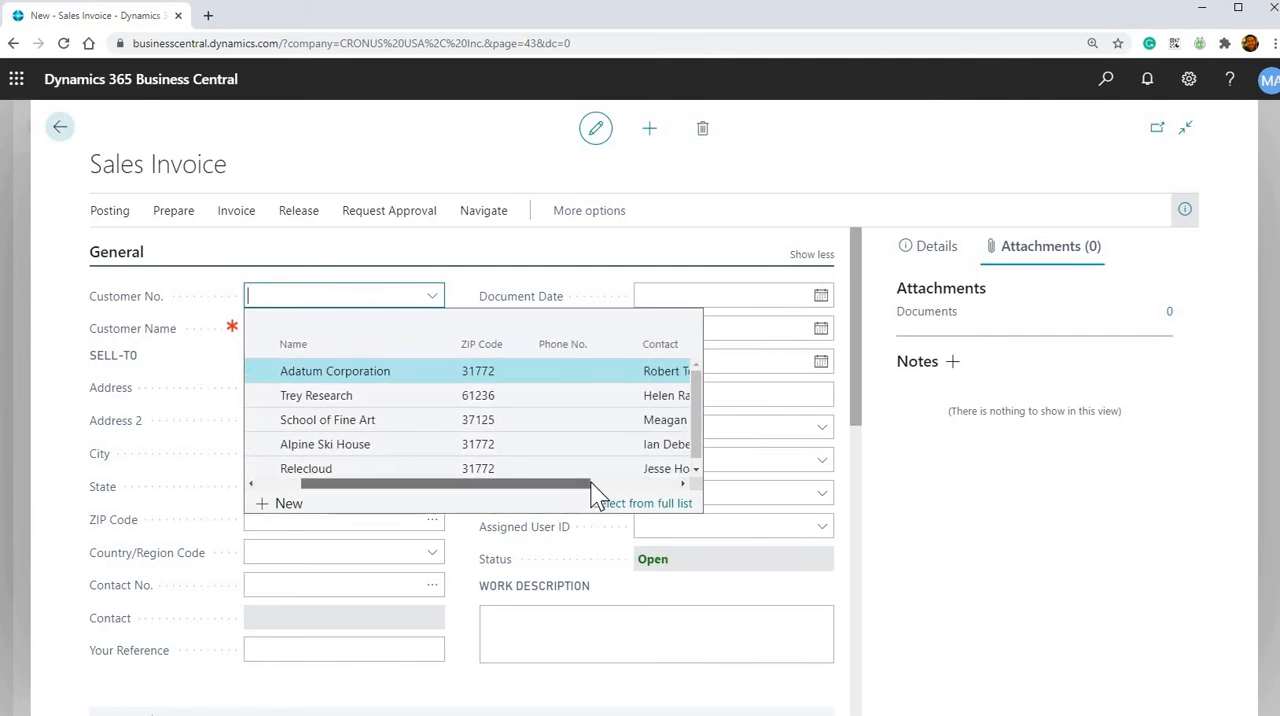
# Search the customer lookup with '371' and 'ian', then clear the search text
pyautogui.hscroll(3)
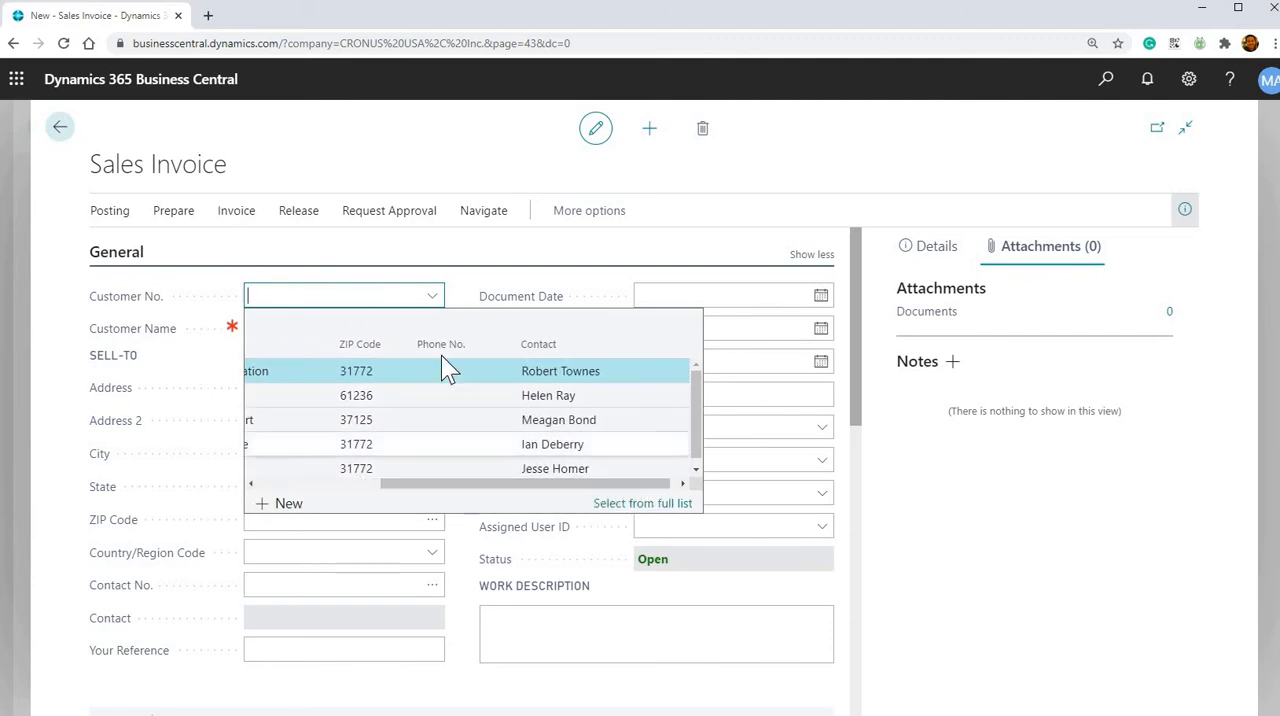
pyautogui.moveTo(332, 318)
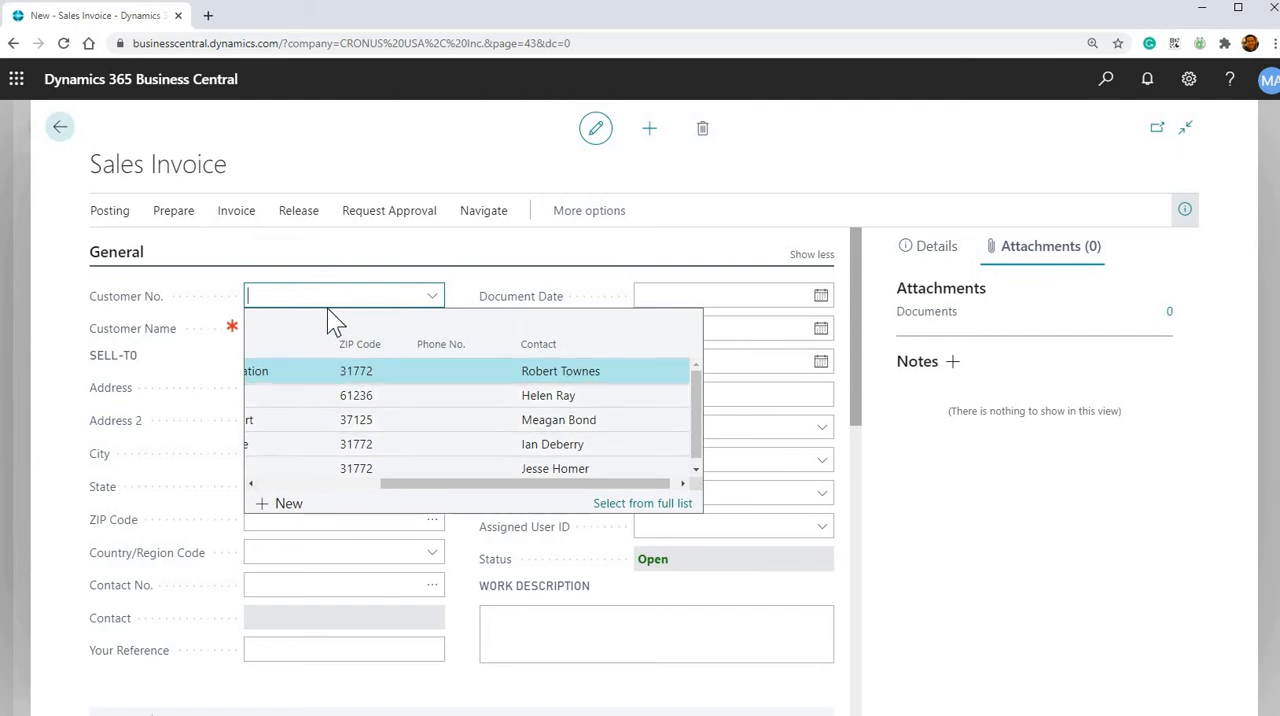
pyautogui.moveTo(325, 297)
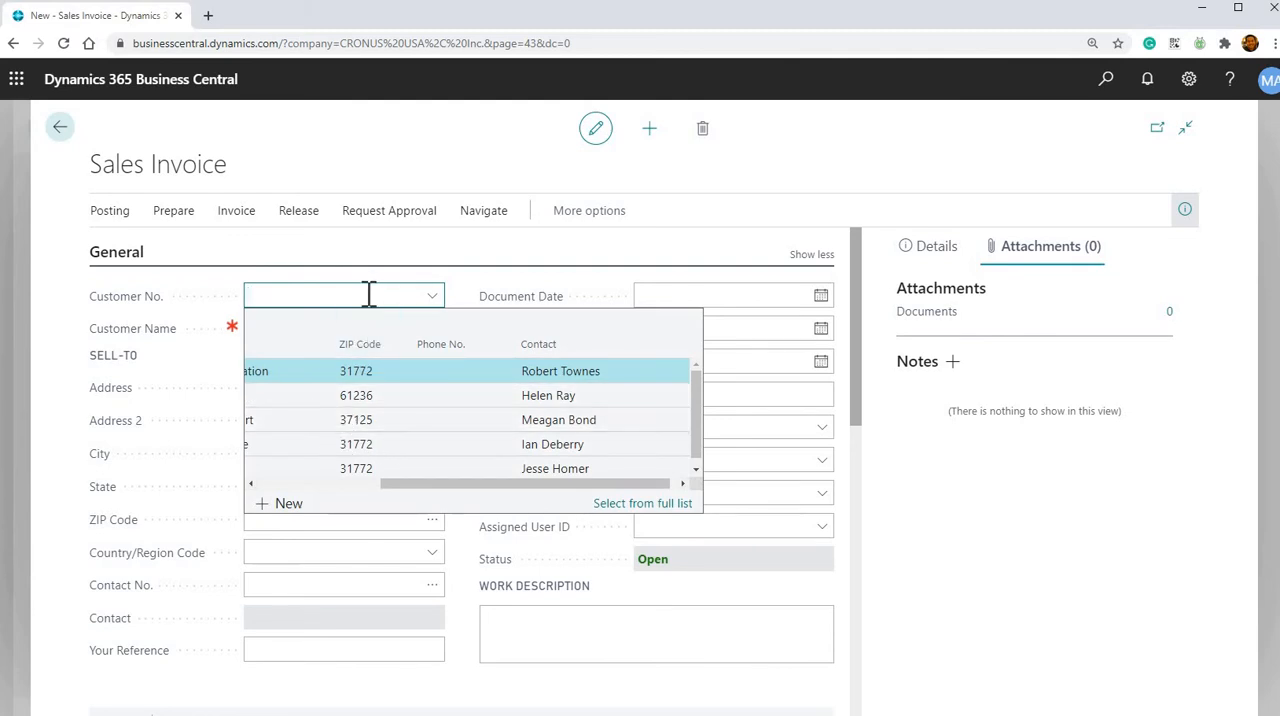
pyautogui.write('371')
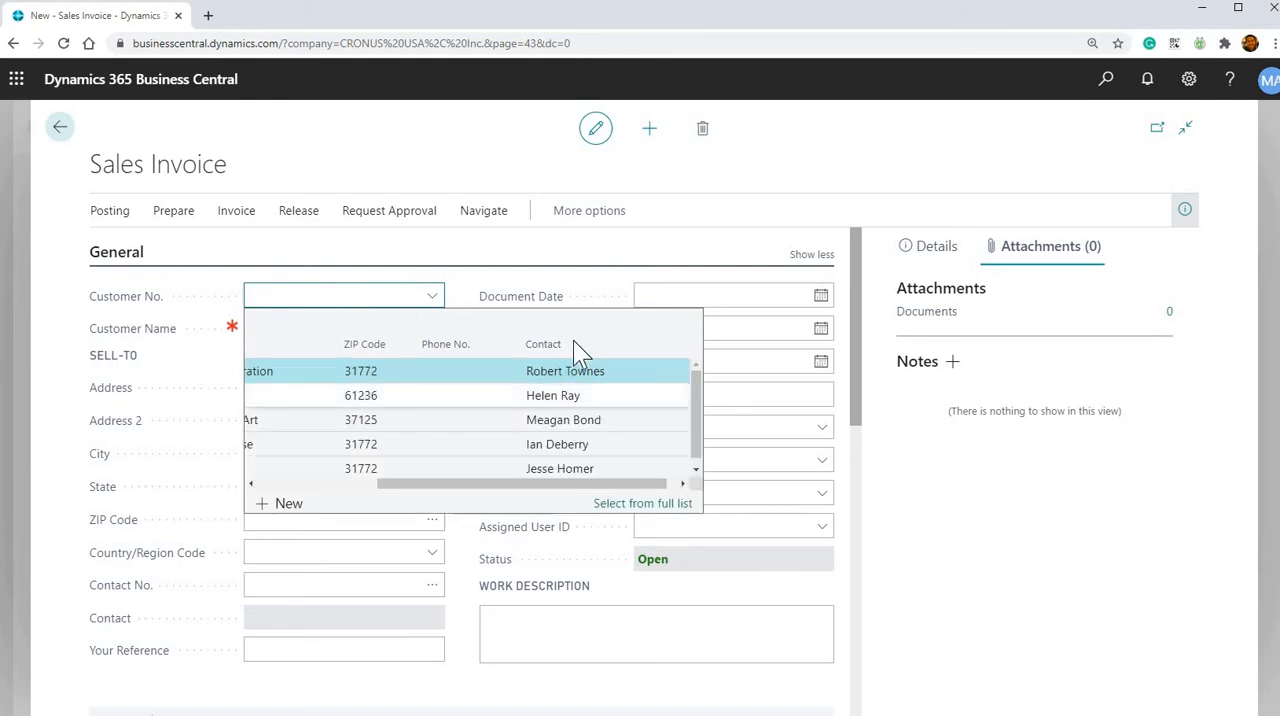
pyautogui.moveTo(543, 210)
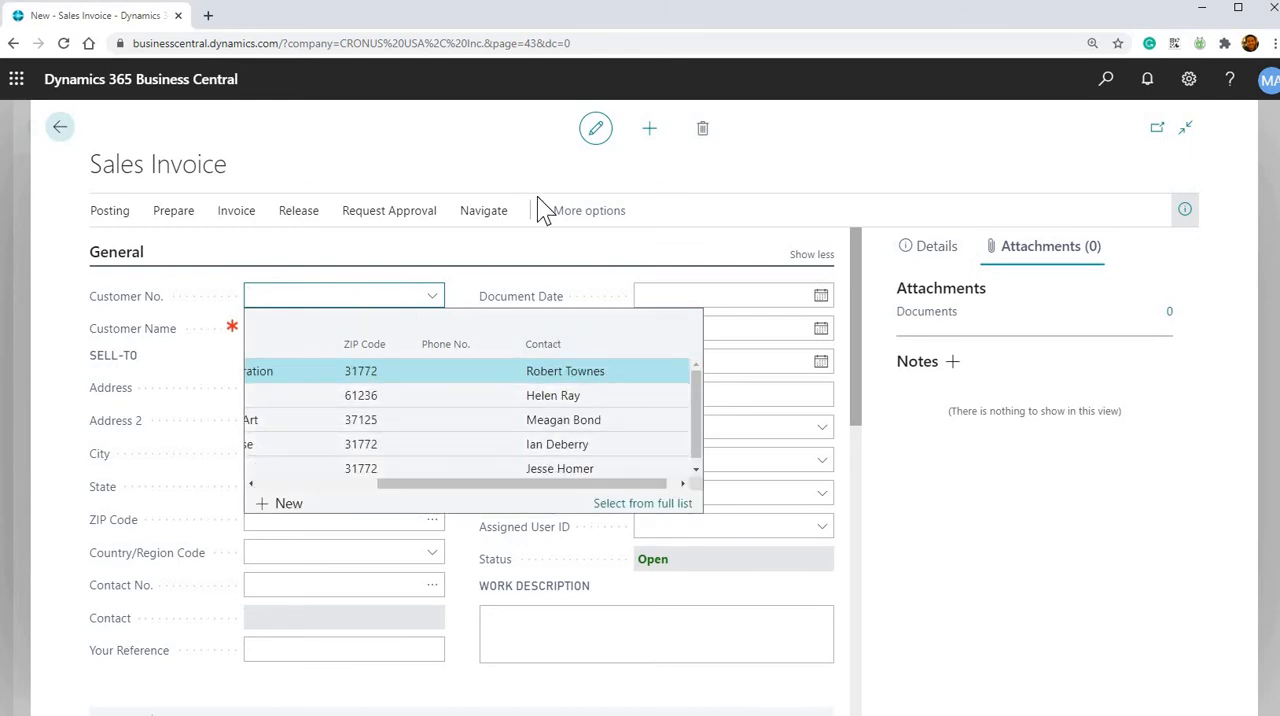
pyautogui.moveTo(573, 465)
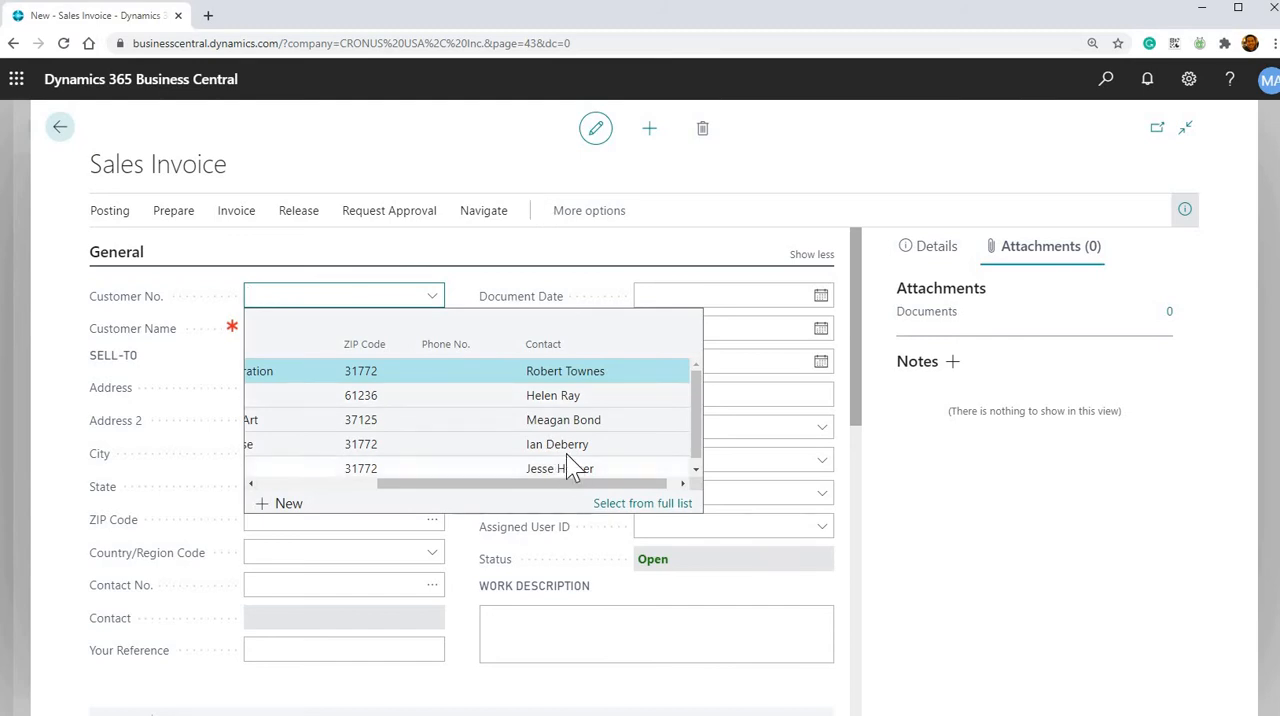
pyautogui.moveTo(437, 210)
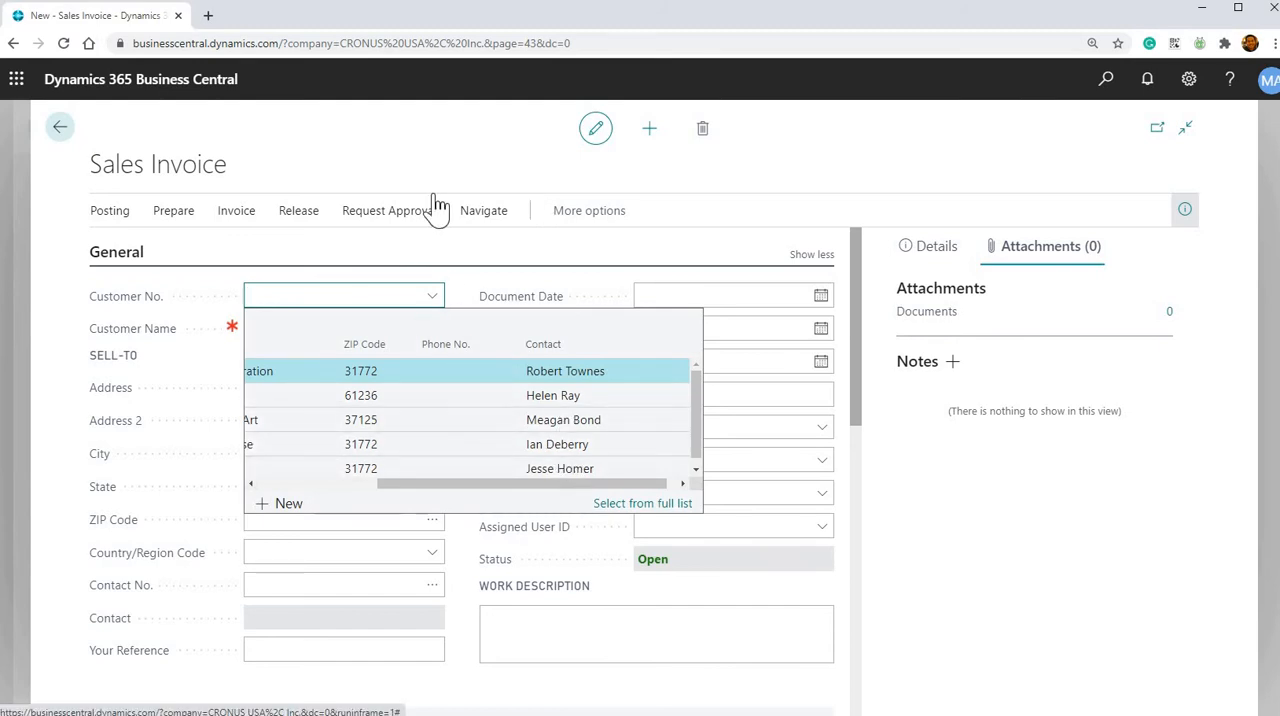
pyautogui.write('ian')
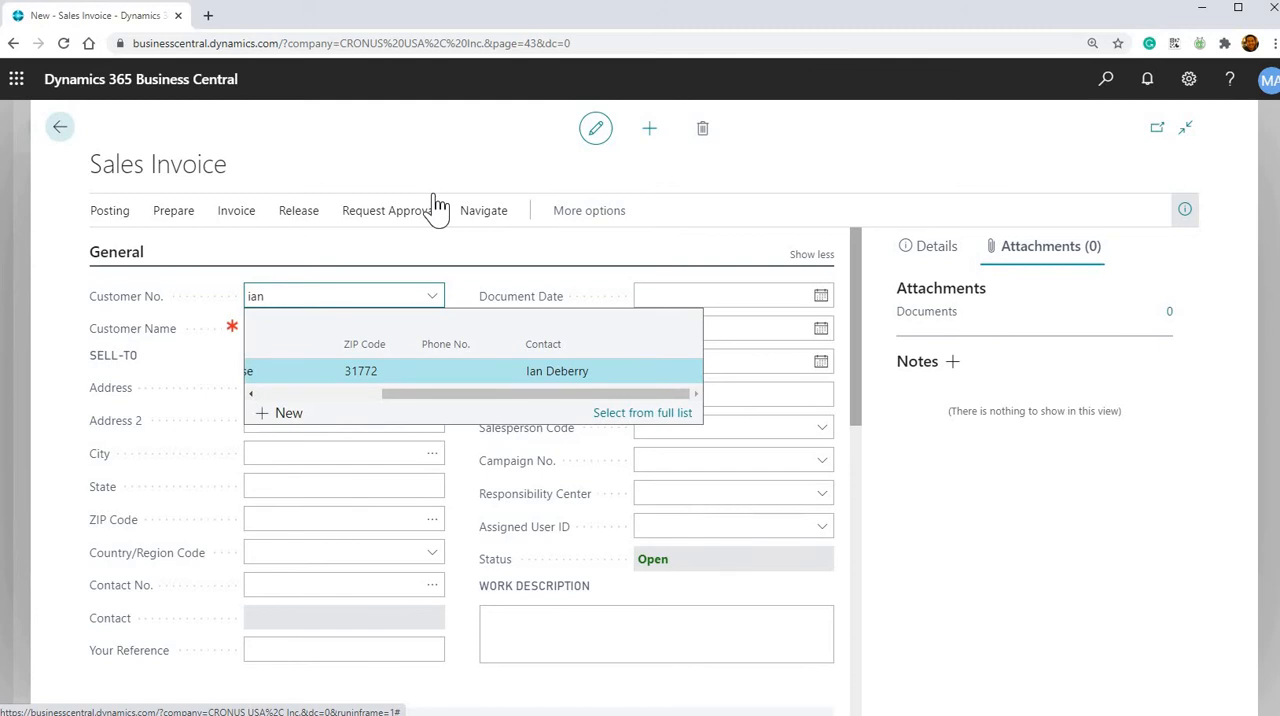
pyautogui.press('Backspace')
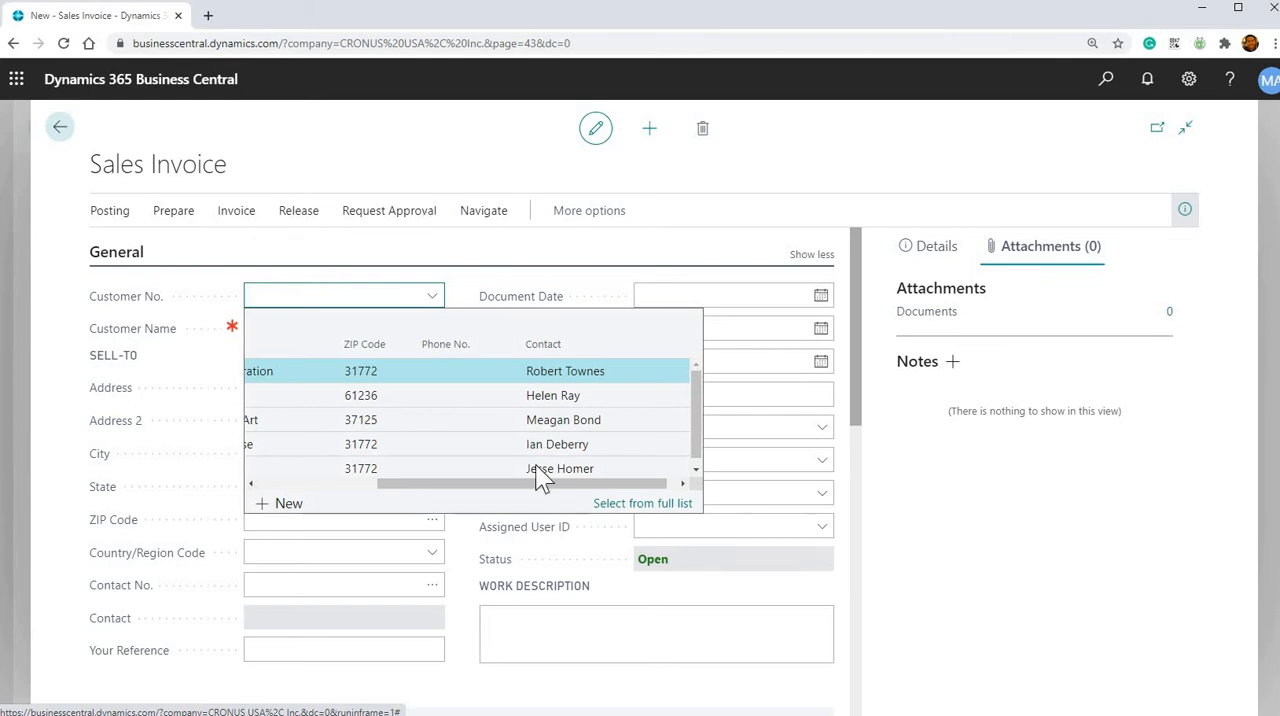
pyautogui.moveTo(550, 484); pyautogui.dragTo(370, 484)
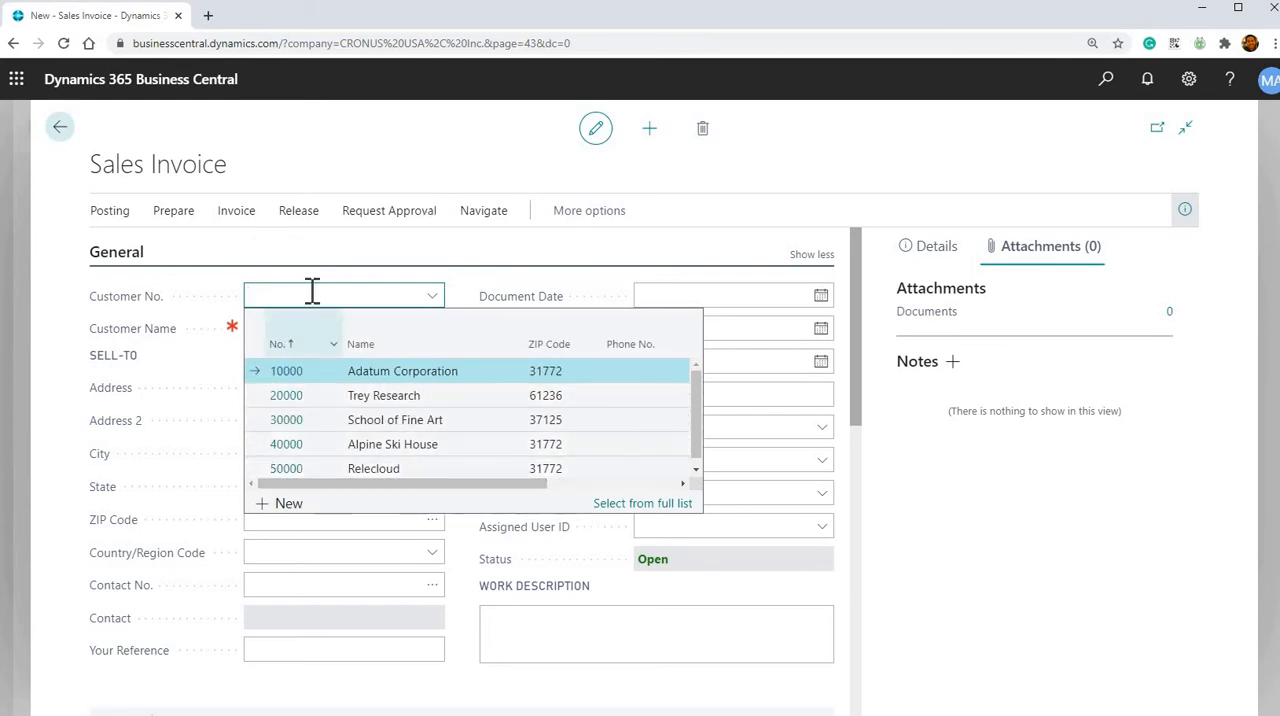
# Close and reopen the customer suggestions, returning to the blank Customer No. field
pyautogui.click(431, 296)
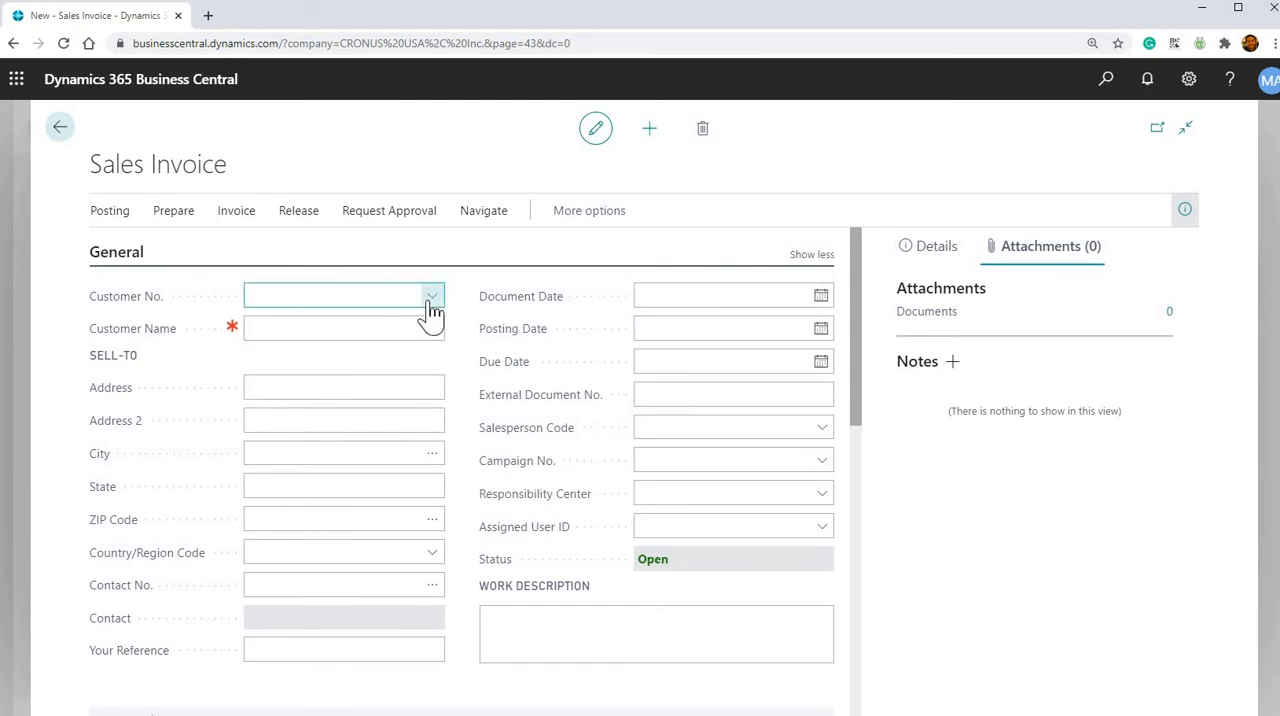
pyautogui.click(431, 296)
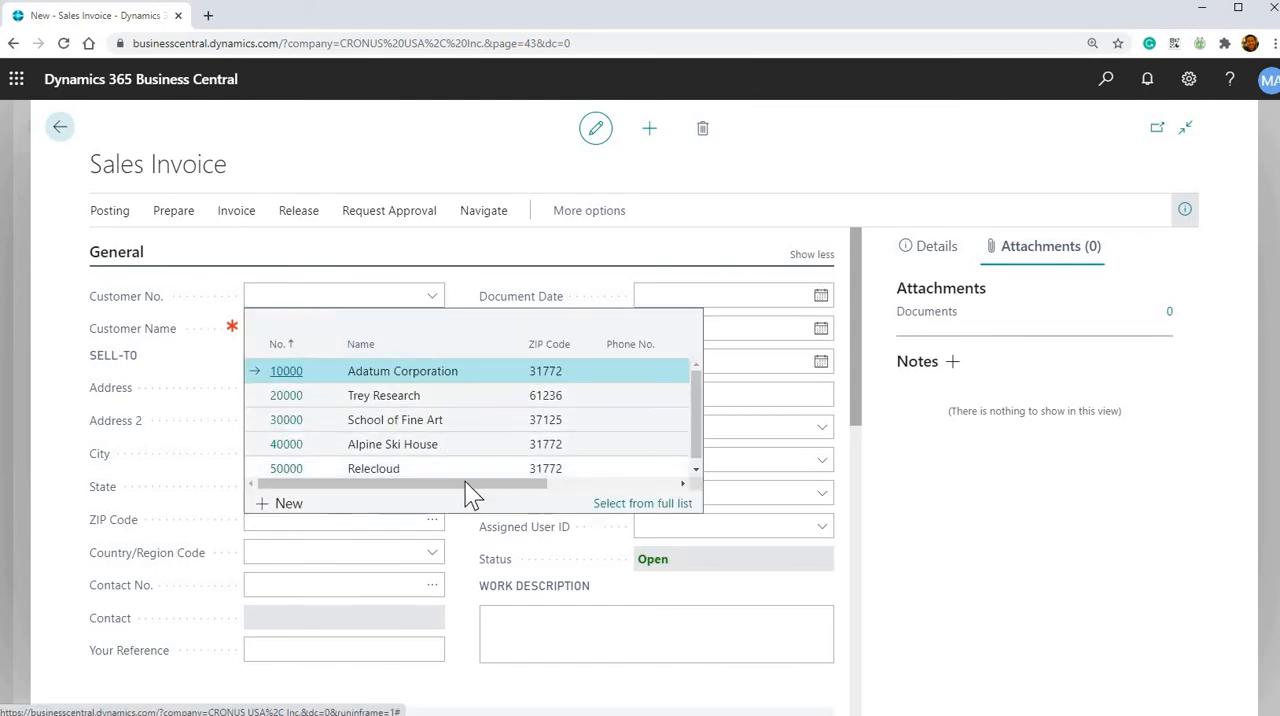
pyautogui.hscroll(3)
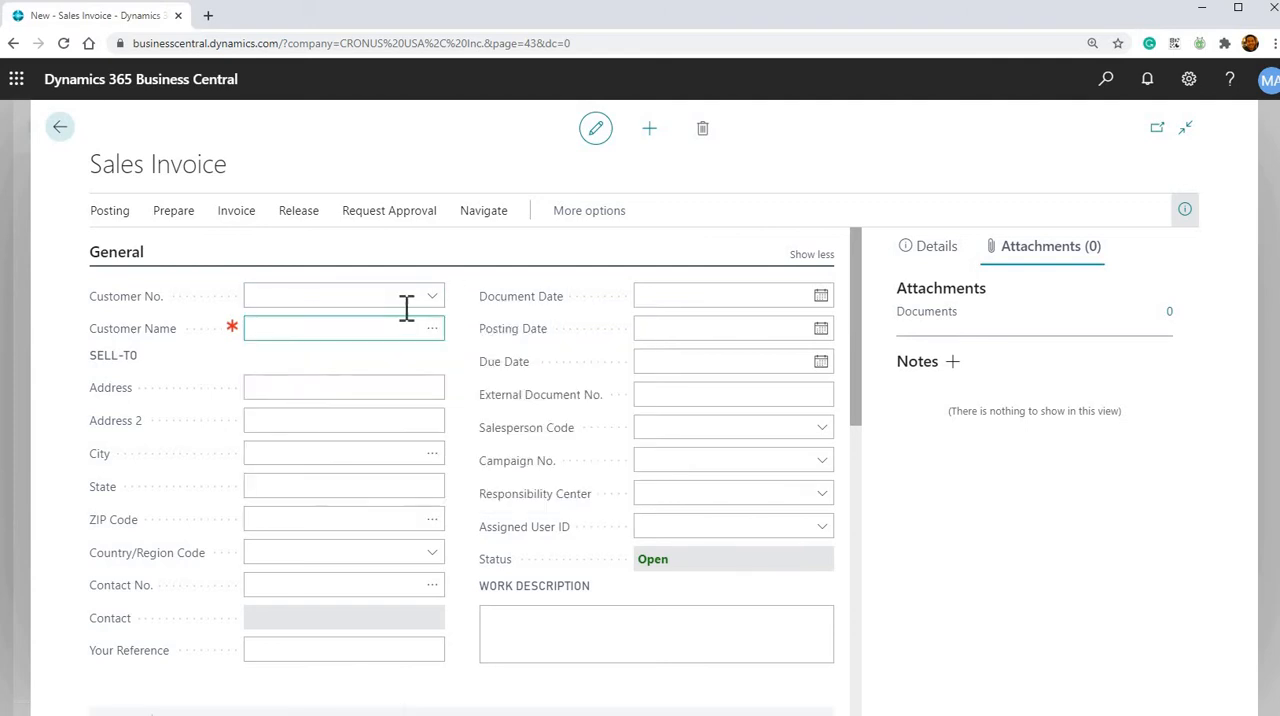
pyautogui.click(340, 296)
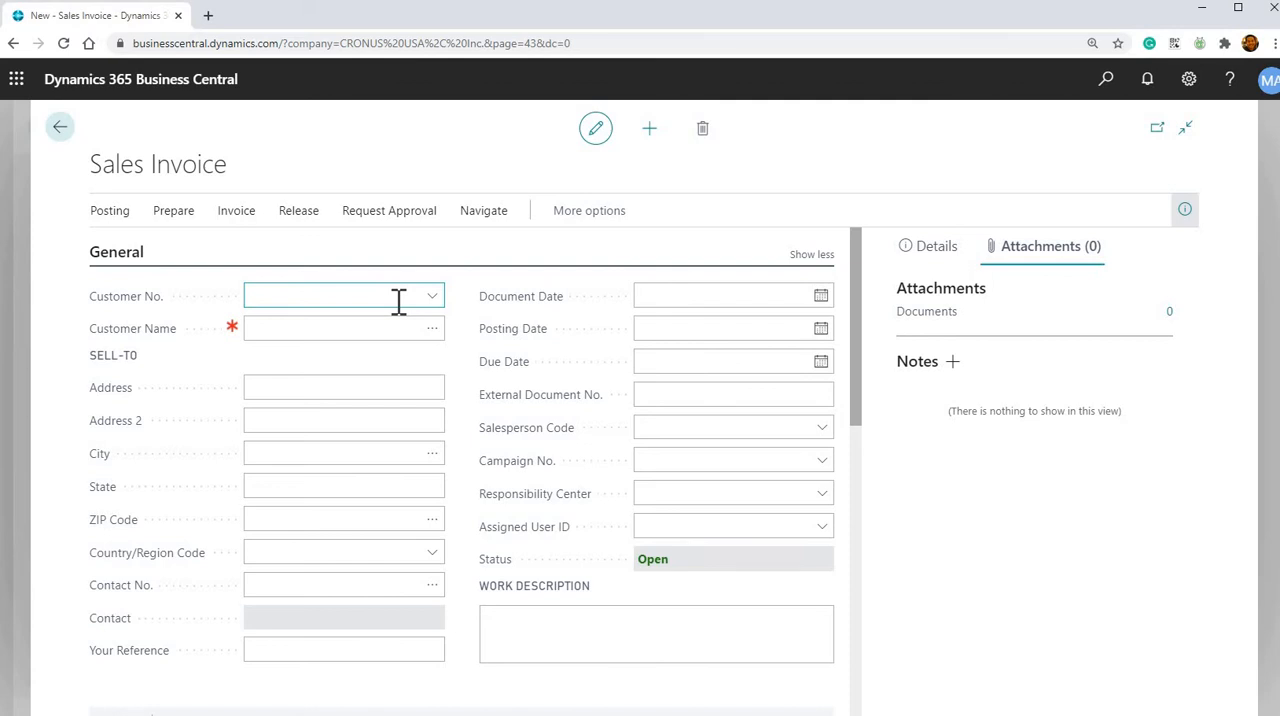
pyautogui.moveTo(33, 300)
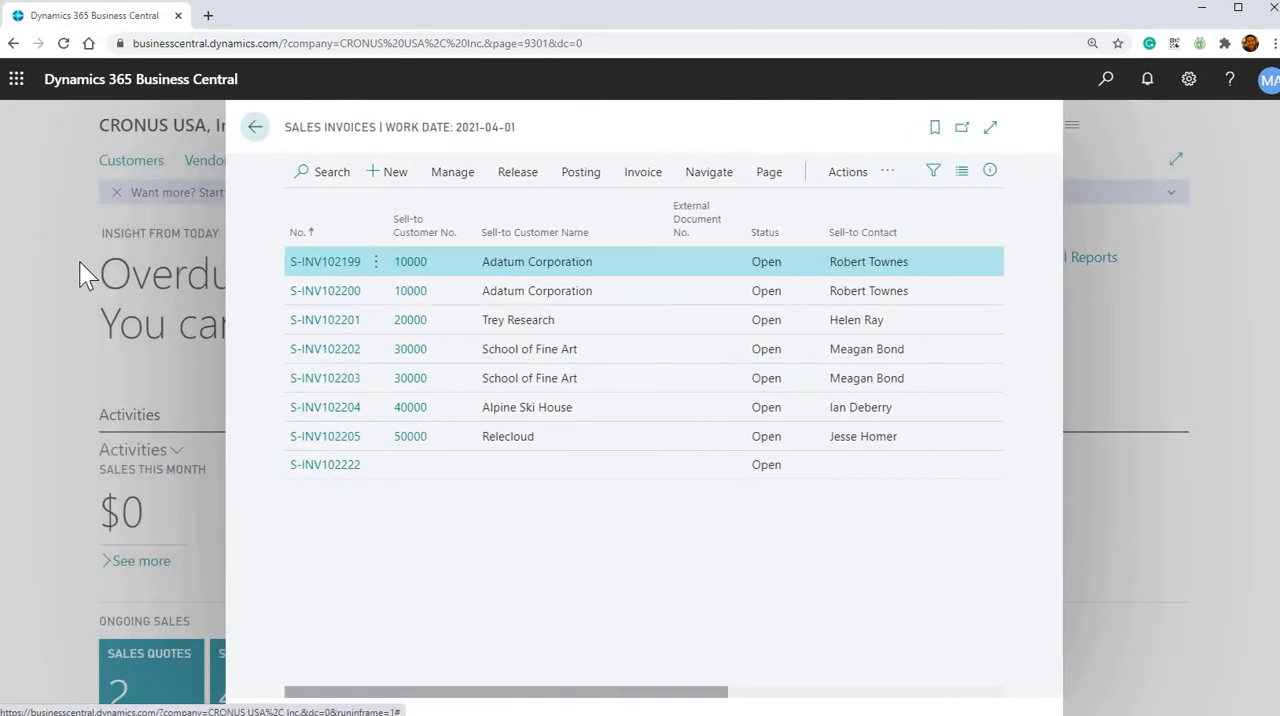
pyautogui.moveTo(165, 260)
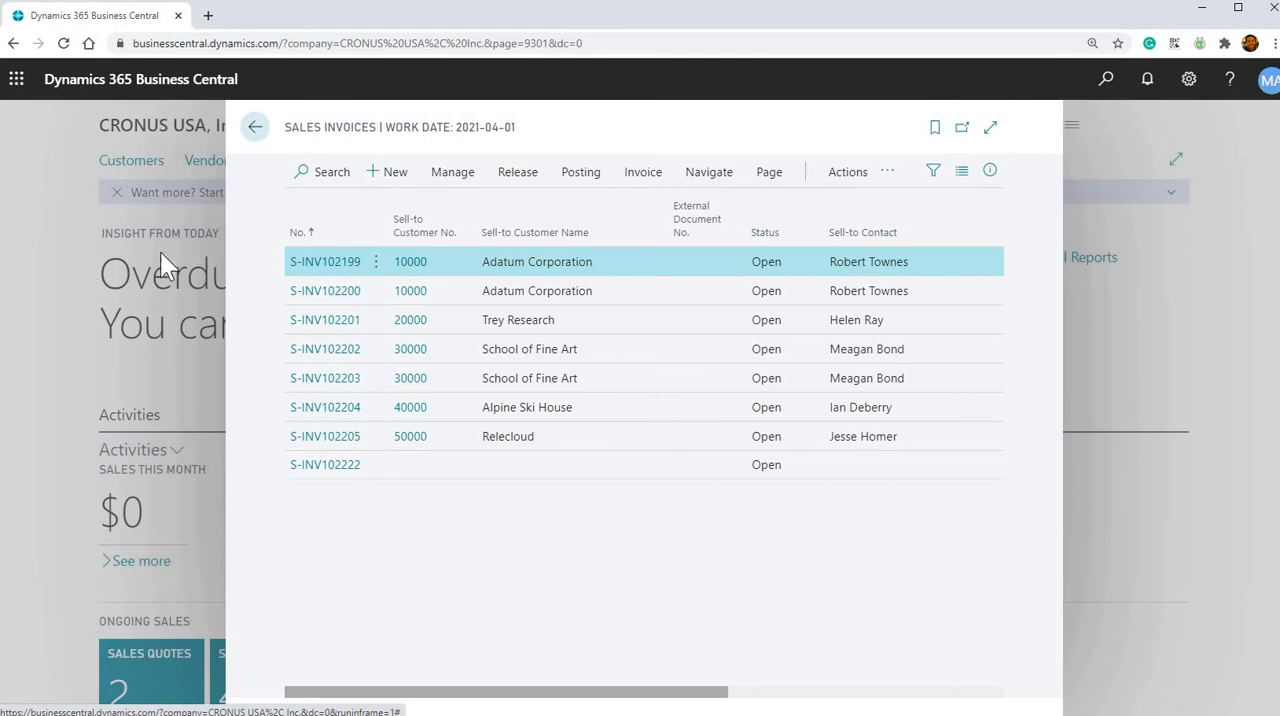
# Close Sales Invoices and open General Journals through a 'general journ' search
pyautogui.click(1105, 79)
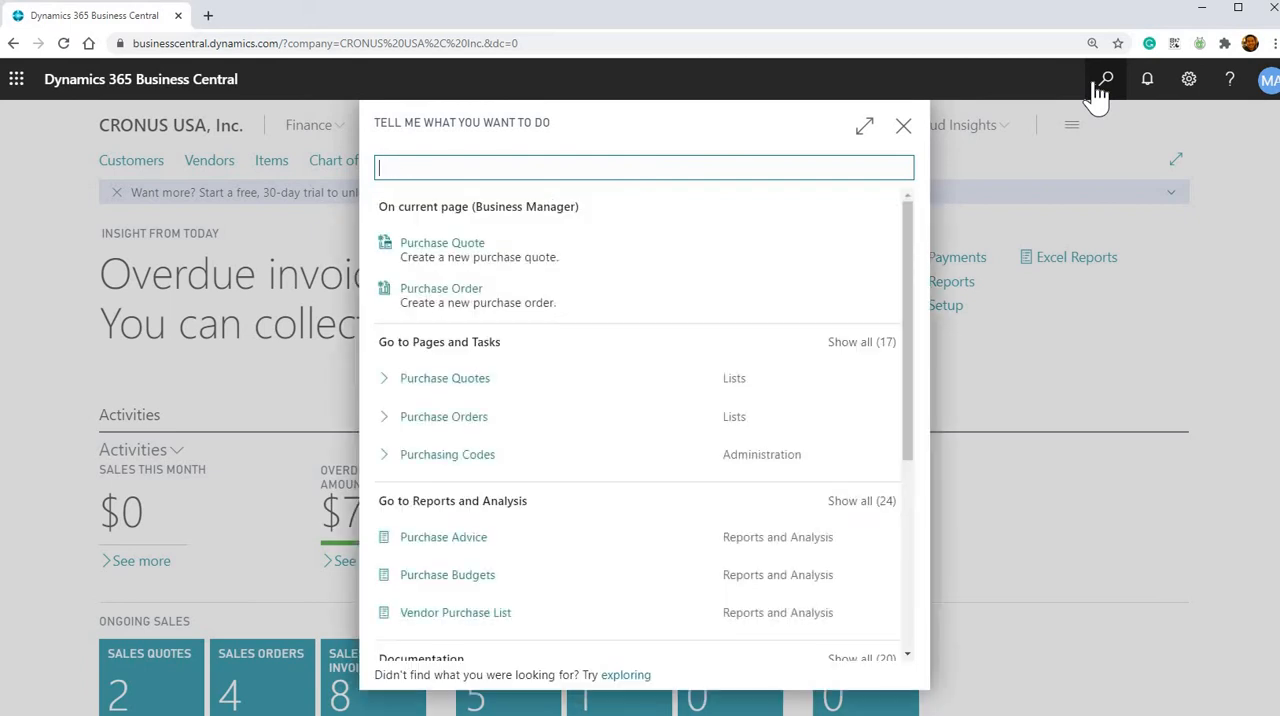
pyautogui.write('general journ')
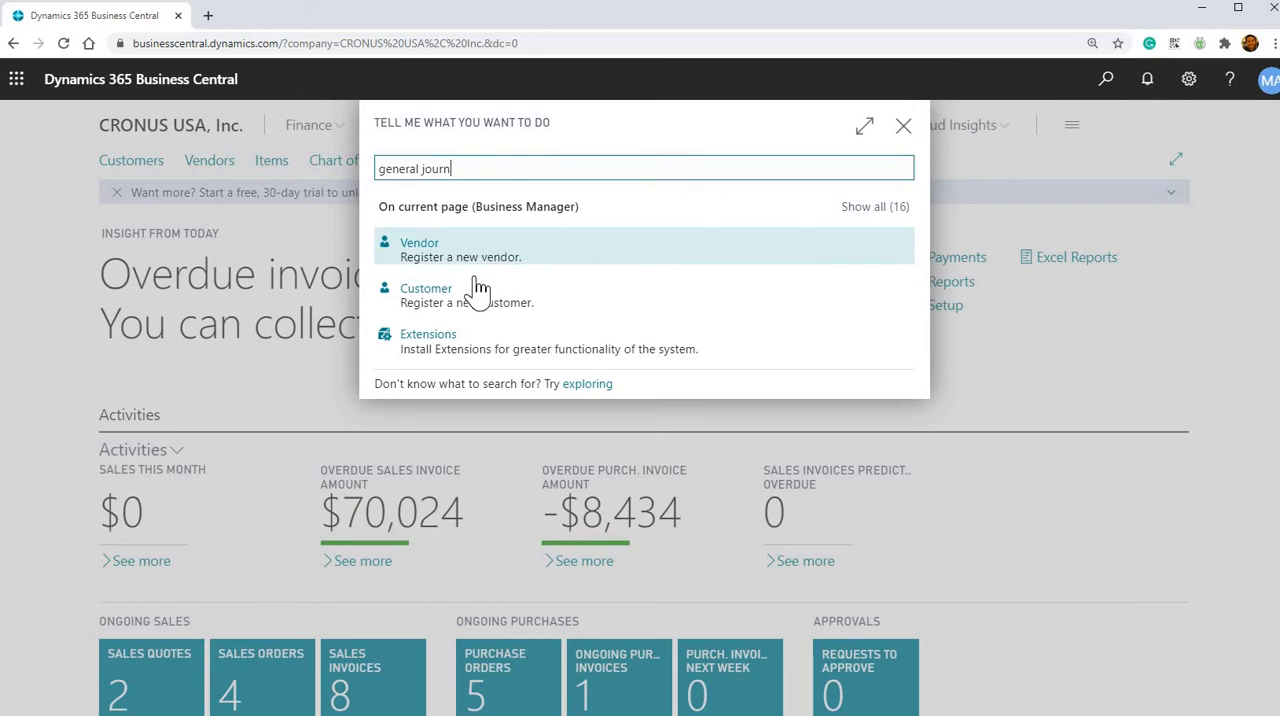
pyautogui.write('general journ')
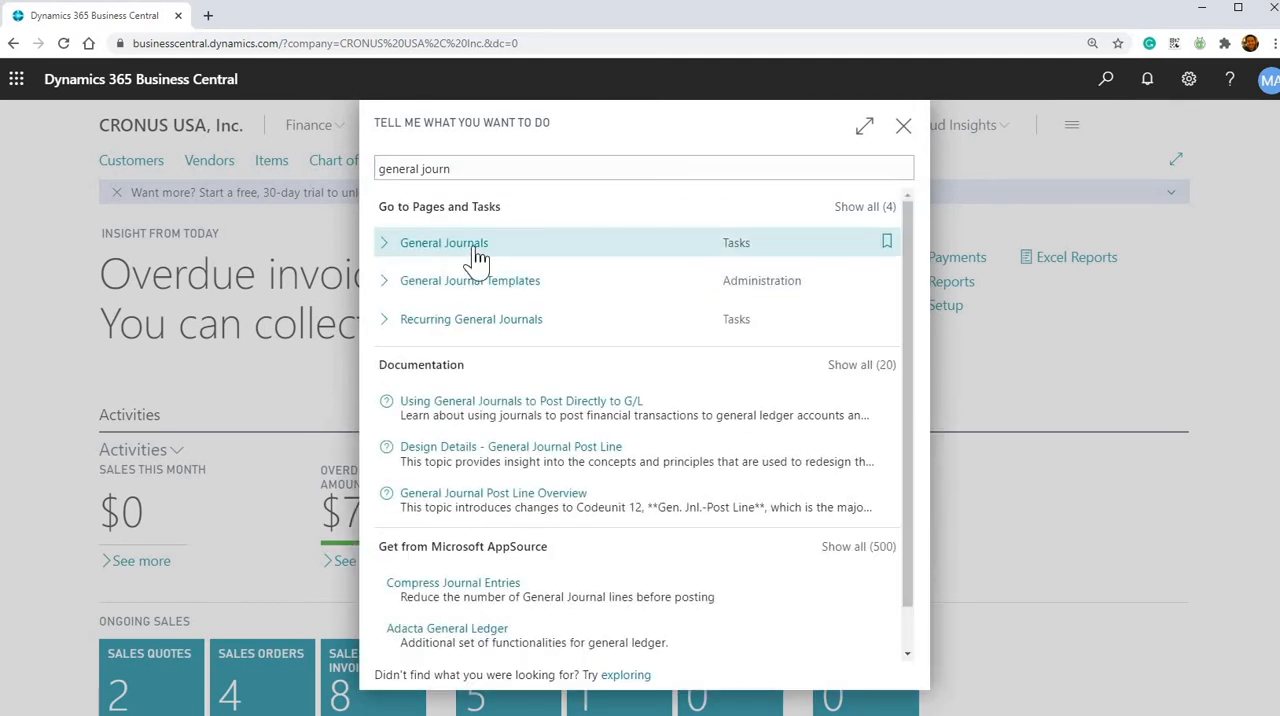
pyautogui.click(443, 242)
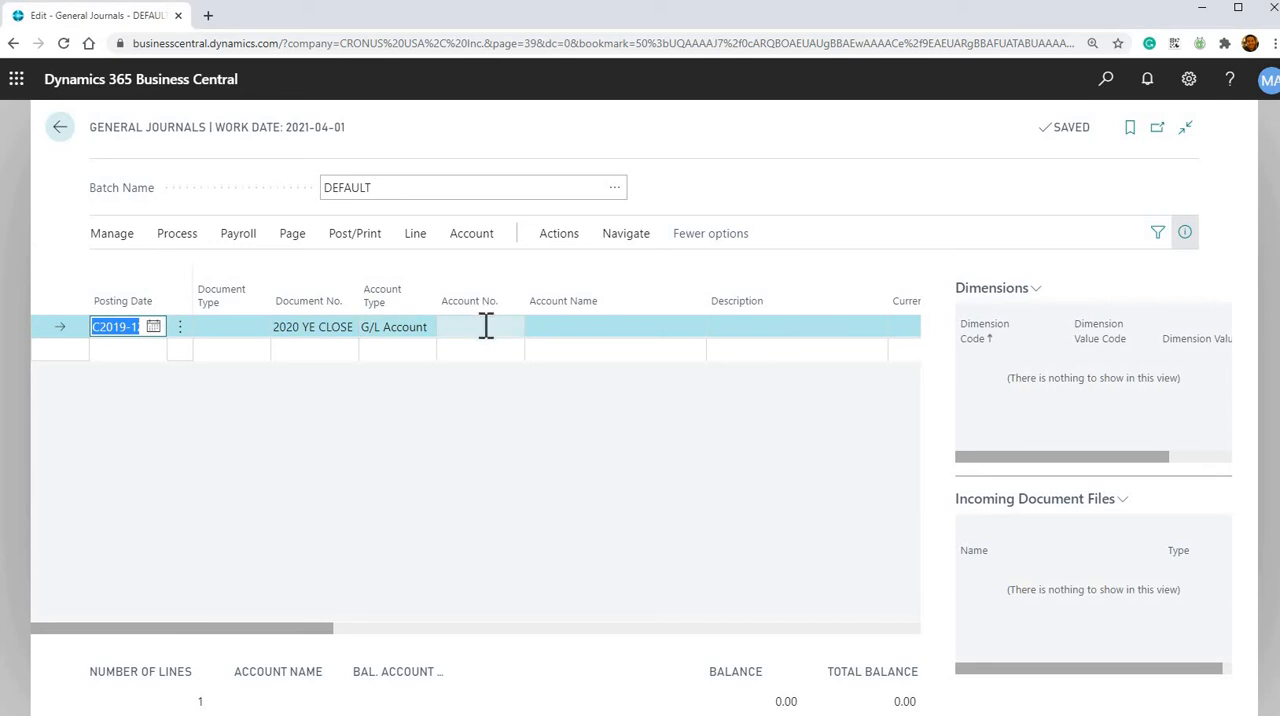
# Preview journal account suggestions by typing 'exp', then clear it
pyautogui.click(481, 326)
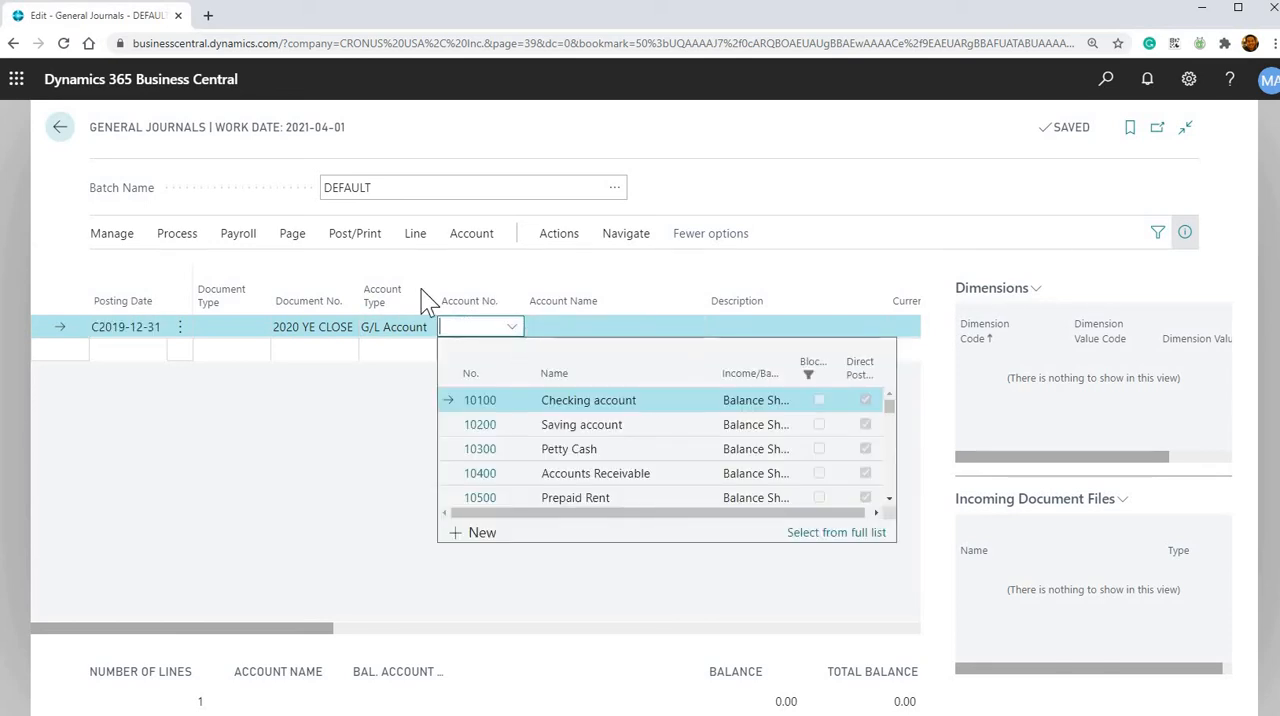
pyautogui.moveTo(480, 405)
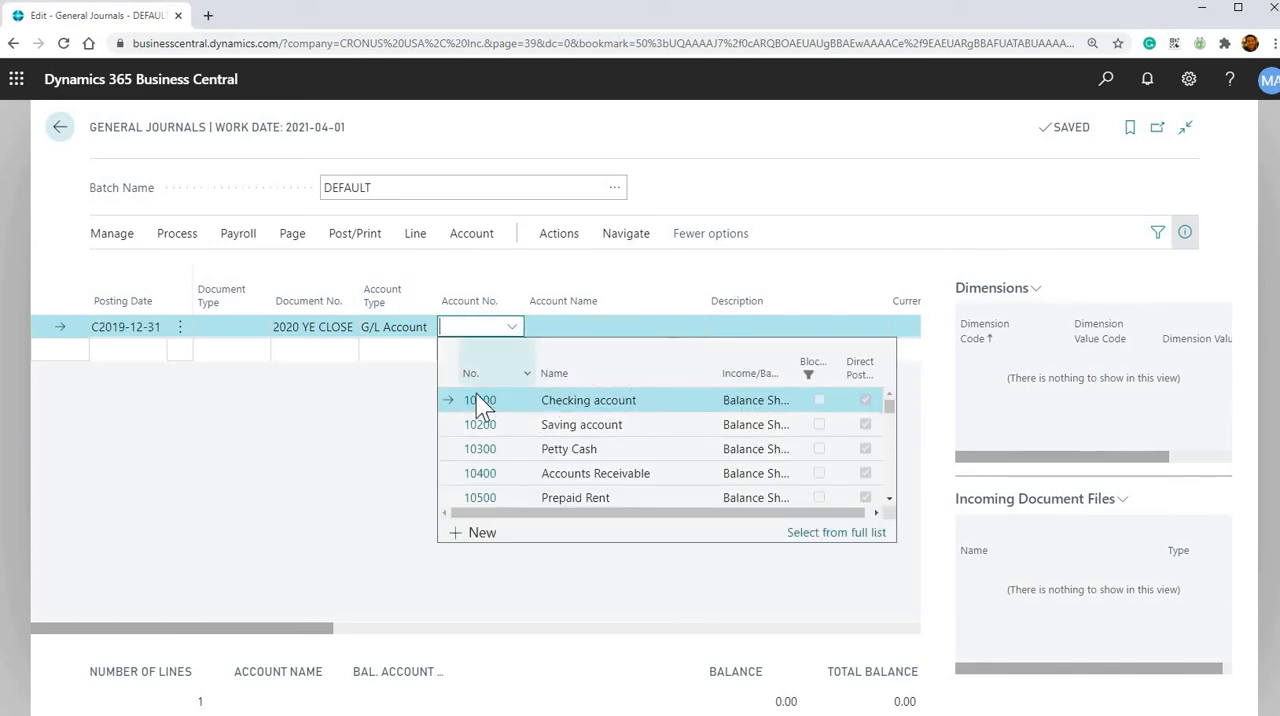
pyautogui.moveTo(590, 448)
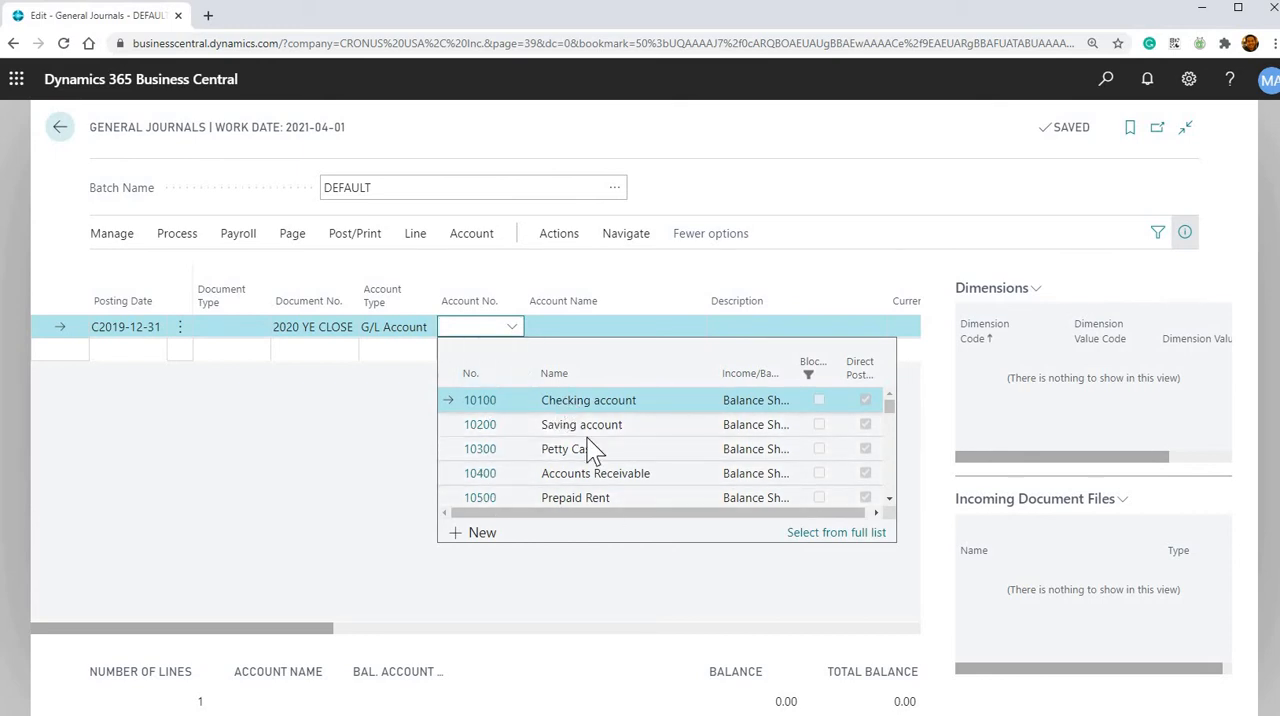
pyautogui.moveTo(567, 255)
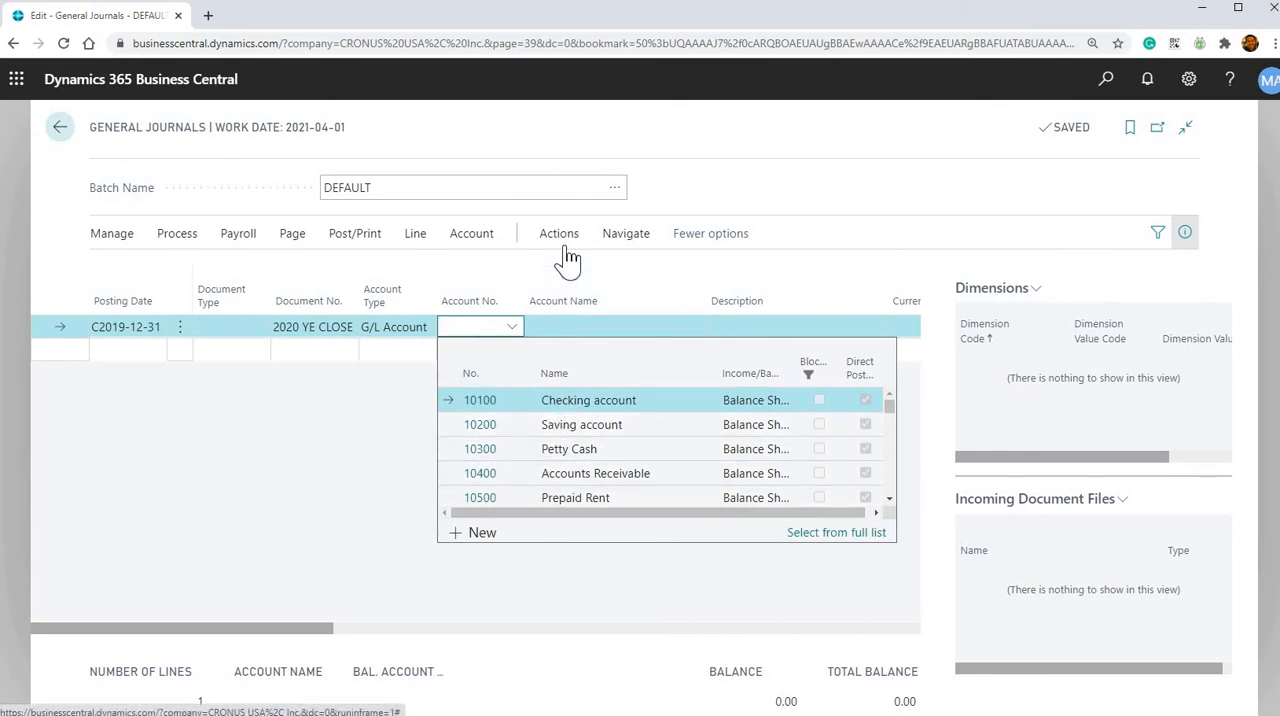
pyautogui.write('tr')
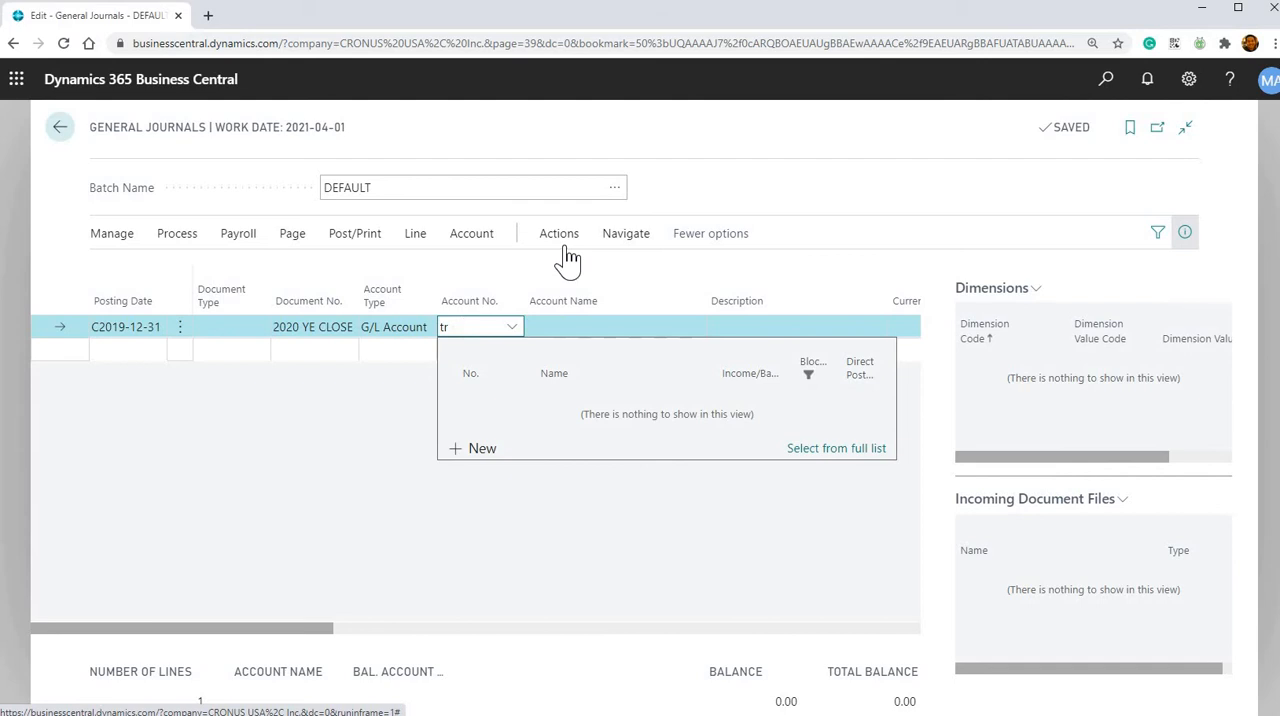
pyautogui.write('exp')
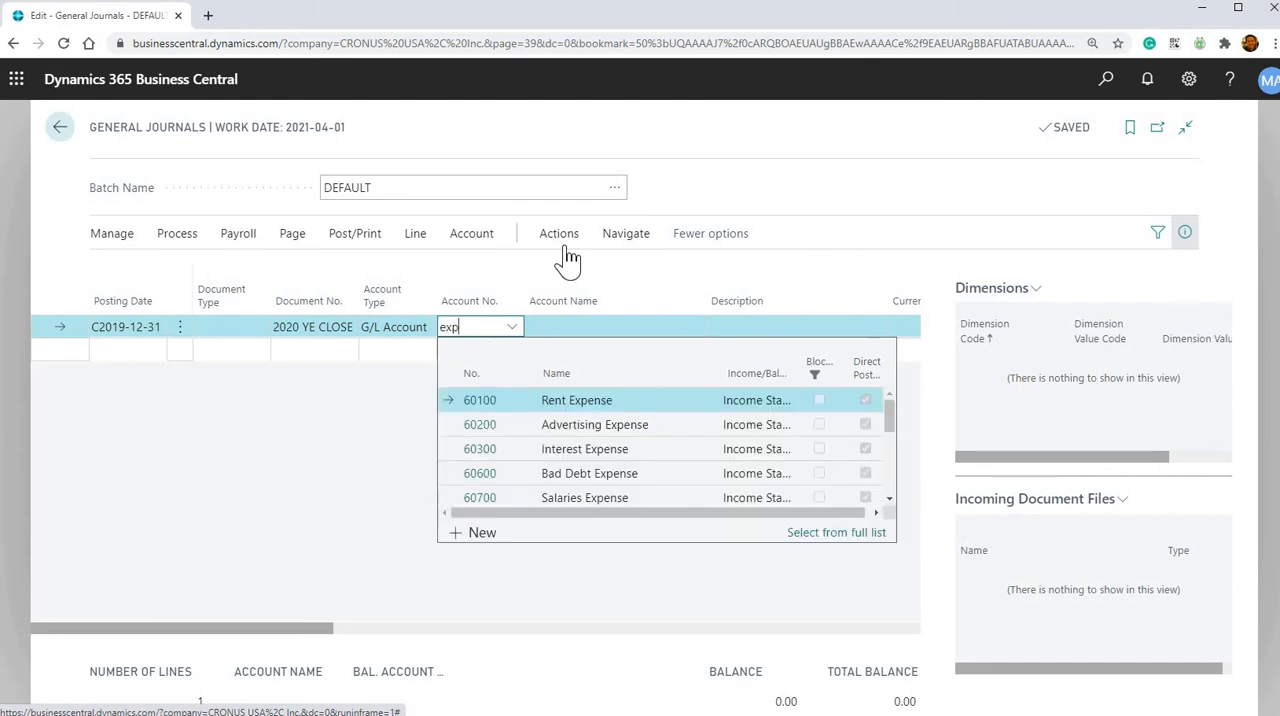
pyautogui.press('backspace')
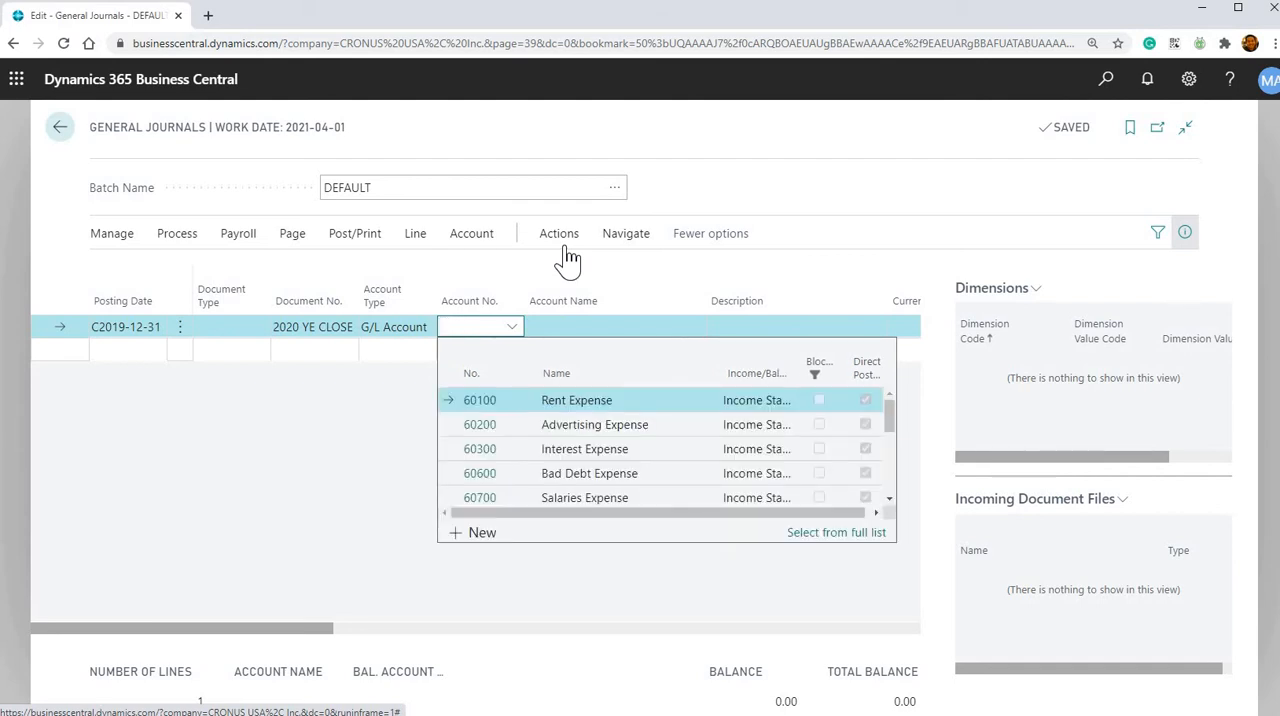
# Enter 'interest' as the account, then leave the page discarding the changes
pyautogui.scroll(3)
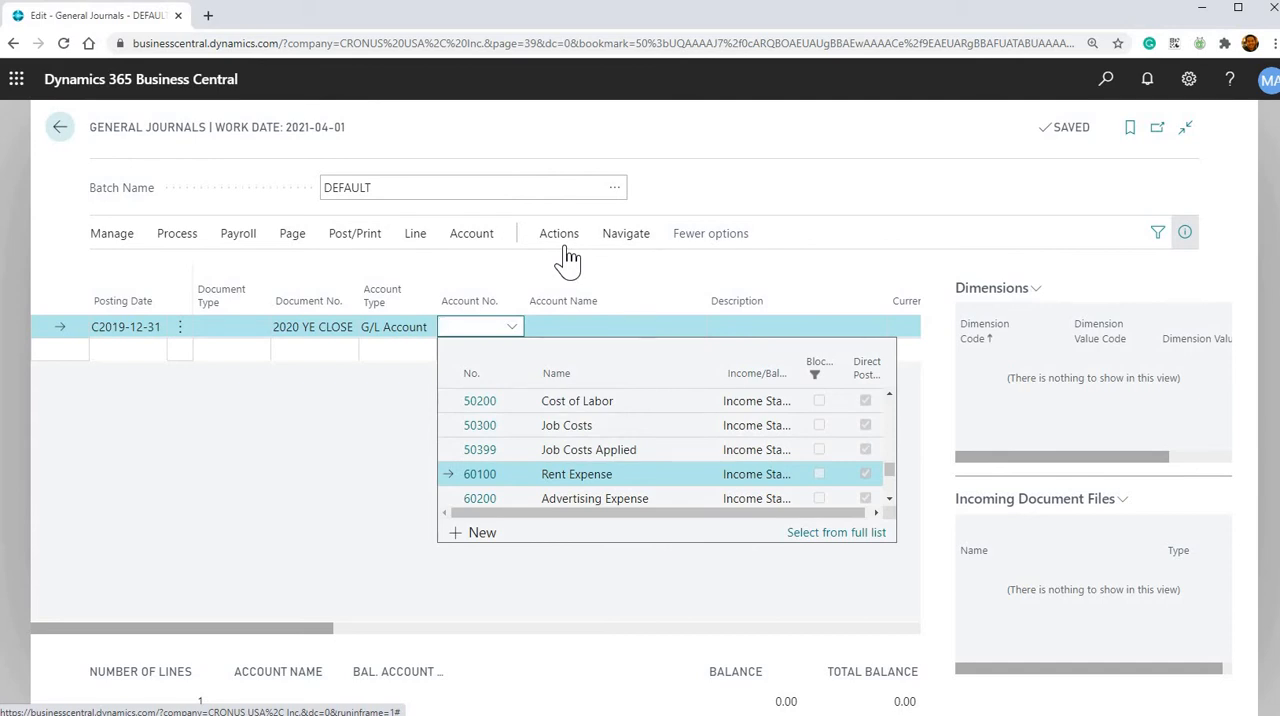
pyautogui.write('intere')
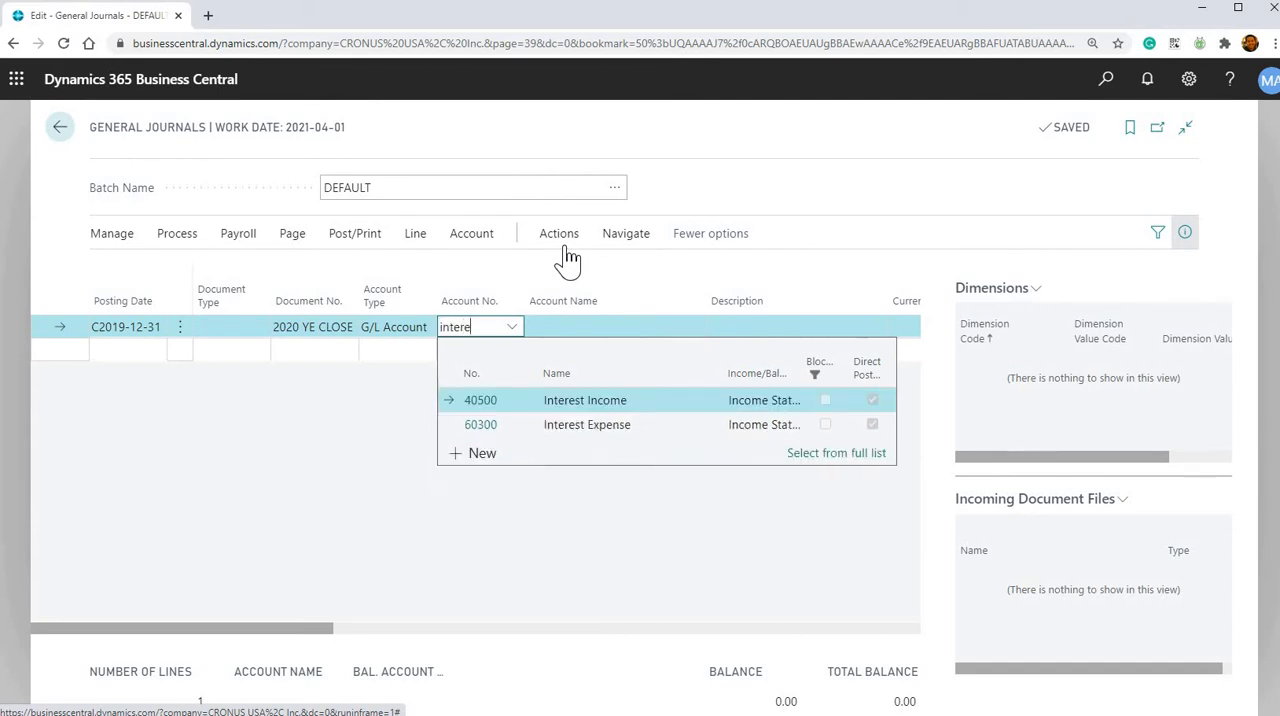
pyautogui.write('st')
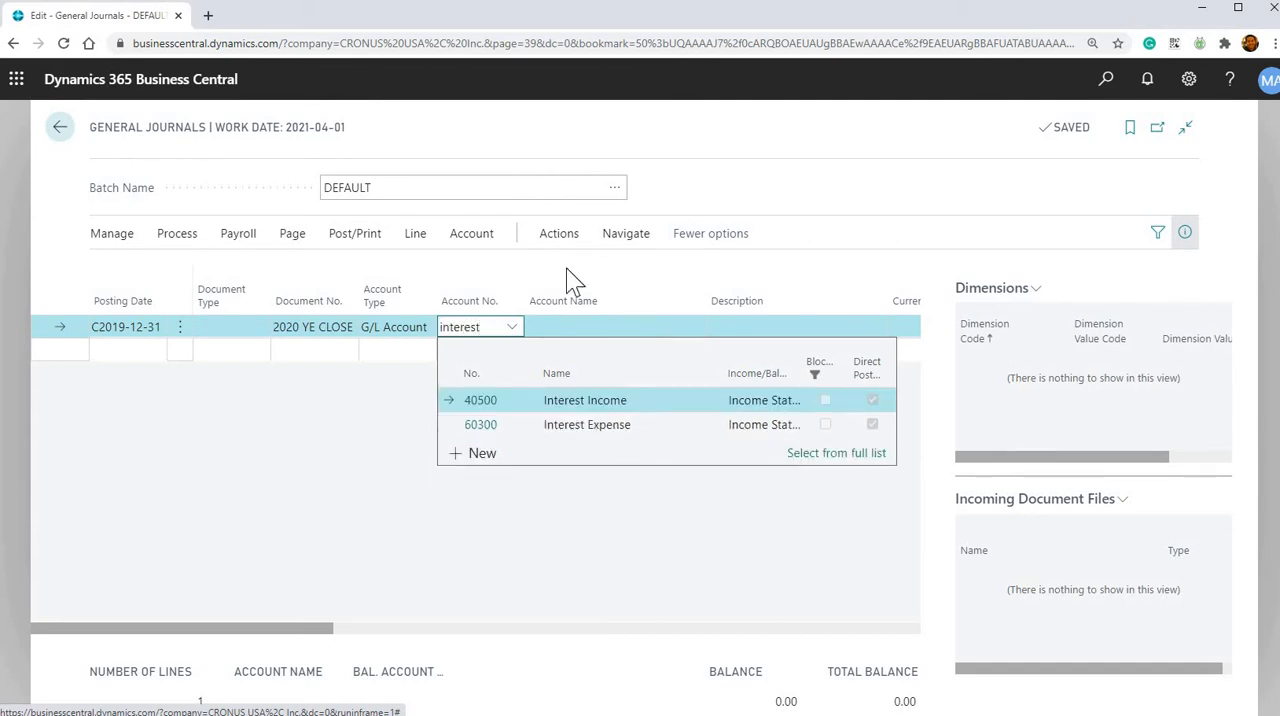
pyautogui.moveTo(650, 470)
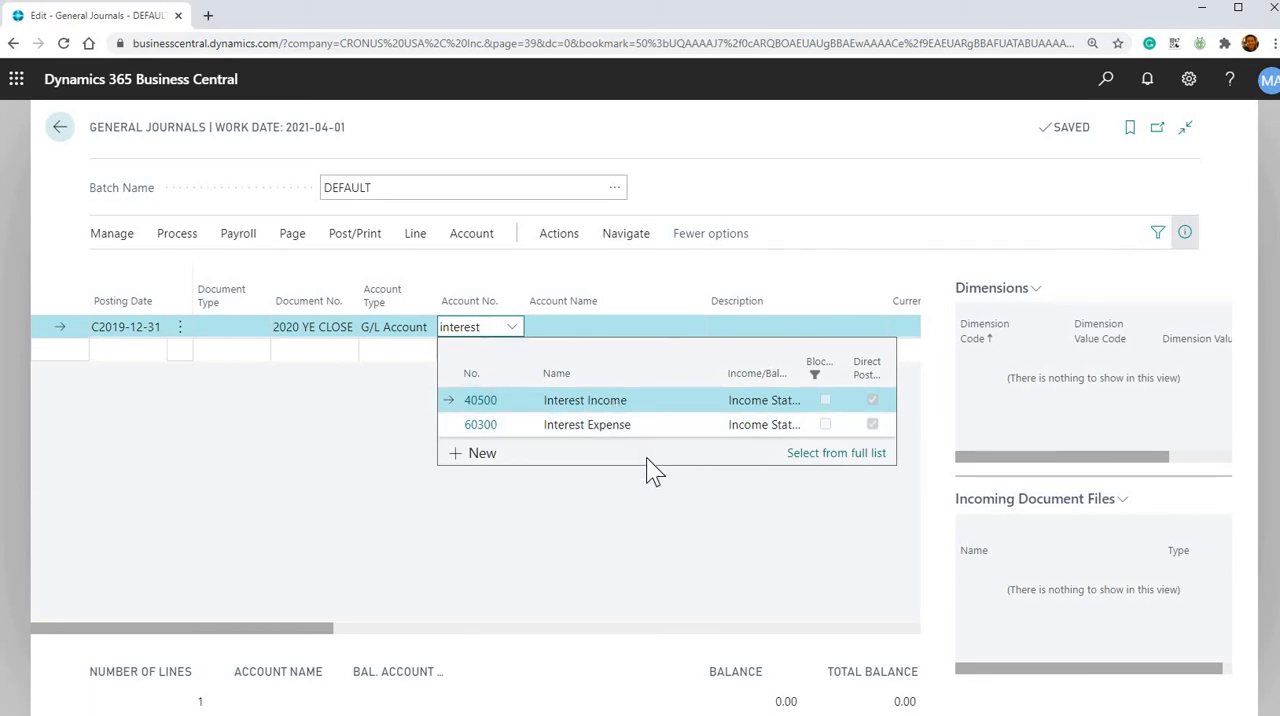
pyautogui.moveTo(570, 430)
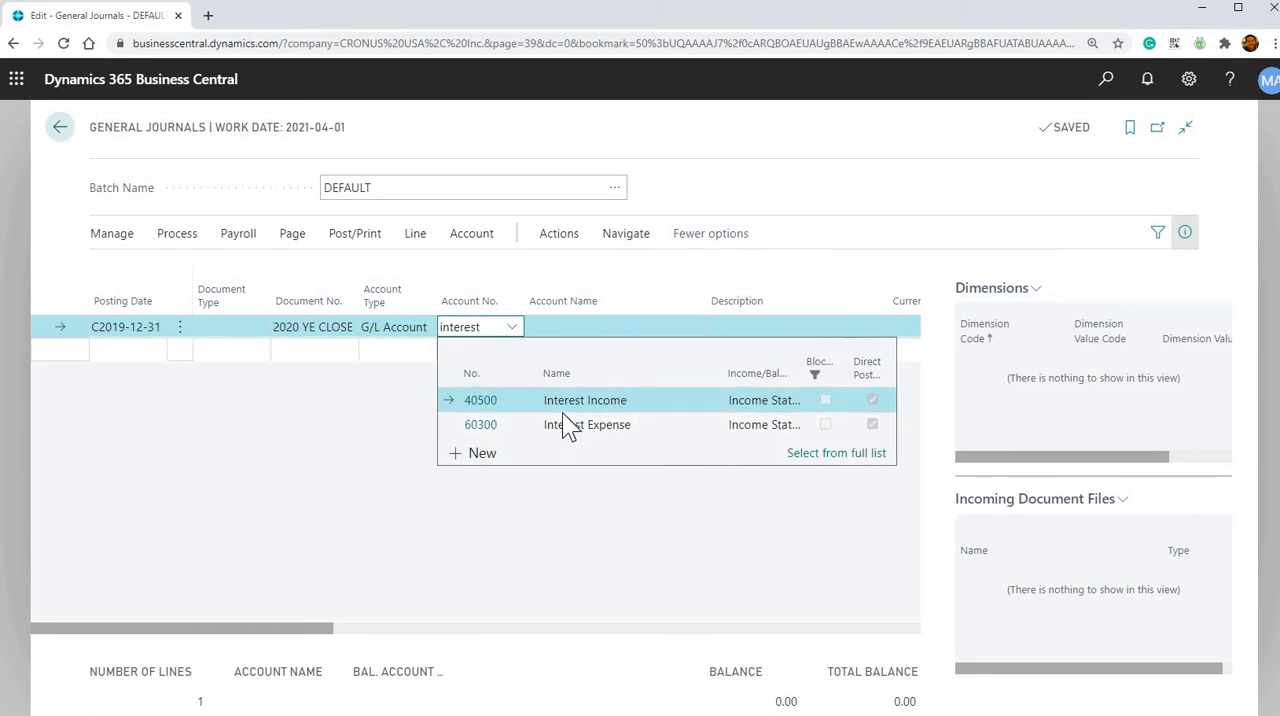
pyautogui.moveTo(570, 447)
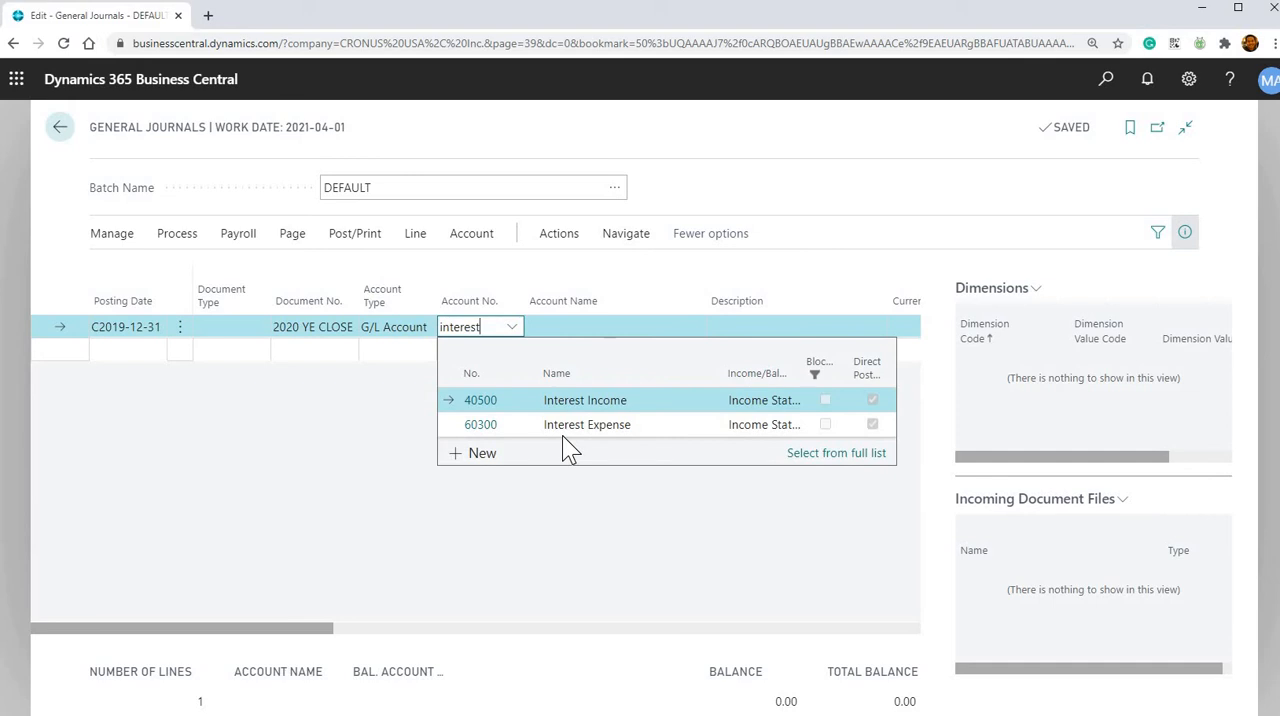
pyautogui.moveTo(205, 483)
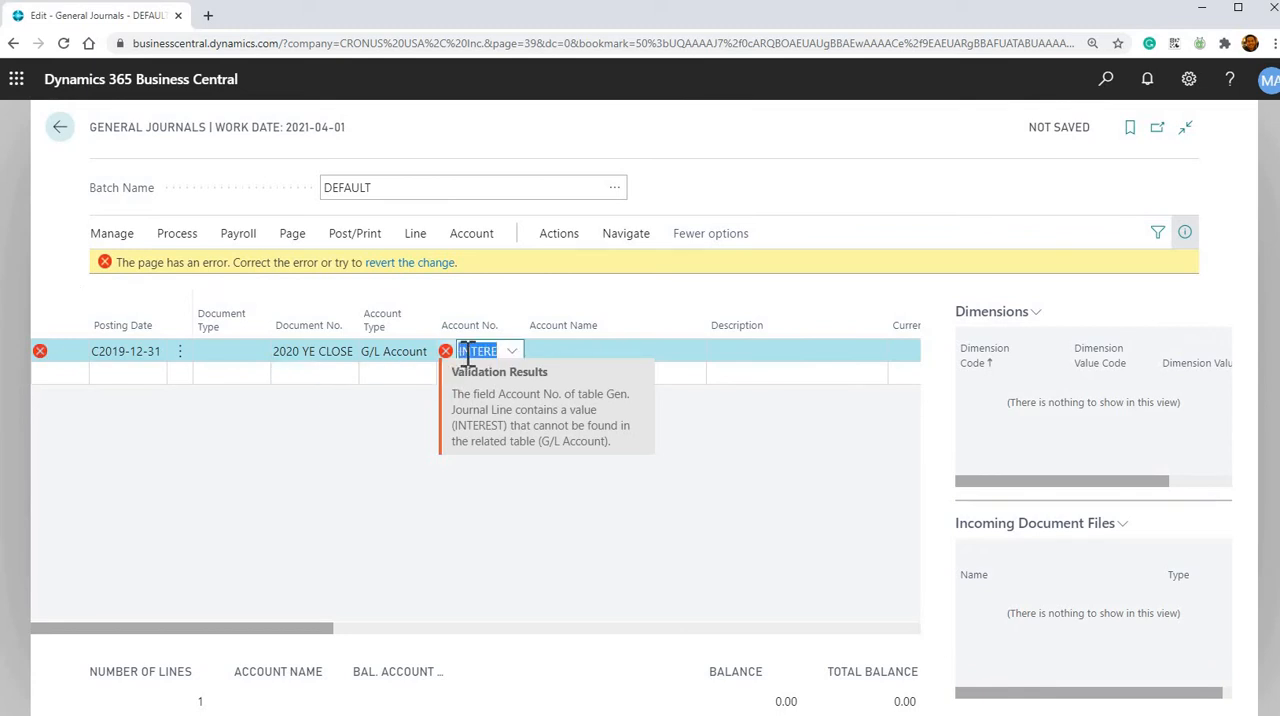
pyautogui.click(795, 350)
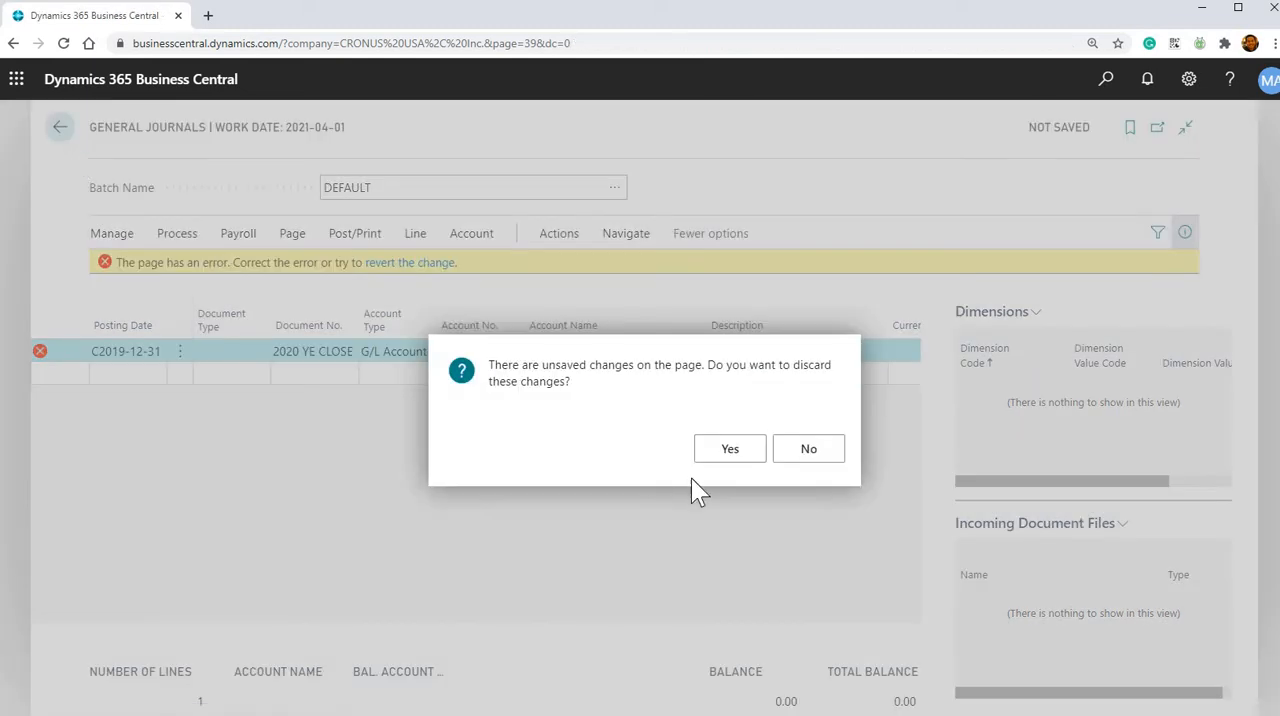
pyautogui.click(729, 448)
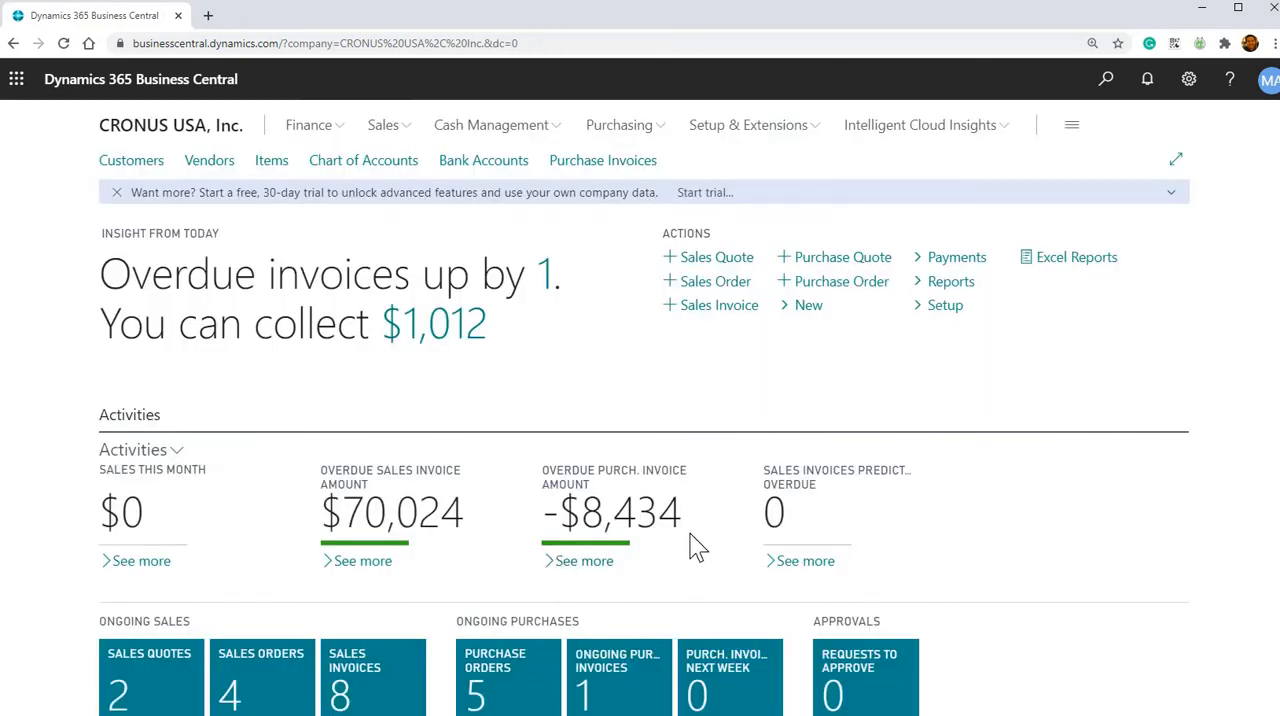
pyautogui.moveTo(710, 530)
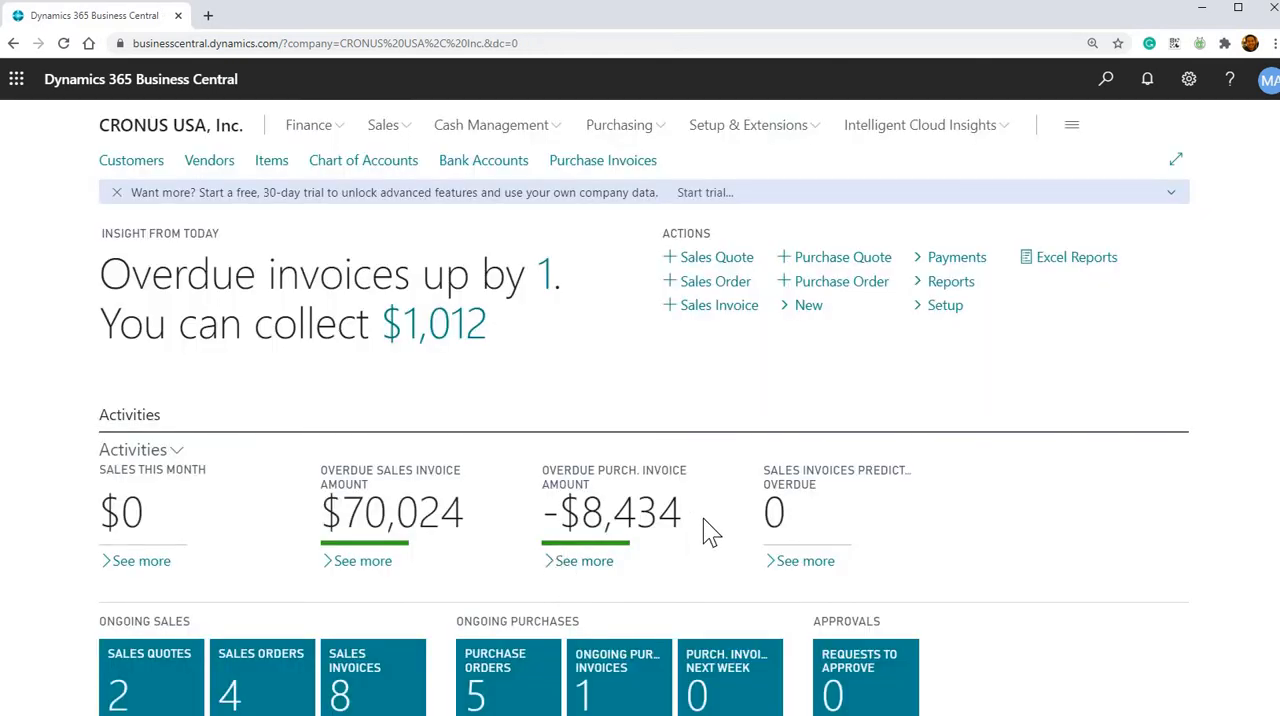
pyautogui.moveTo(925, 415)
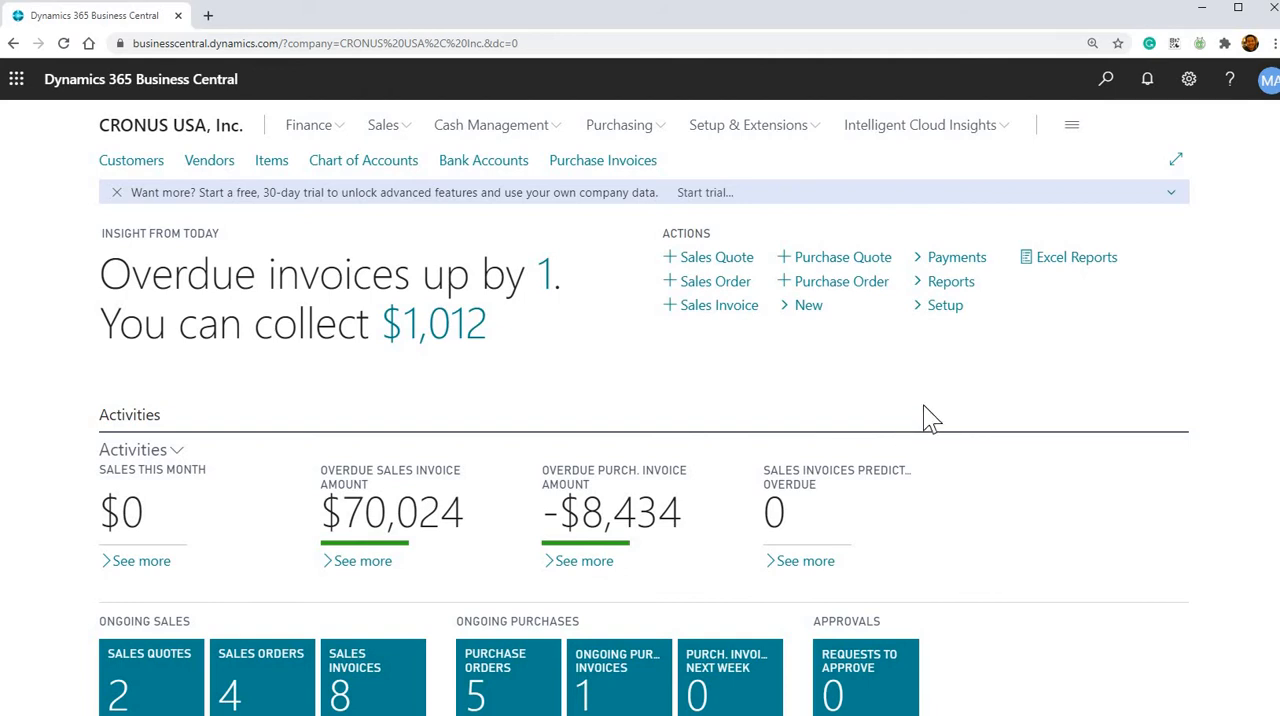
pyautogui.moveTo(1085, 185)
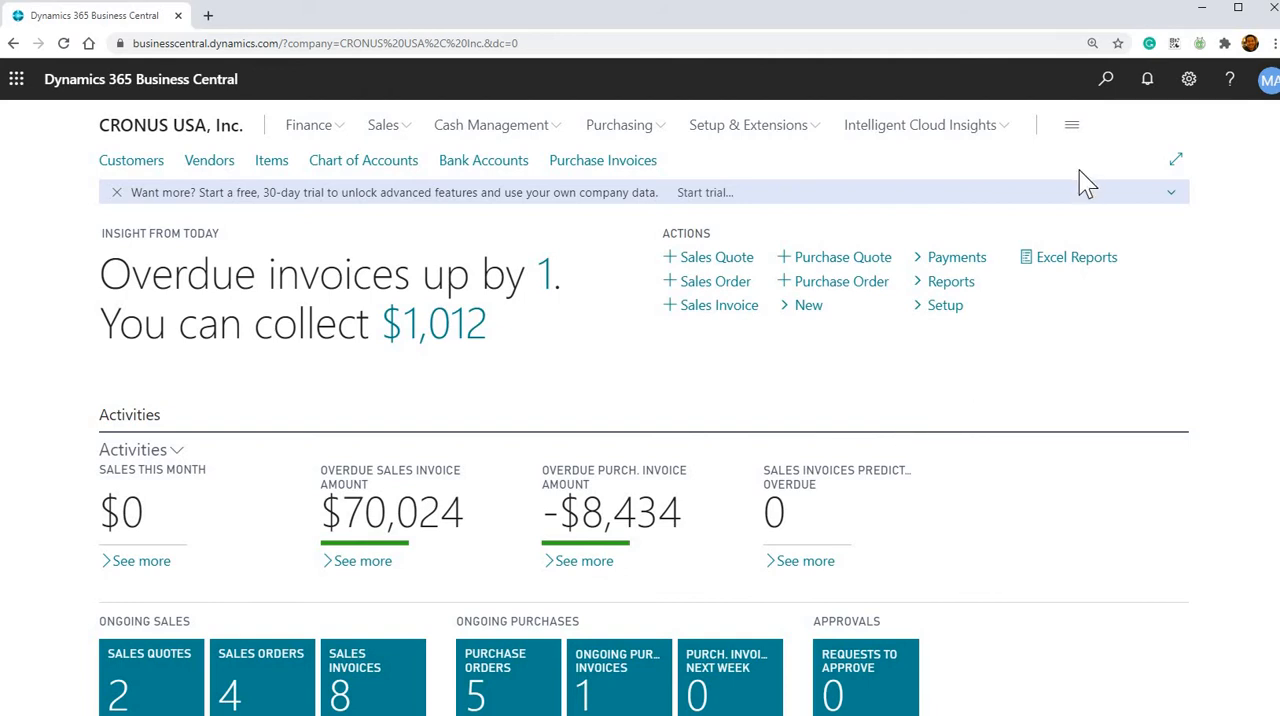
pyautogui.moveTo(1057, 232)
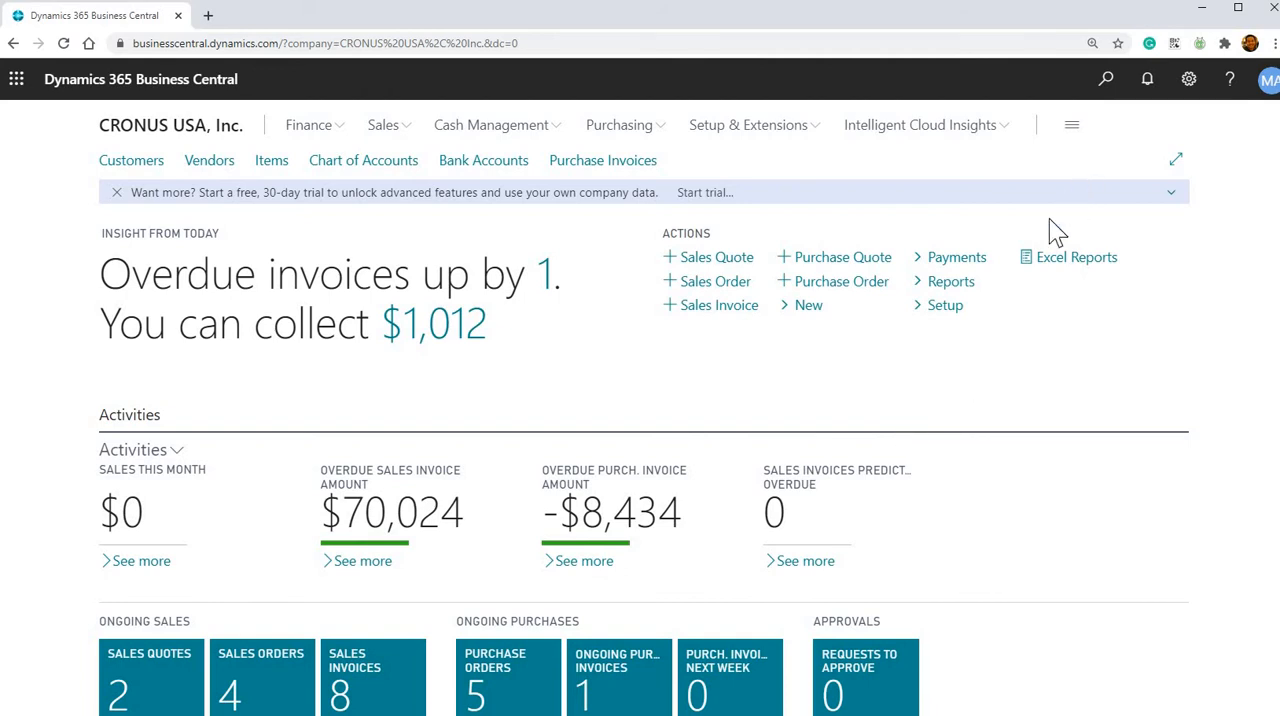
pyautogui.moveTo(1060, 377)
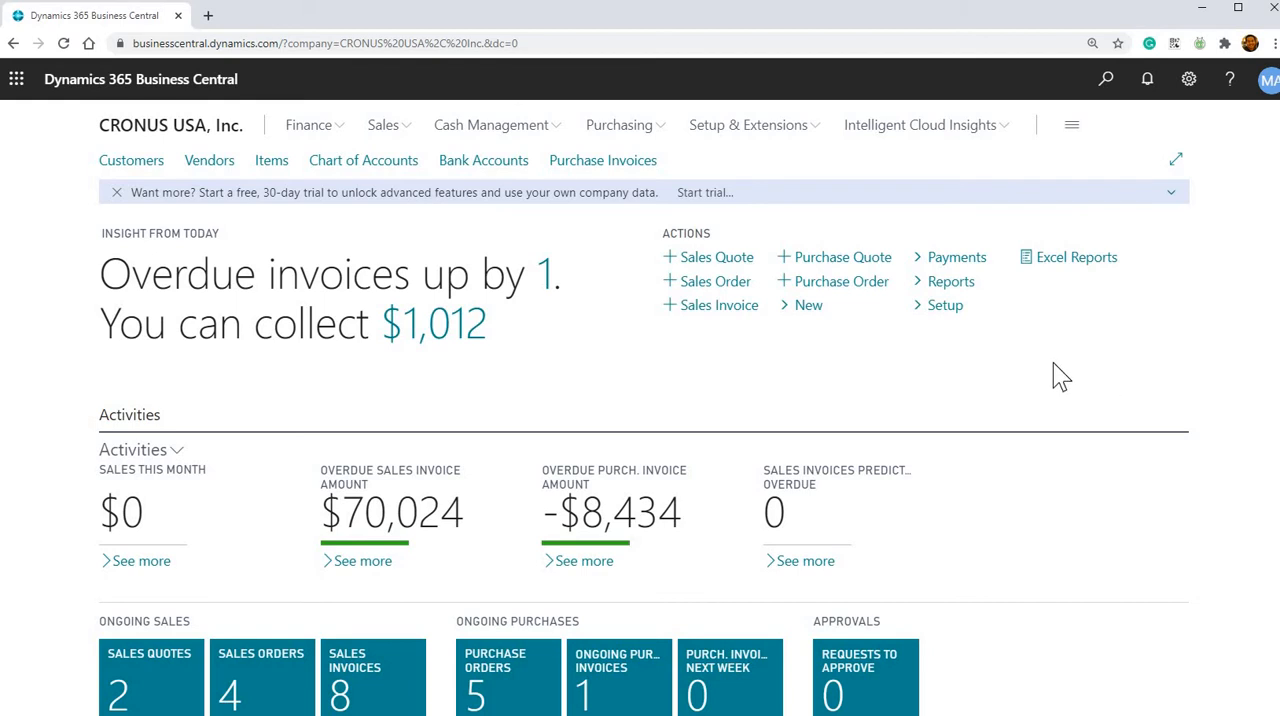
pyautogui.moveTo(667, 217)
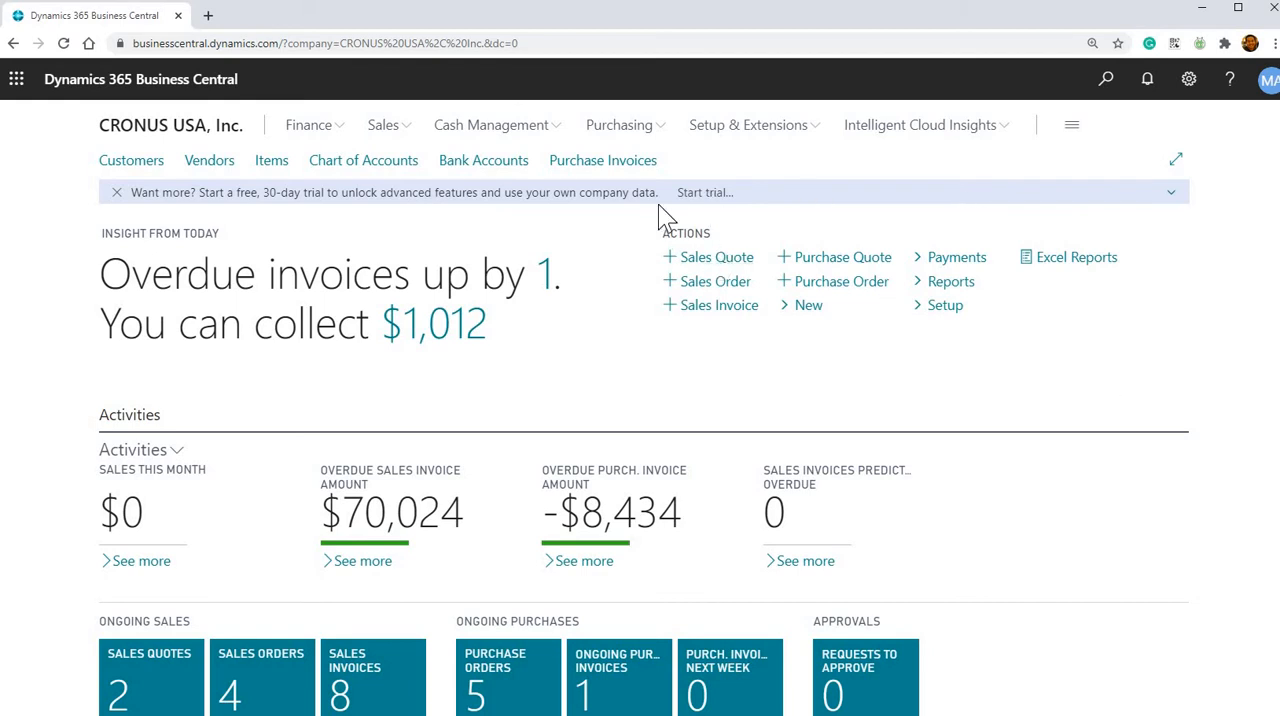
pyautogui.moveTo(762, 255)
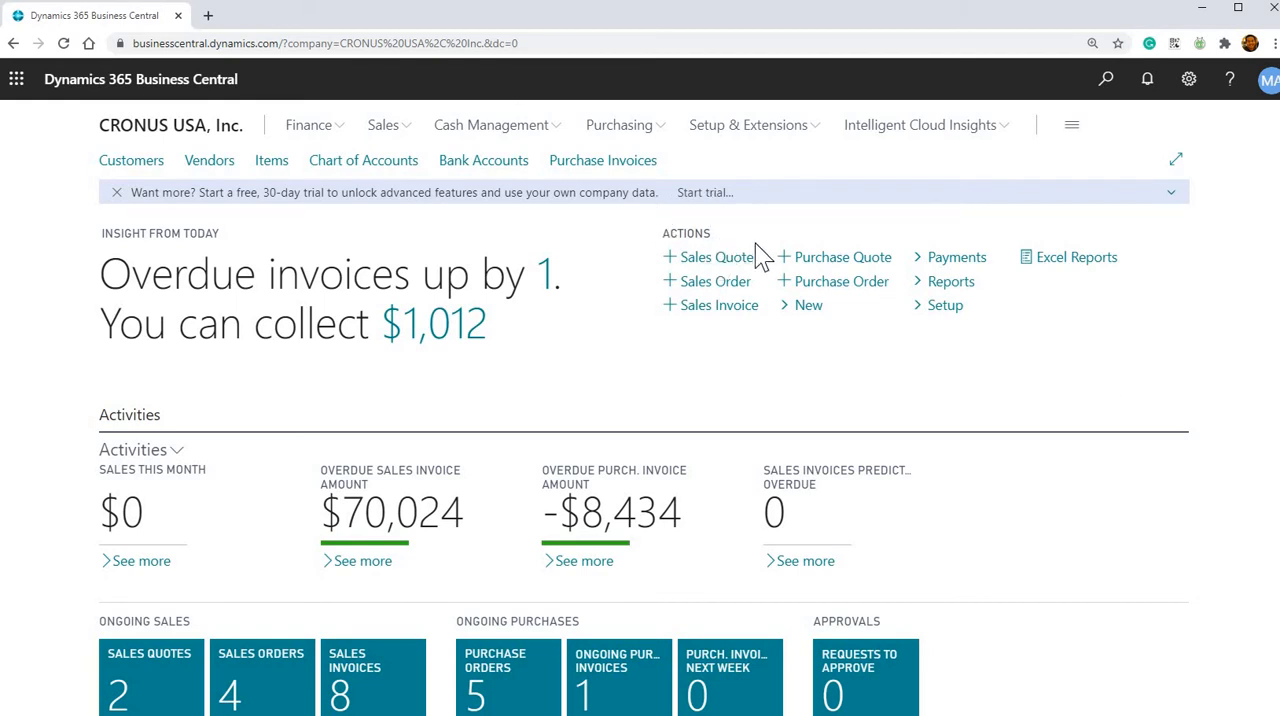
pyautogui.scroll(-3)
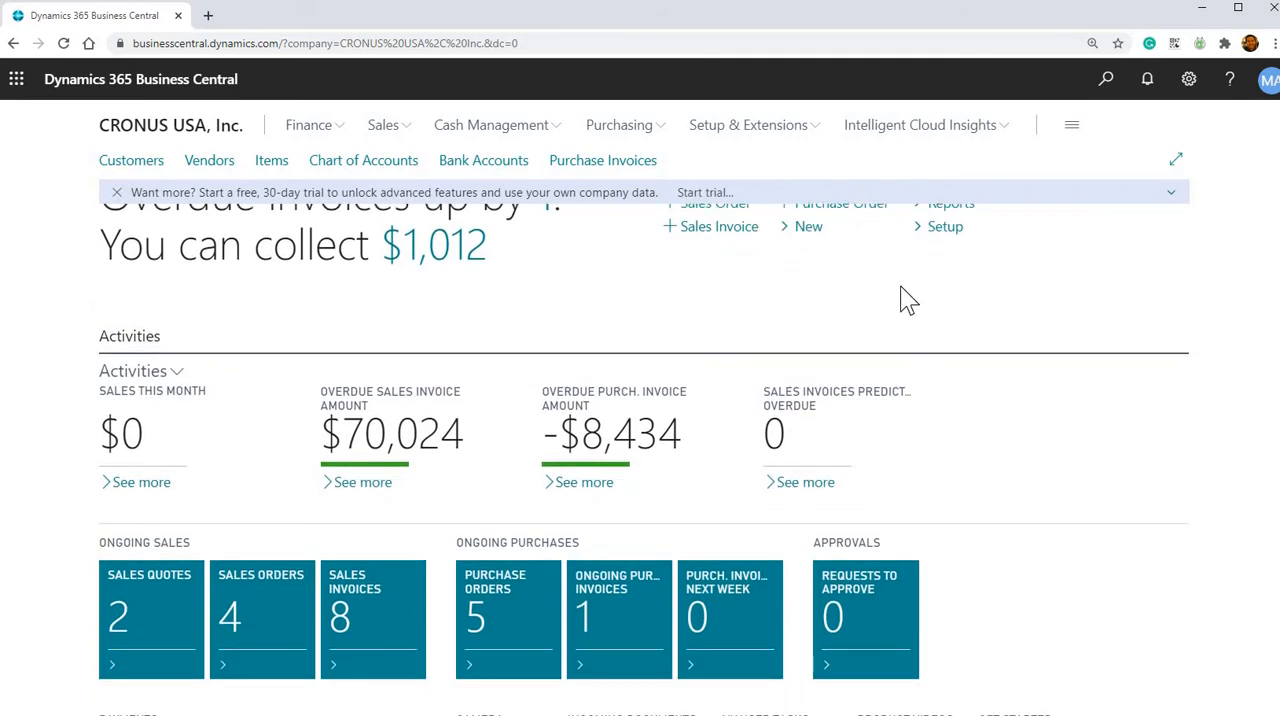
pyautogui.scroll(3)
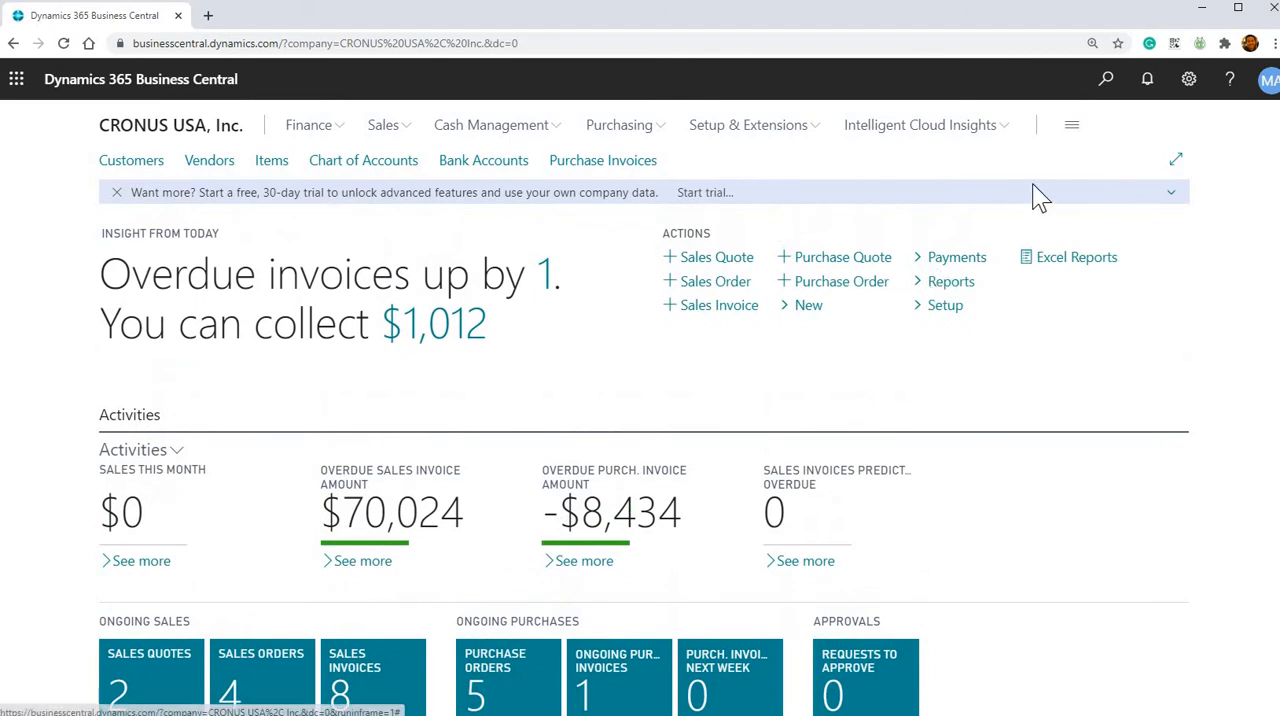
pyautogui.moveTo(1105, 79)
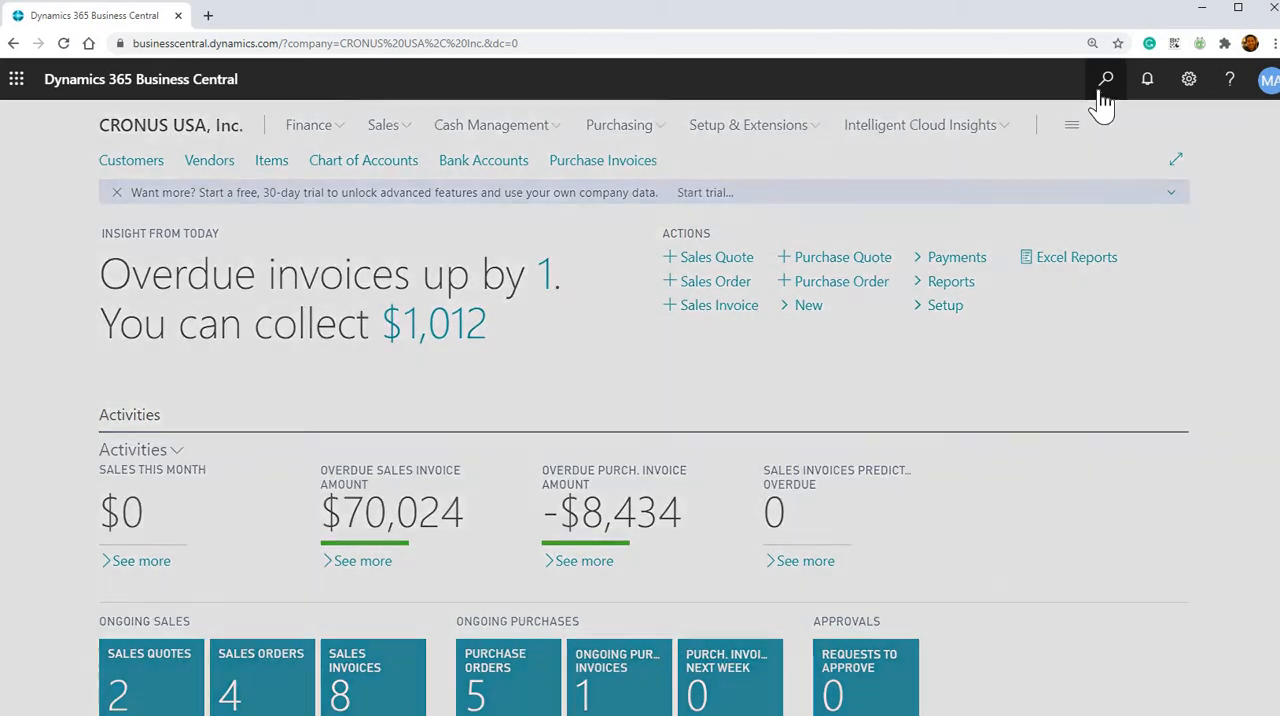
# Try 'purchase invoi' and 'purch' in Tell Me to preview purchase suggestions
pyautogui.click(1105, 79)
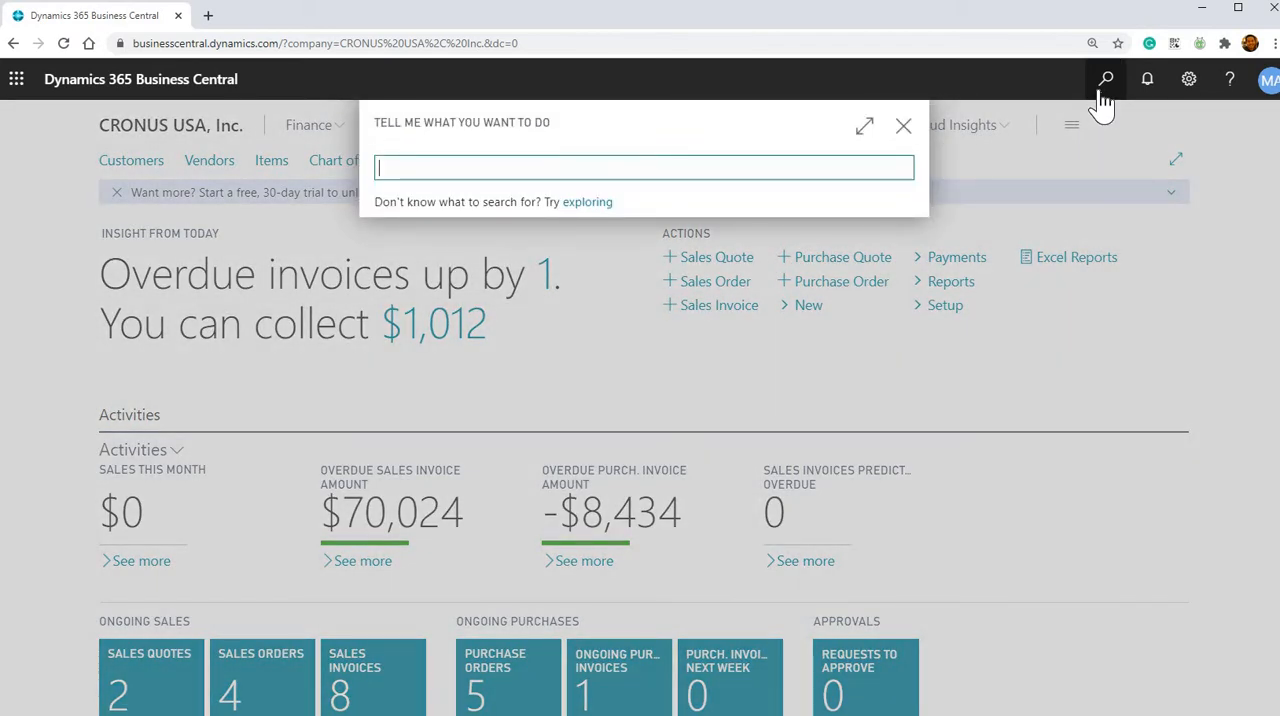
pyautogui.write('purchase invoi')
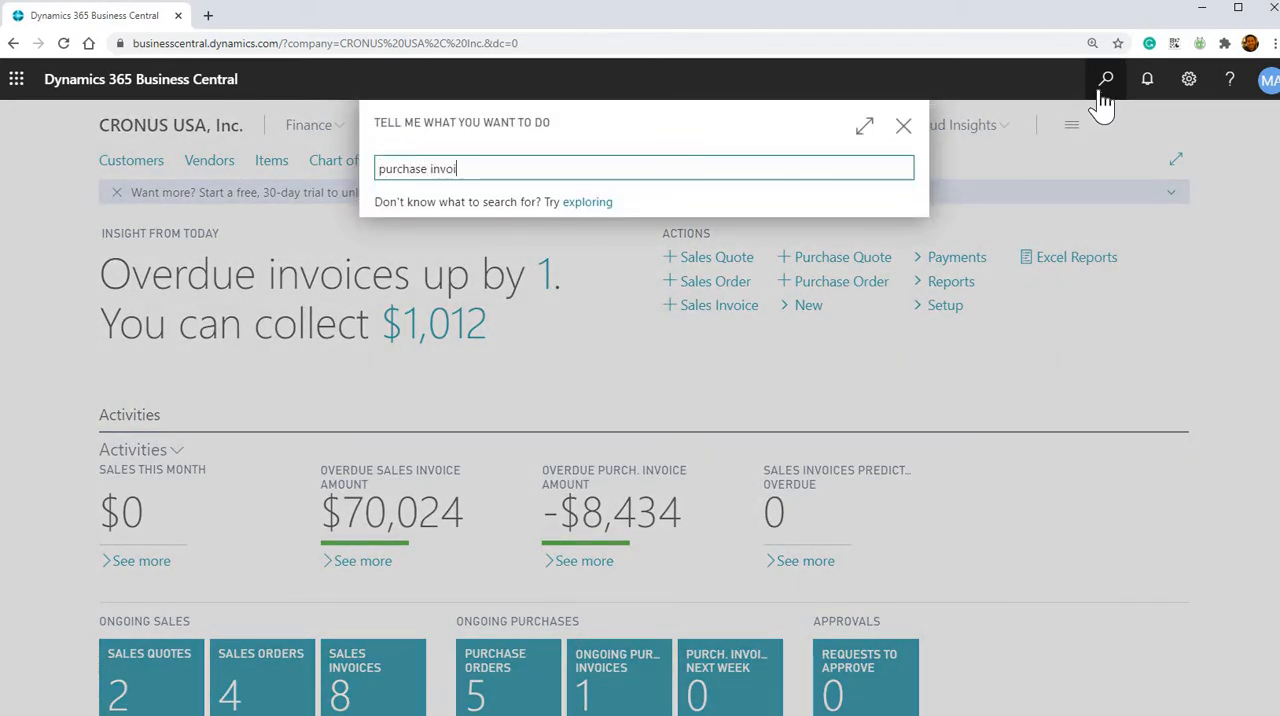
pyautogui.write('d')
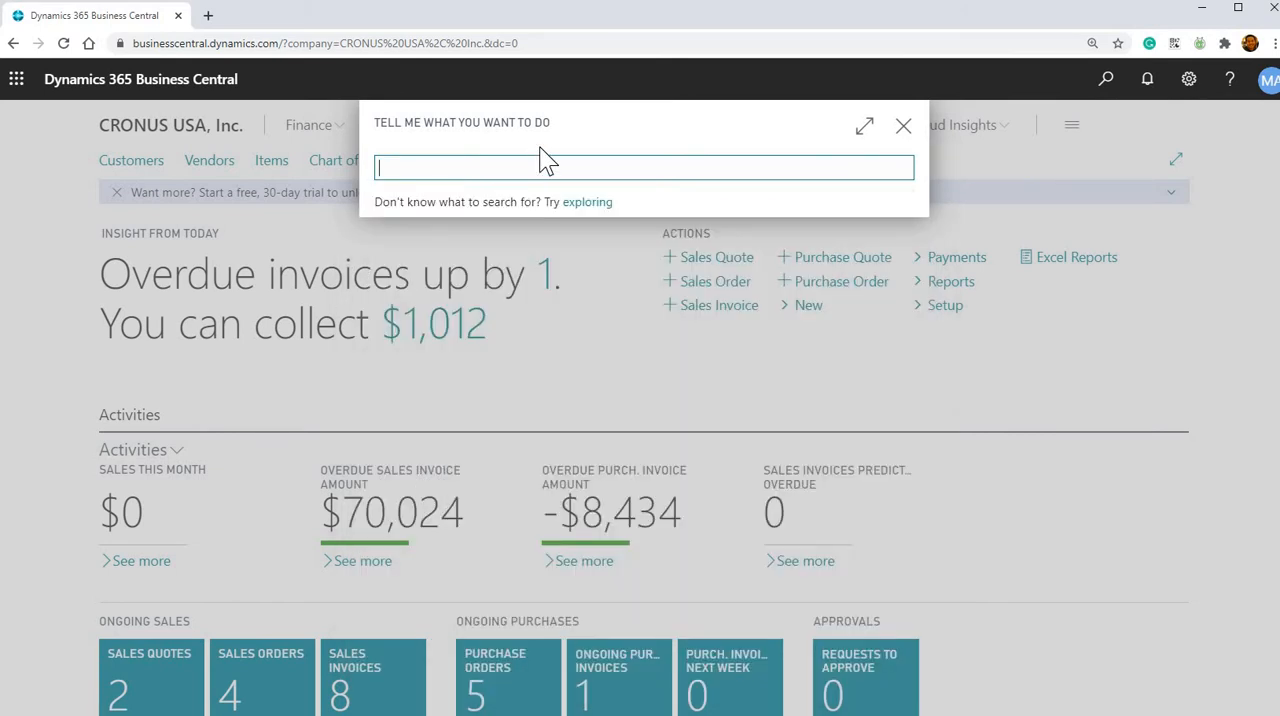
pyautogui.write('pur')
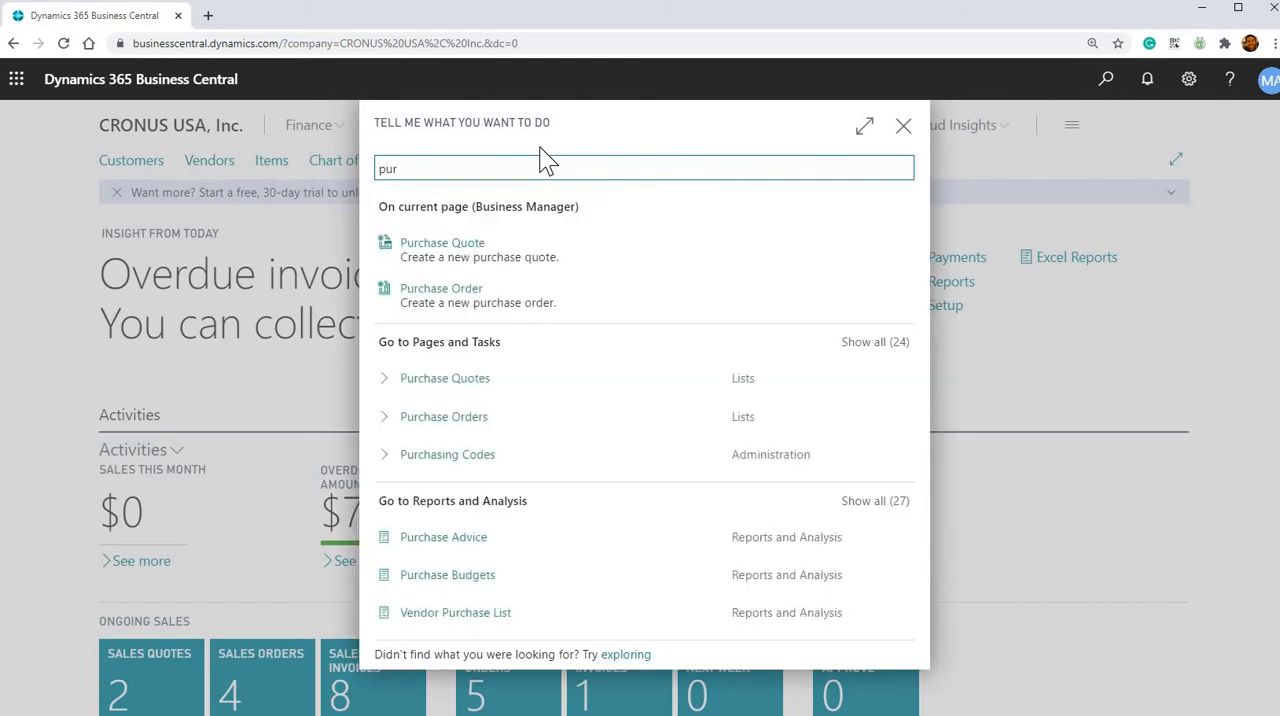
pyautogui.moveTo(472, 527)
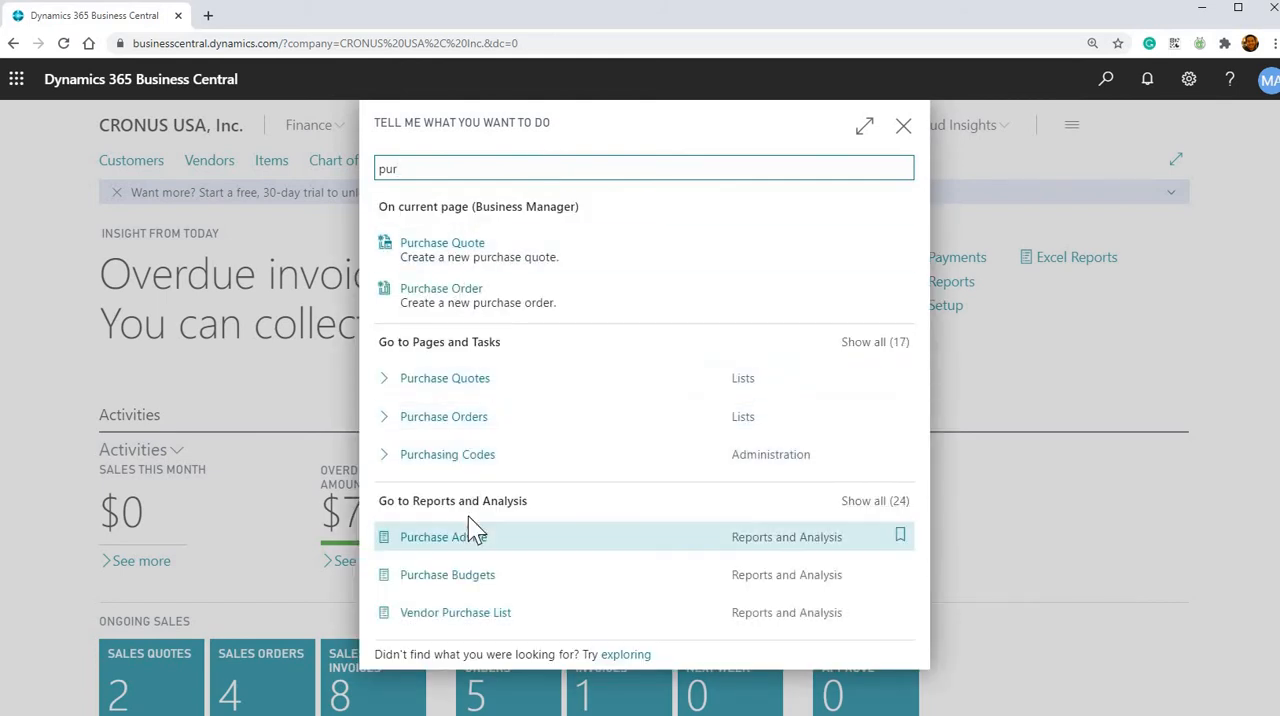
pyautogui.moveTo(480, 290)
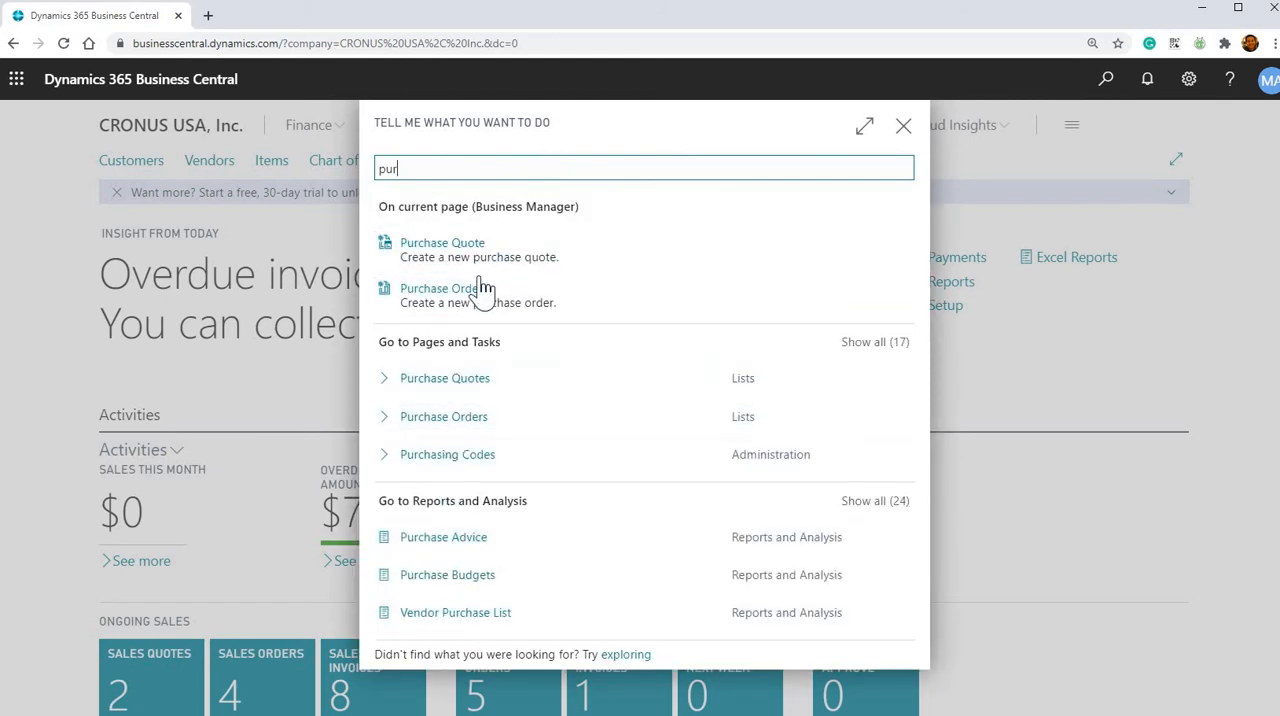
pyautogui.moveTo(497, 513)
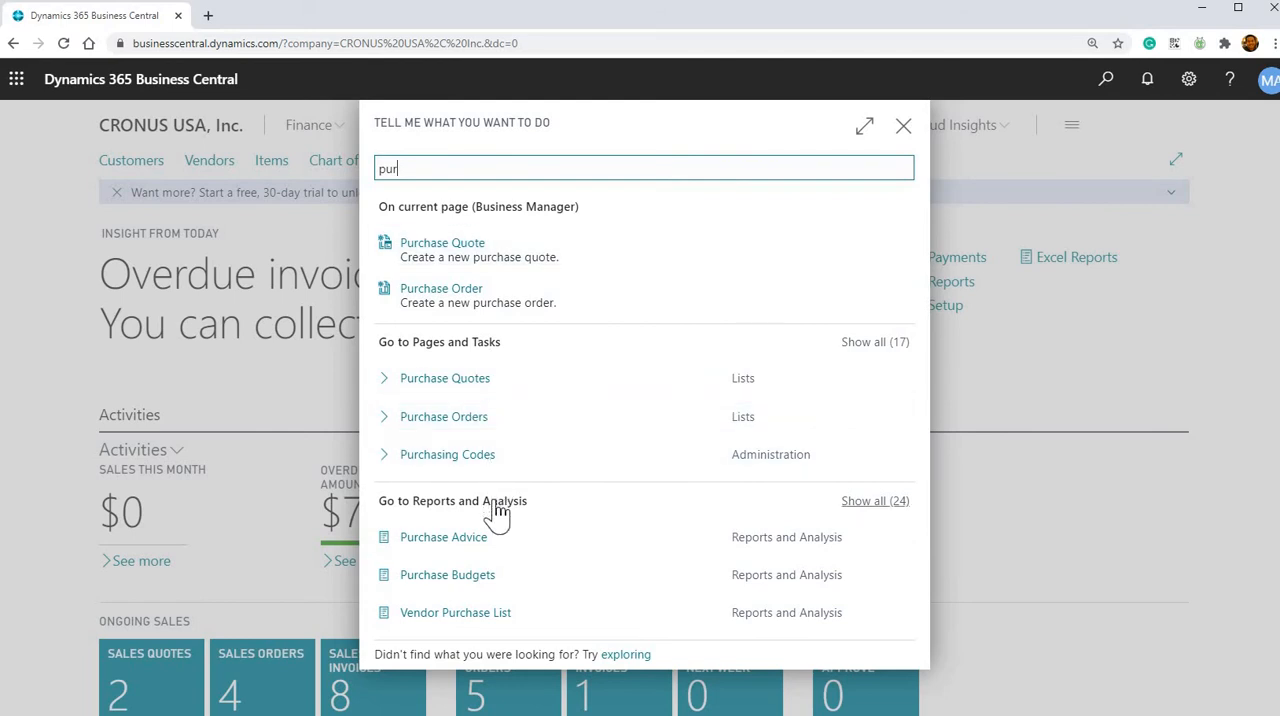
pyautogui.write('ch')
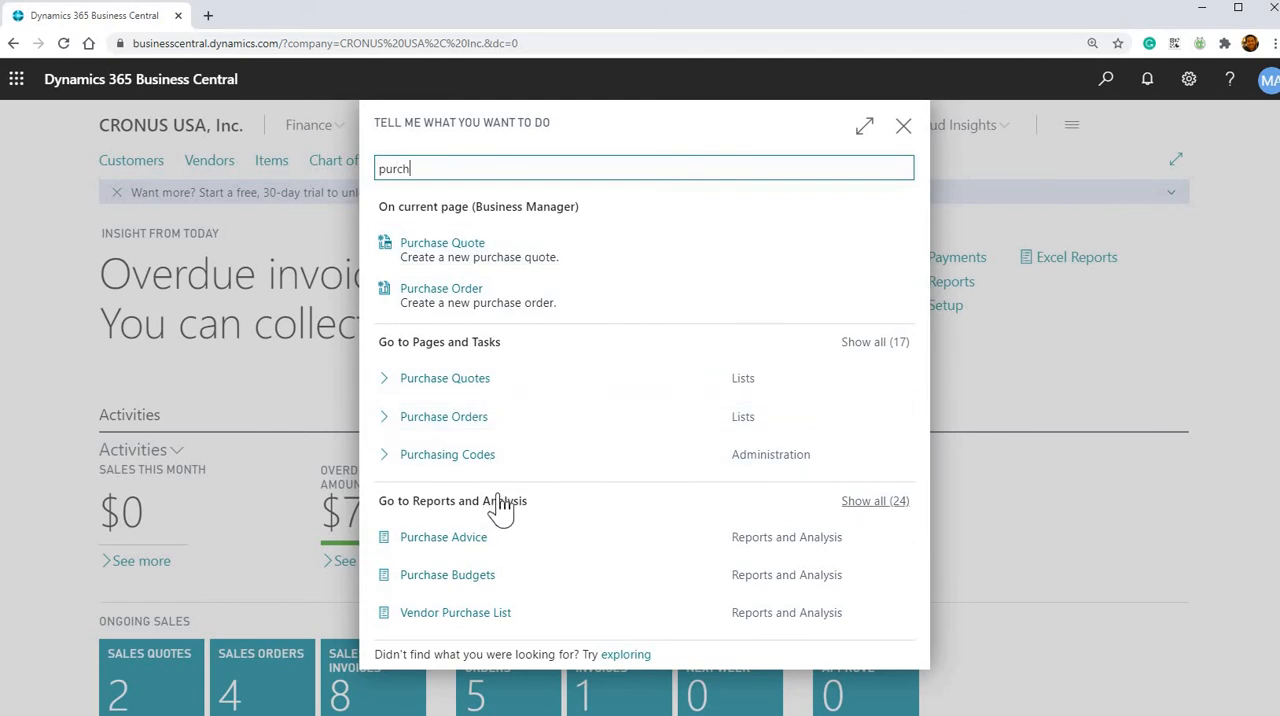
pyautogui.scroll(-3)
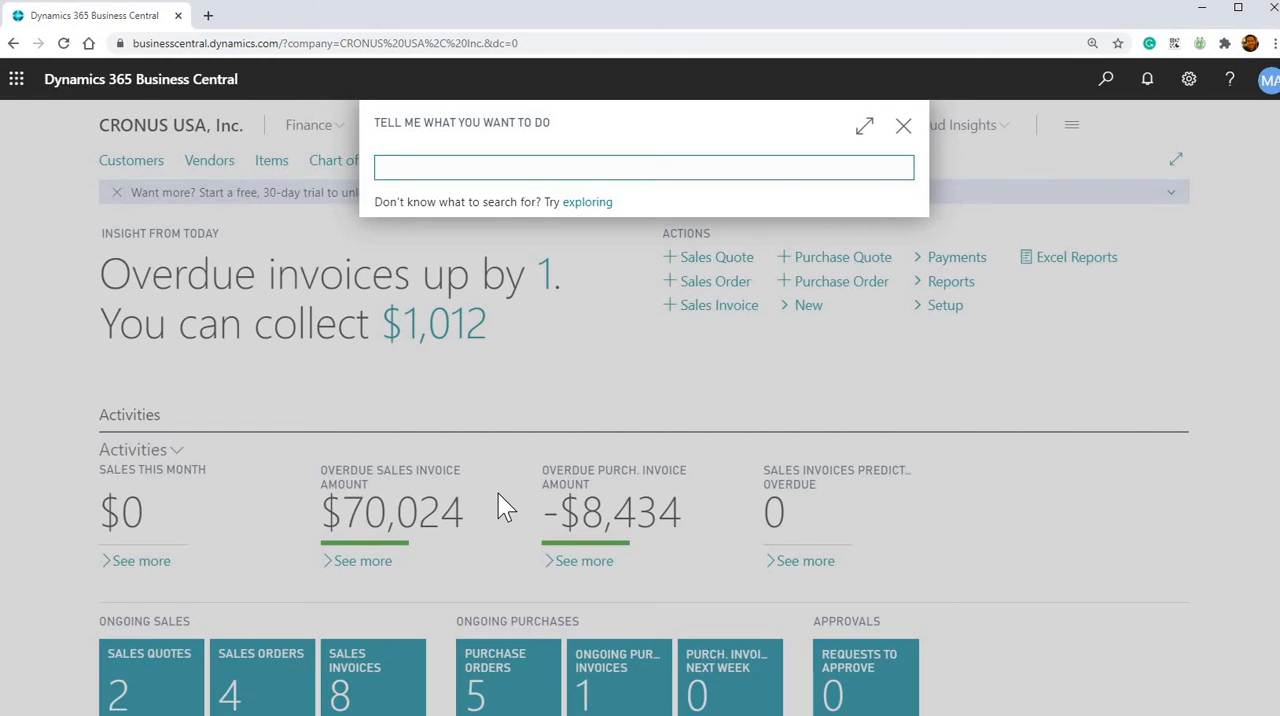
# Search 'pur inv' and expand, then collapse, the full page and task results
pyautogui.write('p')
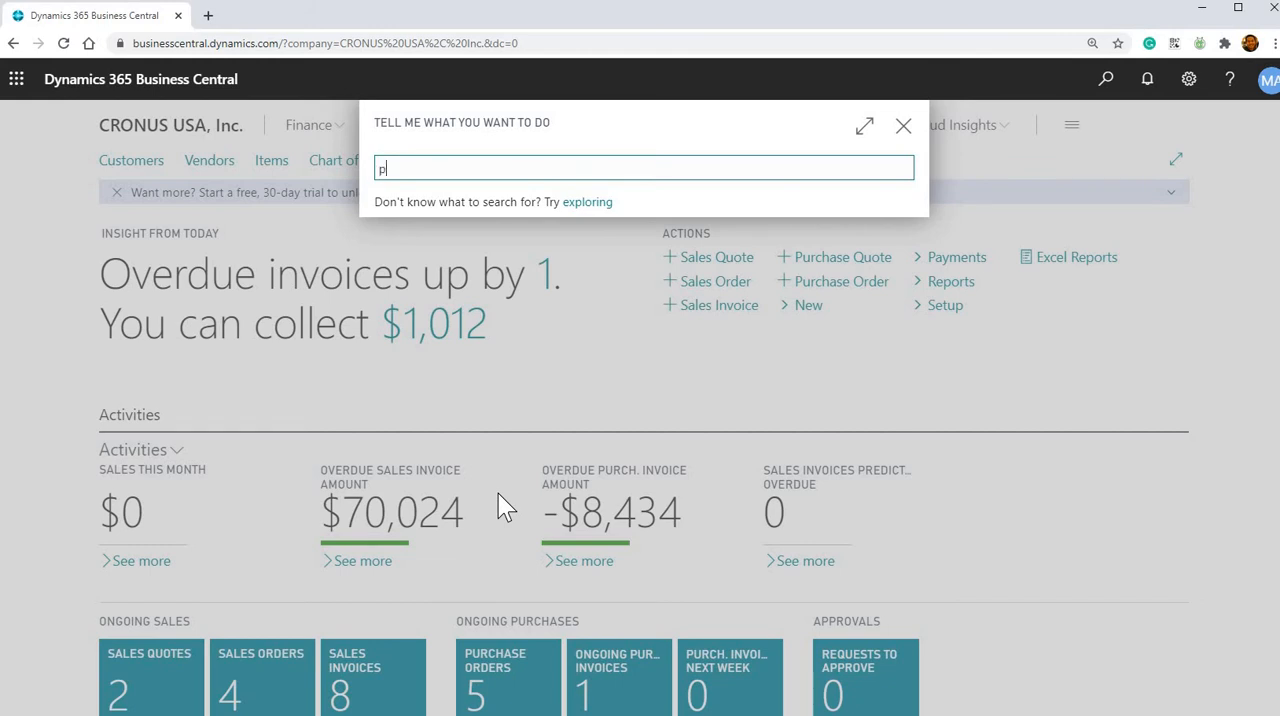
pyautogui.write('pur inc')
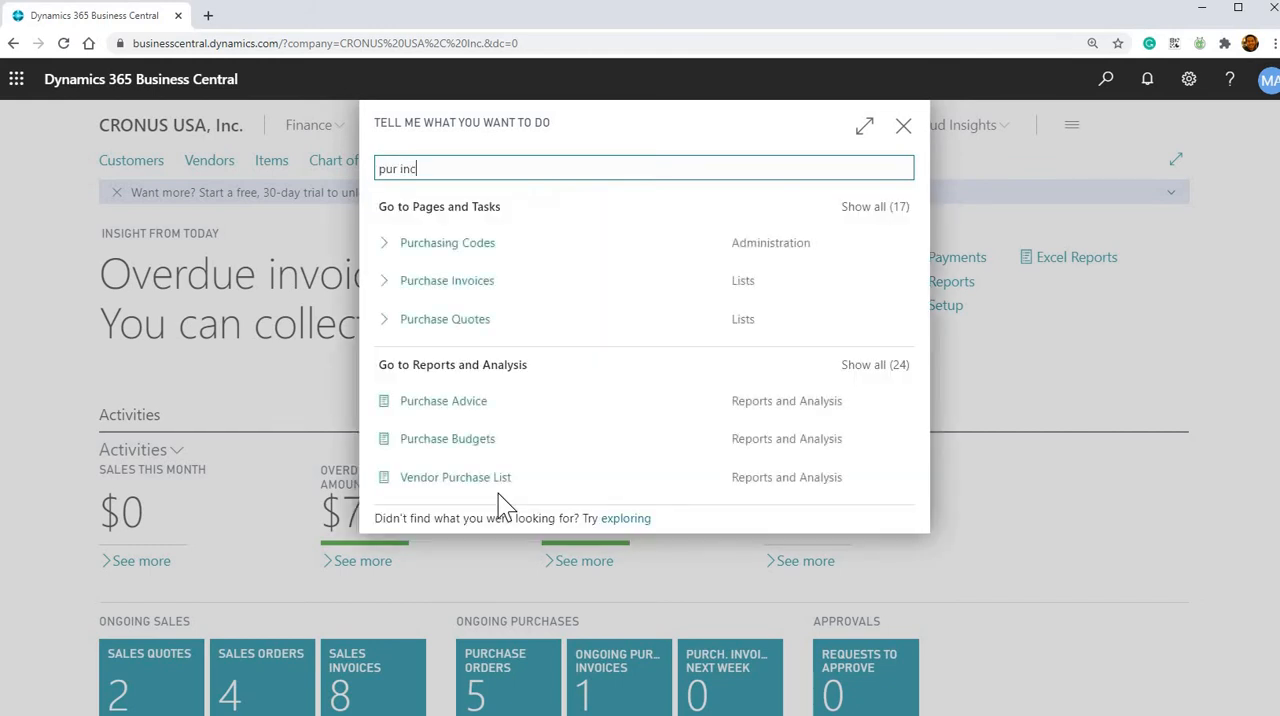
pyautogui.write('v')
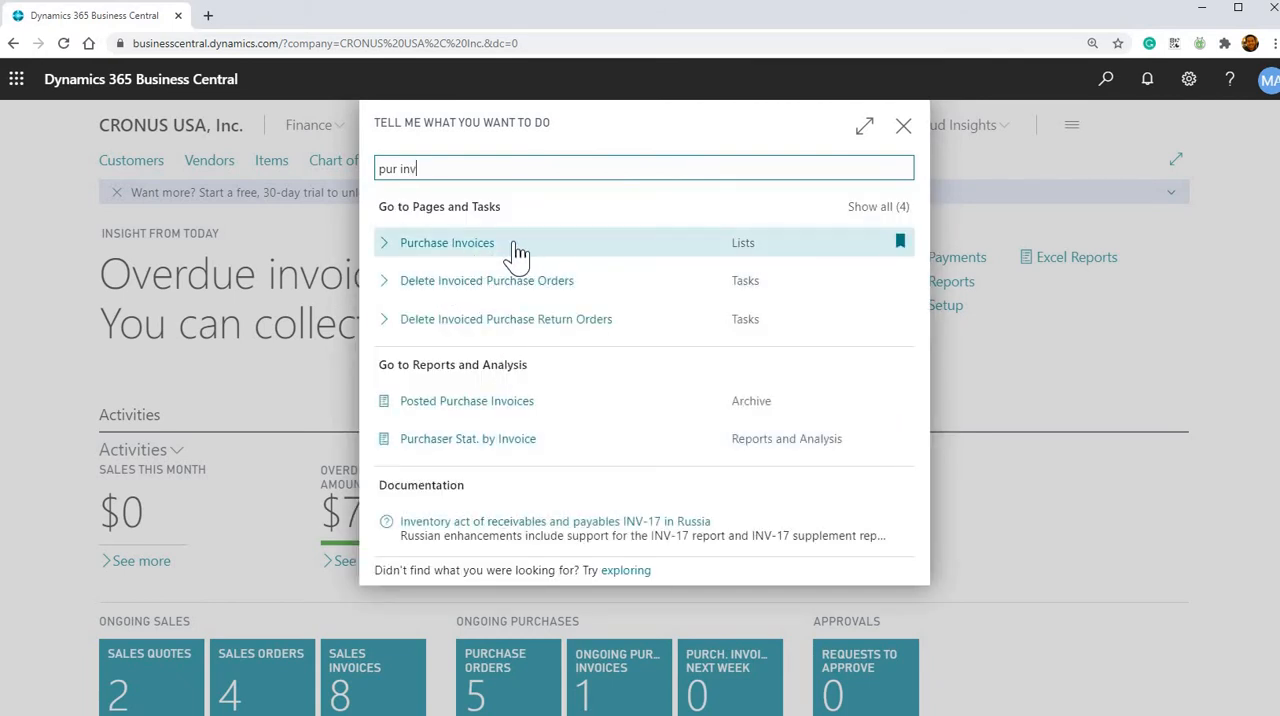
pyautogui.moveTo(510, 432)
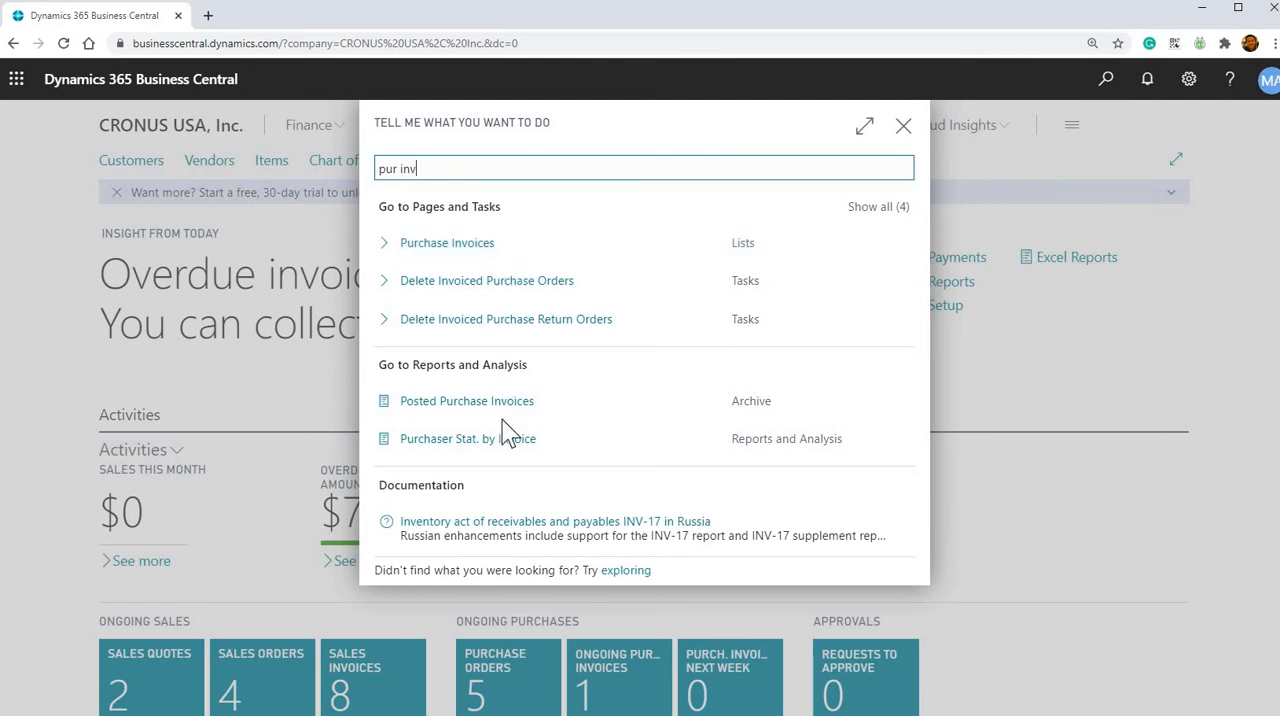
pyautogui.moveTo(808, 271)
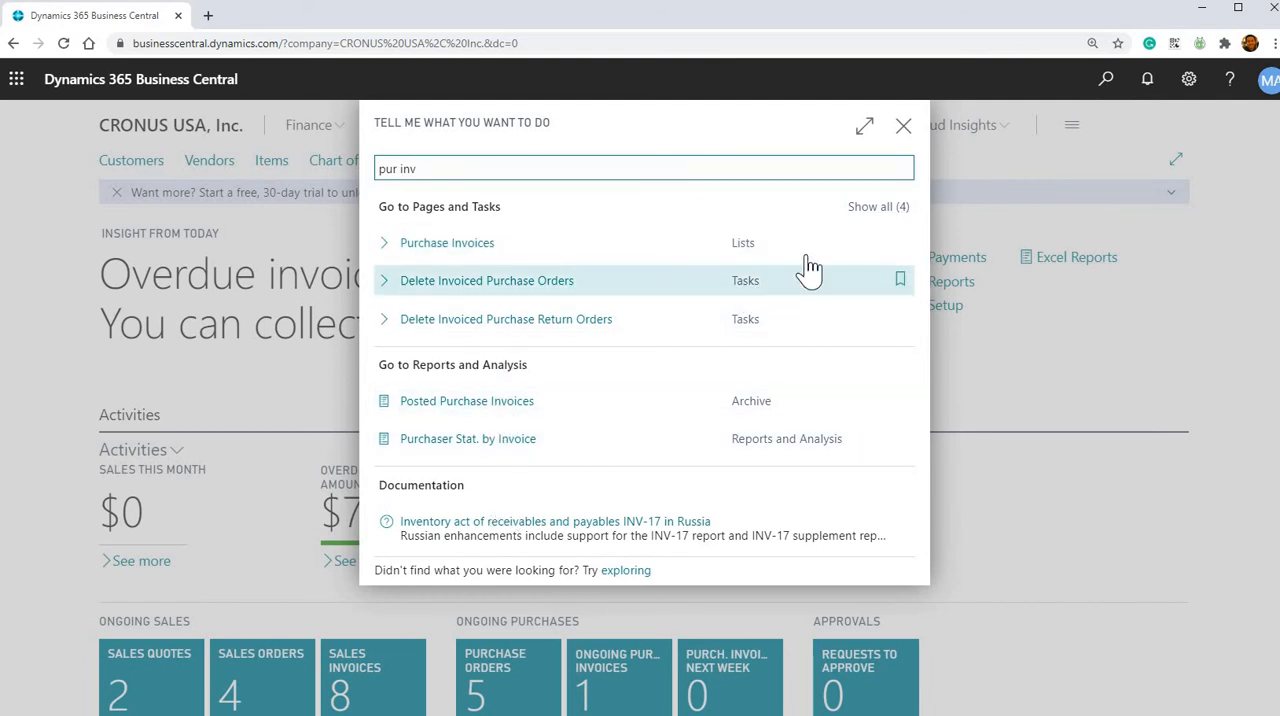
pyautogui.moveTo(873, 220)
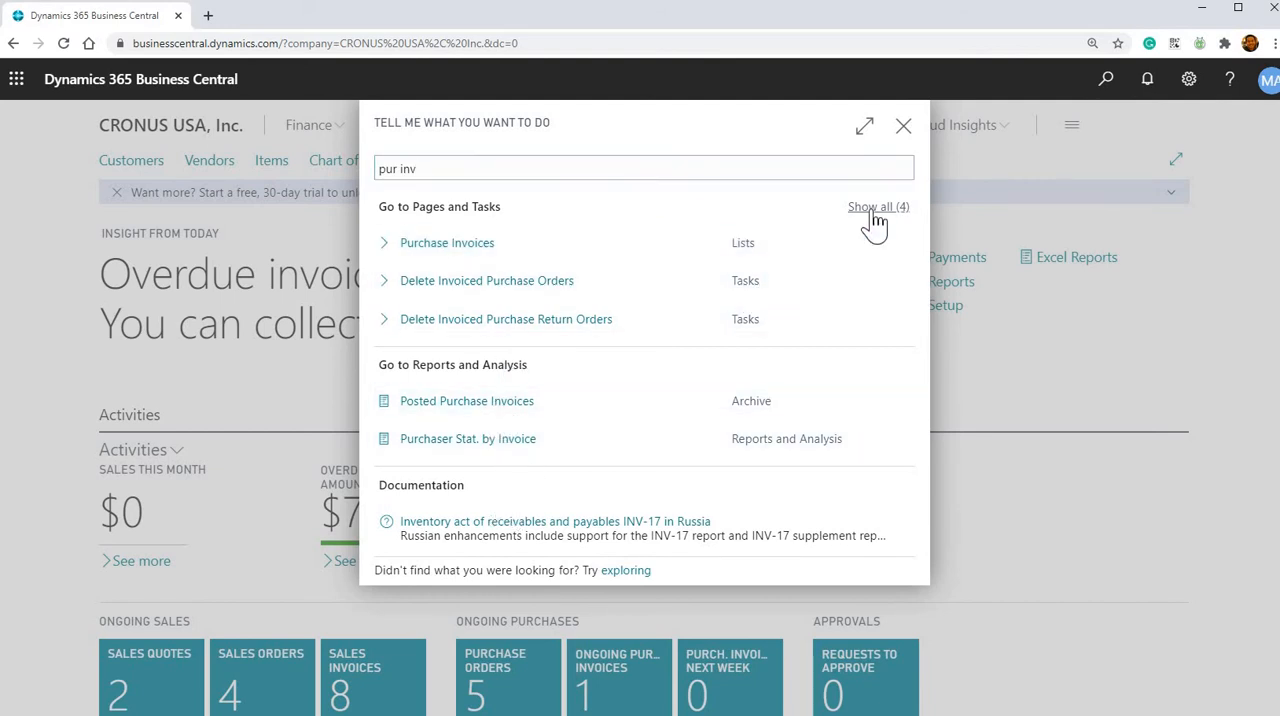
pyautogui.moveTo(560, 290)
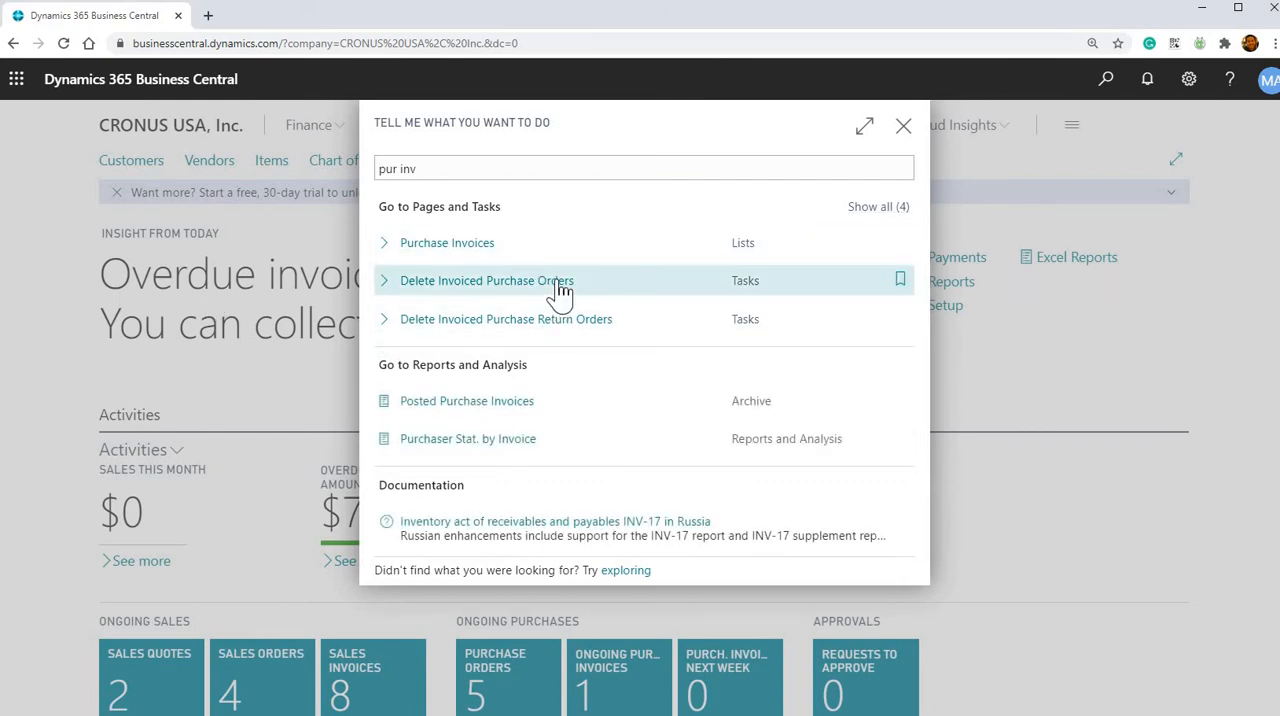
pyautogui.moveTo(548, 319)
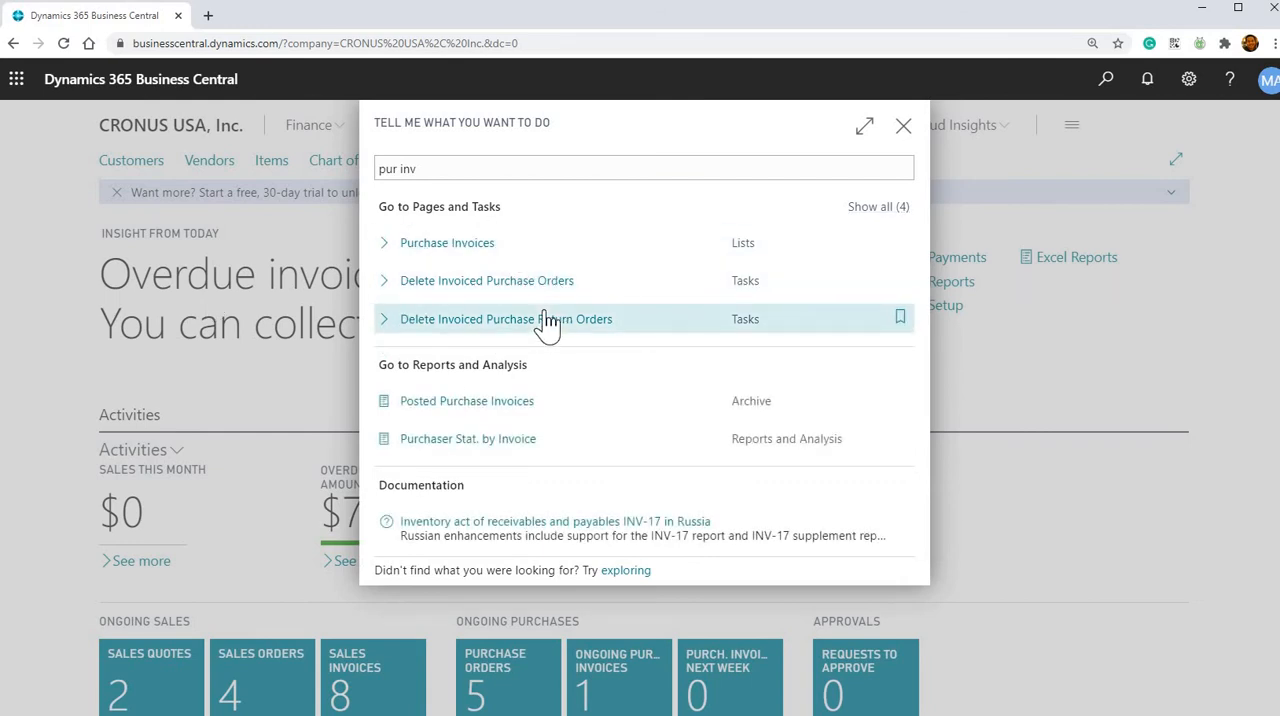
pyautogui.moveTo(447, 168)
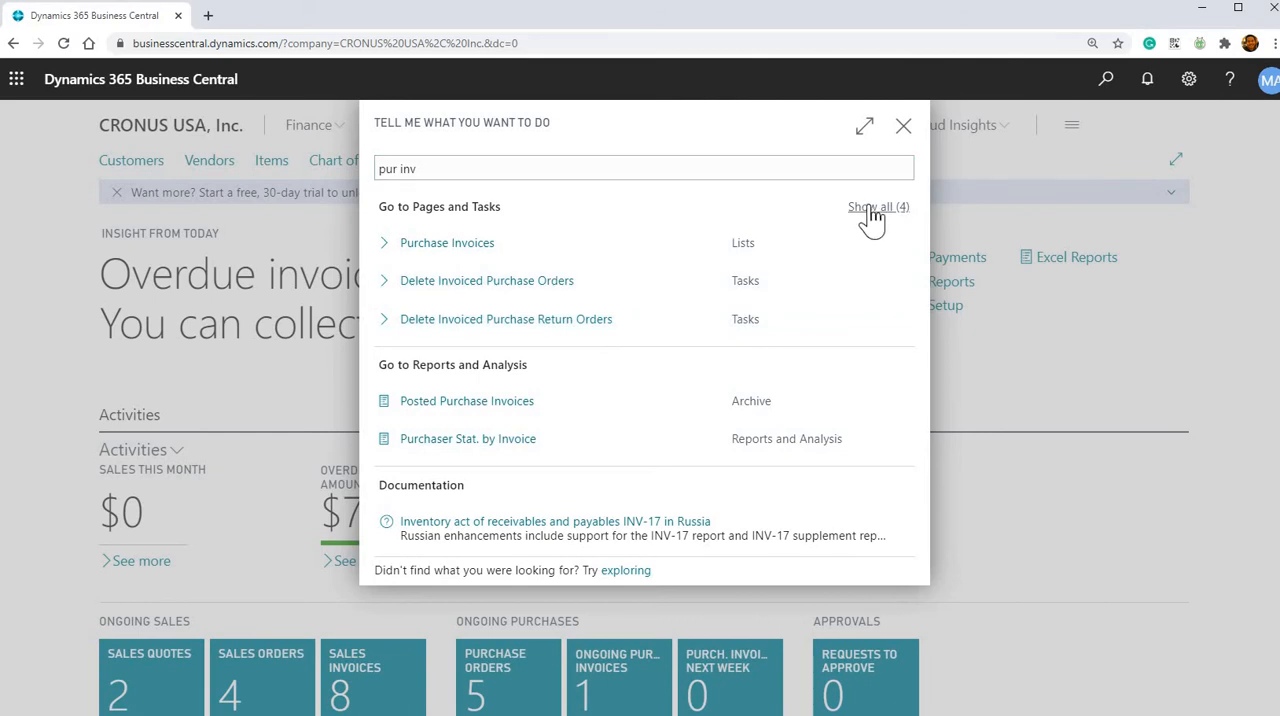
pyautogui.click(869, 206)
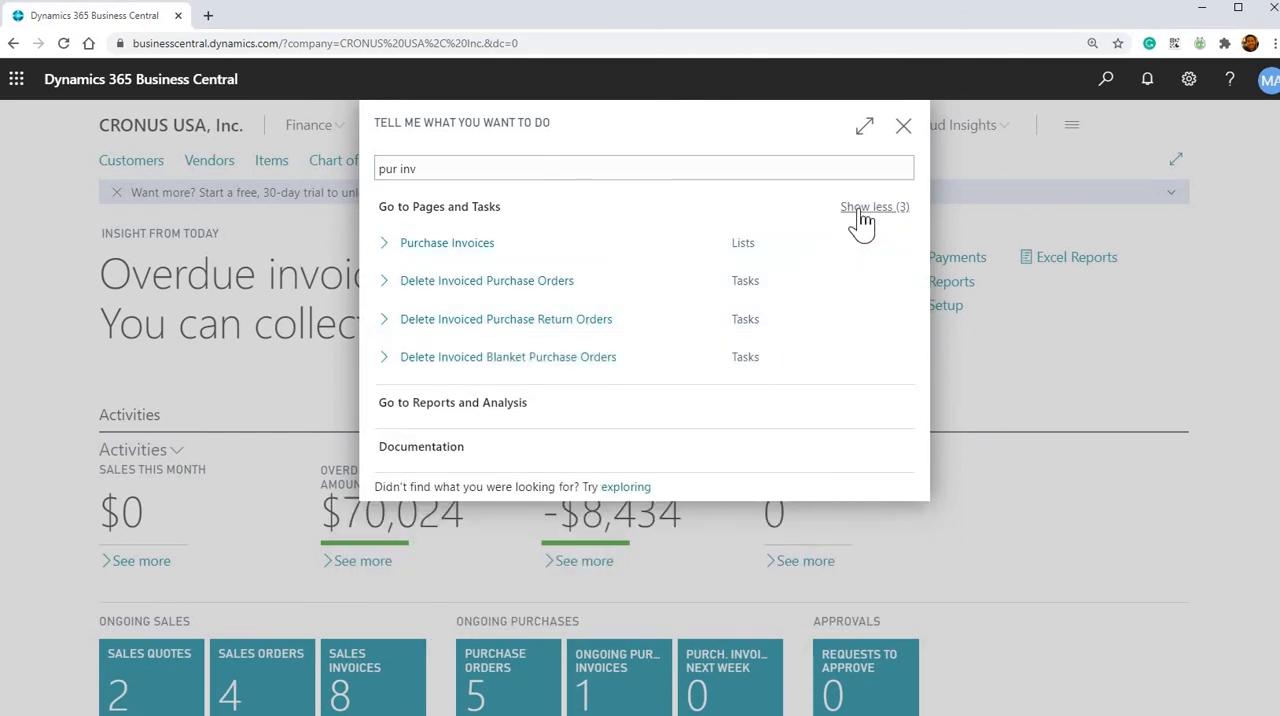
pyautogui.click(866, 206)
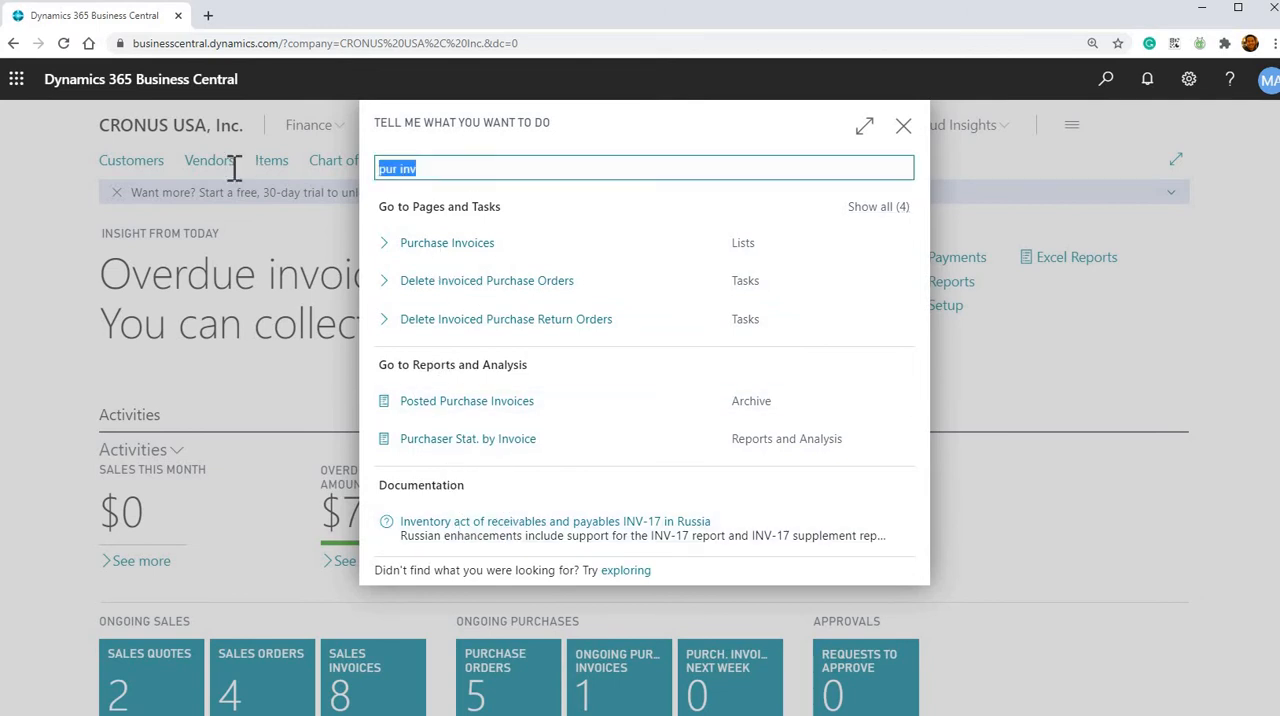
# Search 'general jour', expand all documentation matches, then close the search results
pyautogui.write('general')
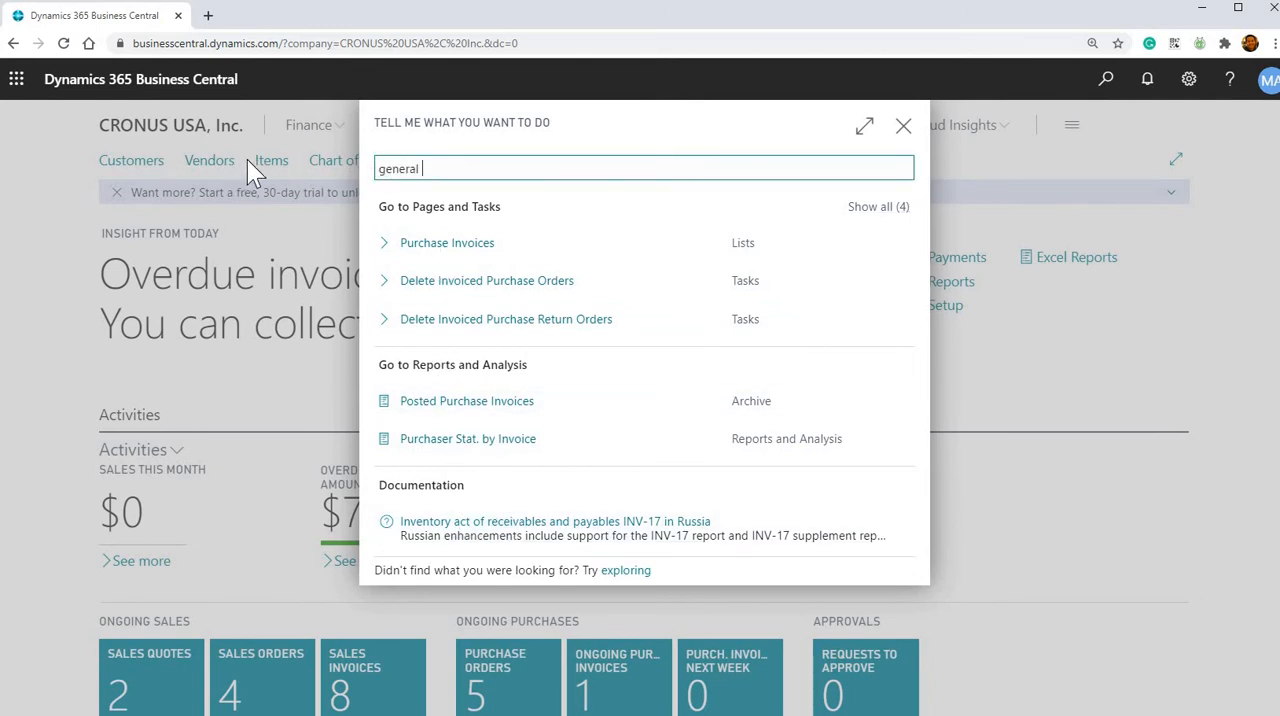
pyautogui.write('jour')
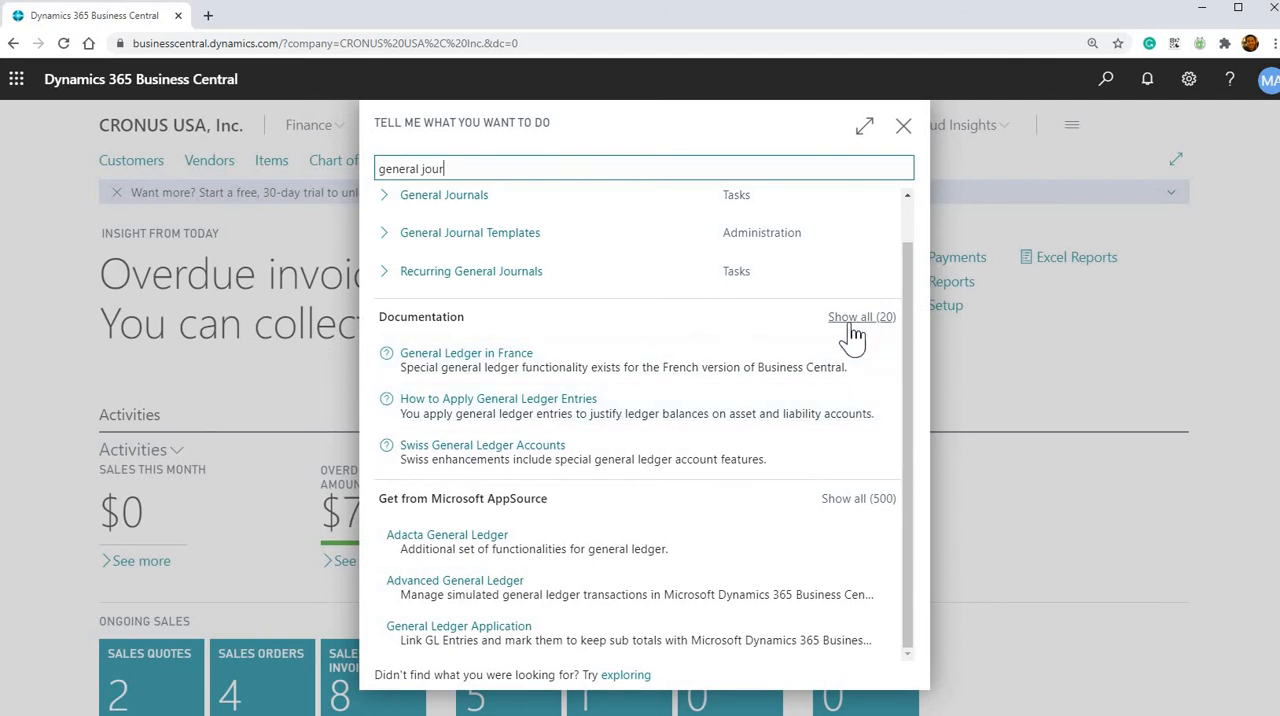
pyautogui.moveTo(778, 322)
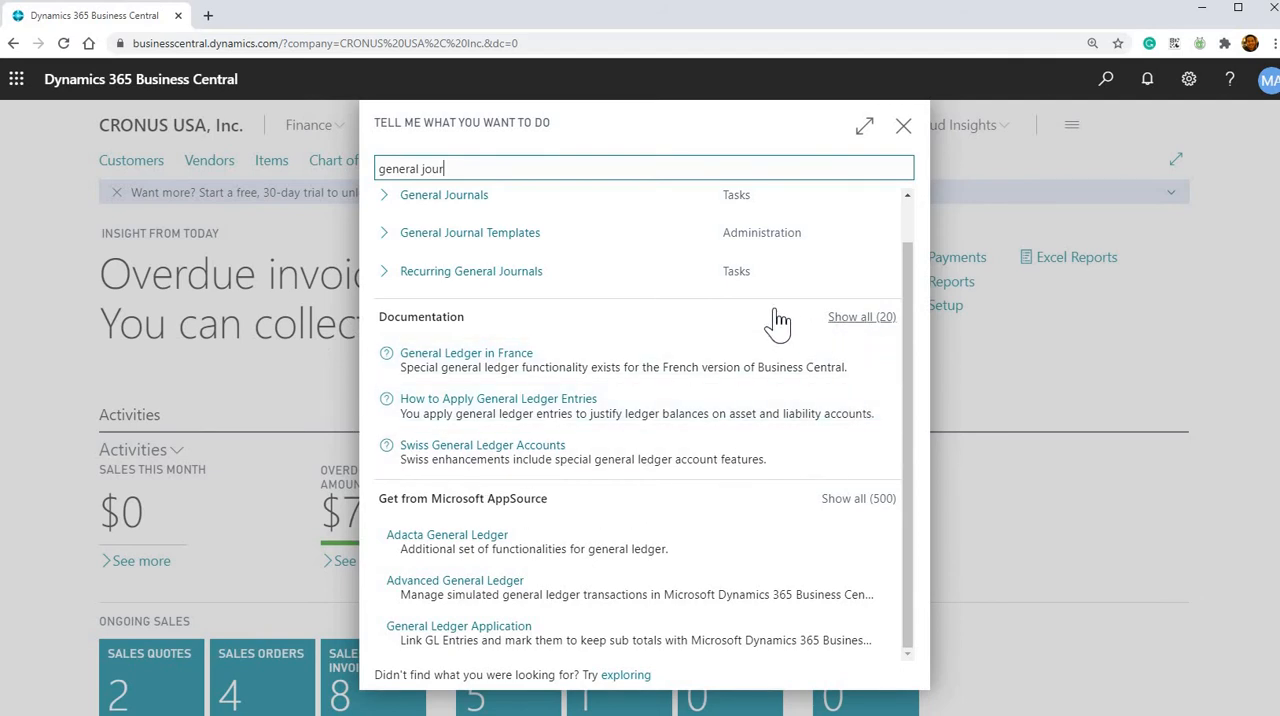
pyautogui.moveTo(748, 325)
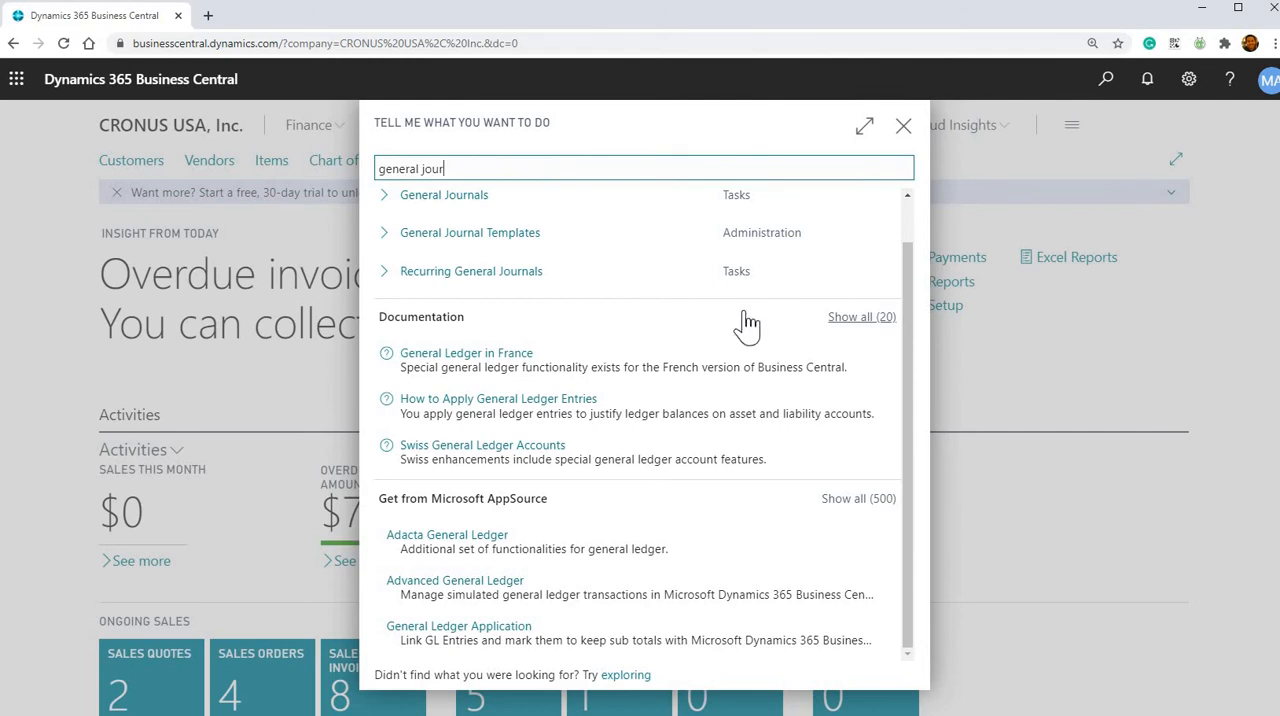
pyautogui.moveTo(430, 335)
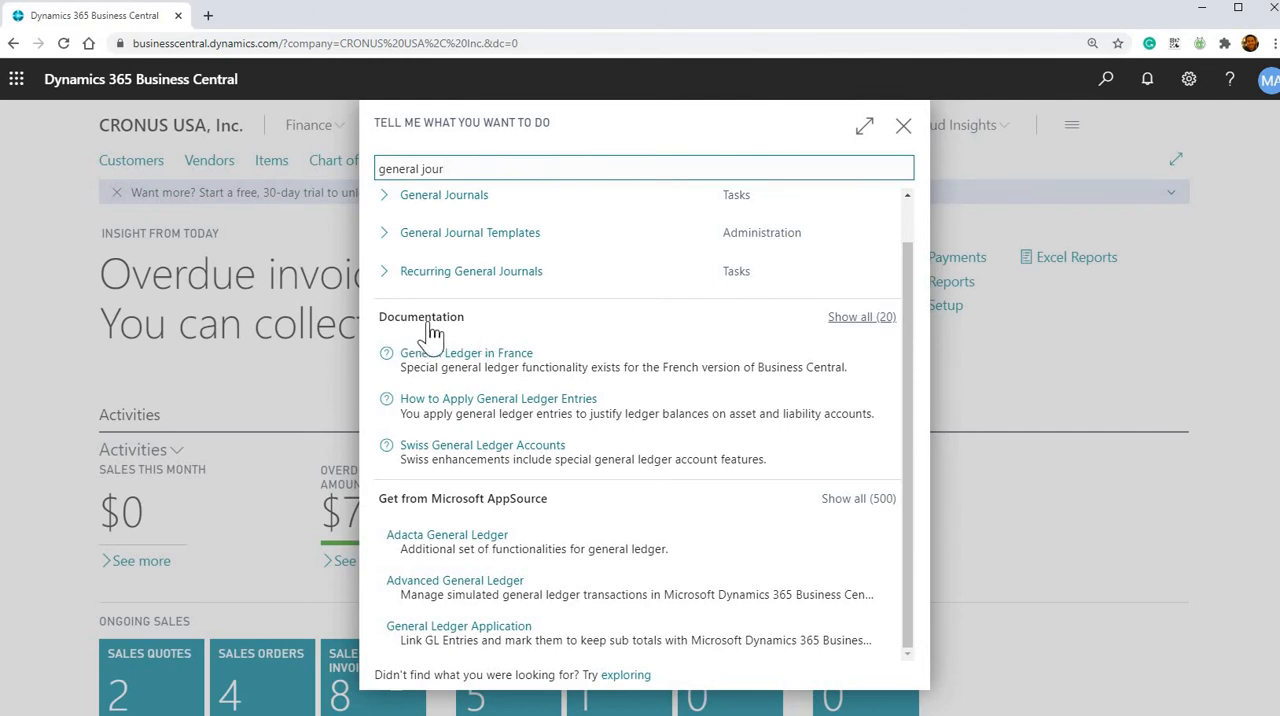
pyautogui.moveTo(445, 233)
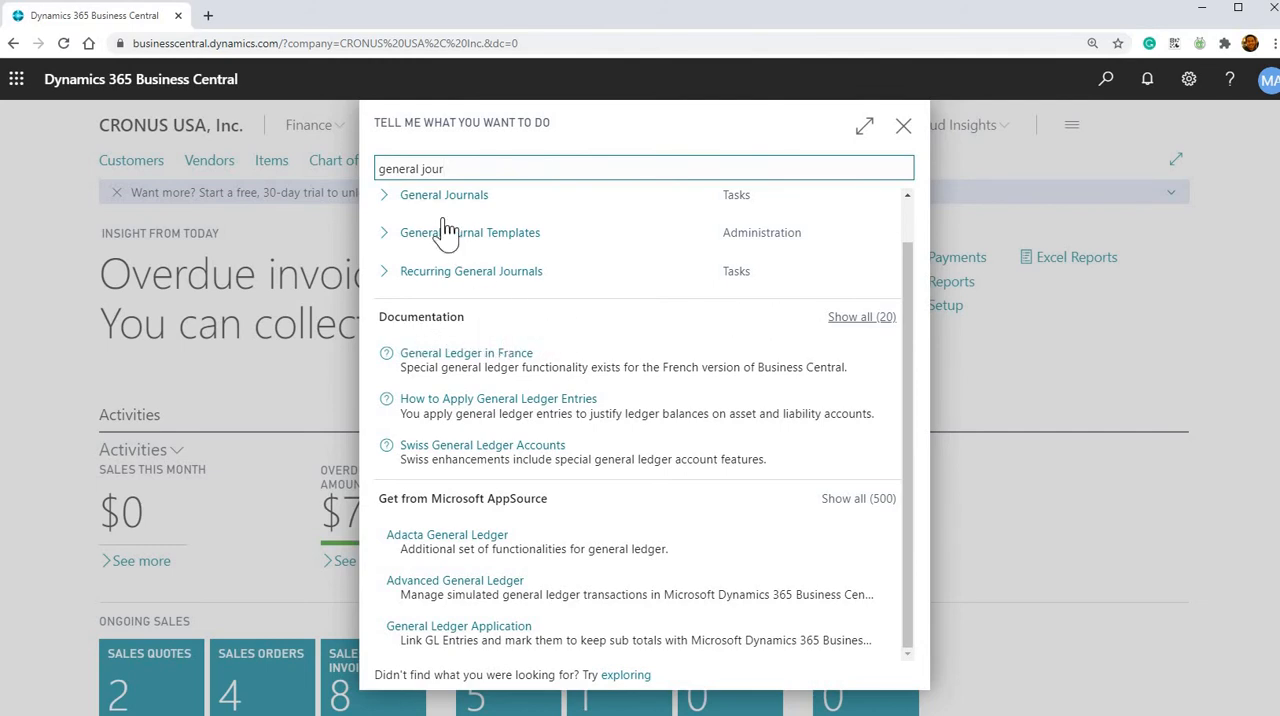
pyautogui.moveTo(860, 335)
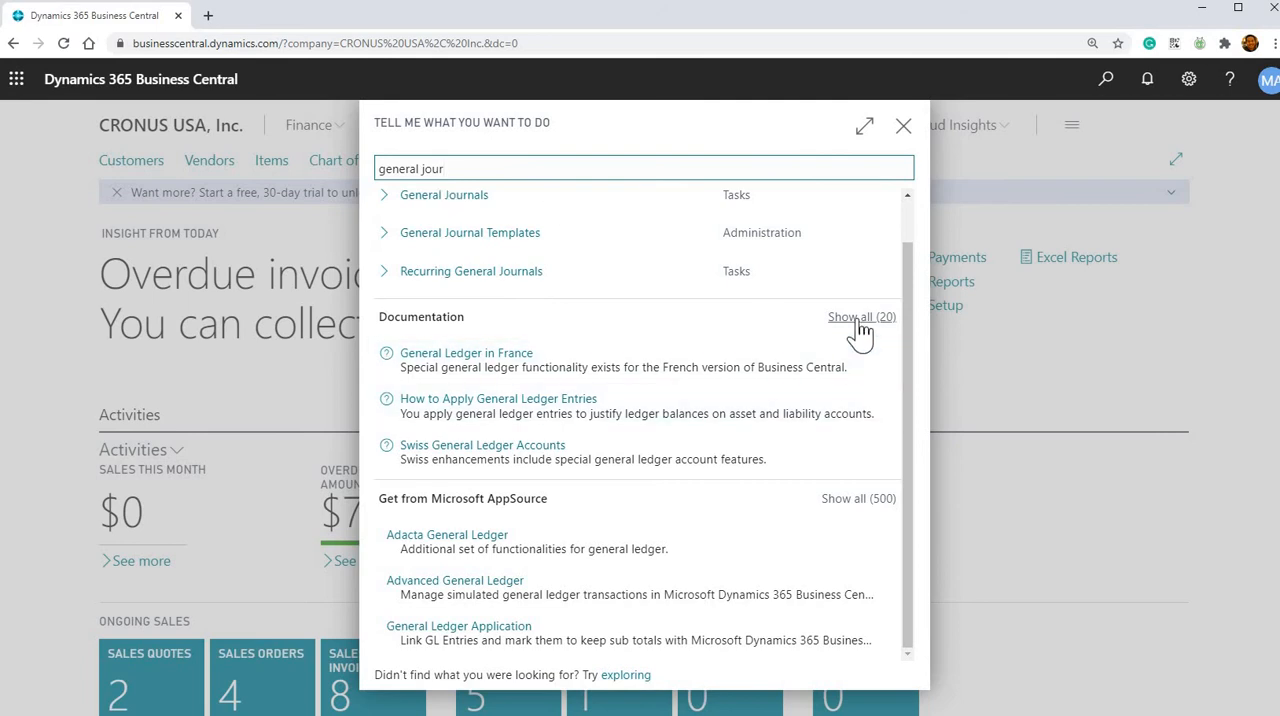
pyautogui.click(850, 317)
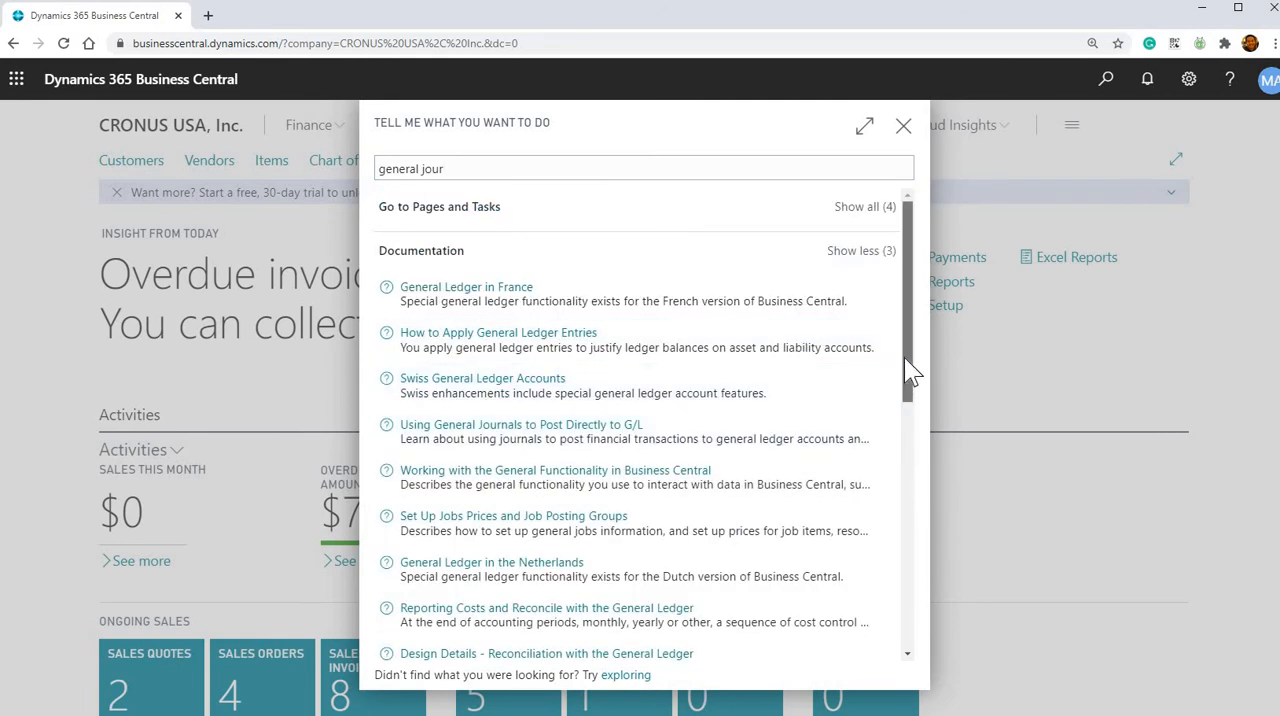
pyautogui.scroll(-3)
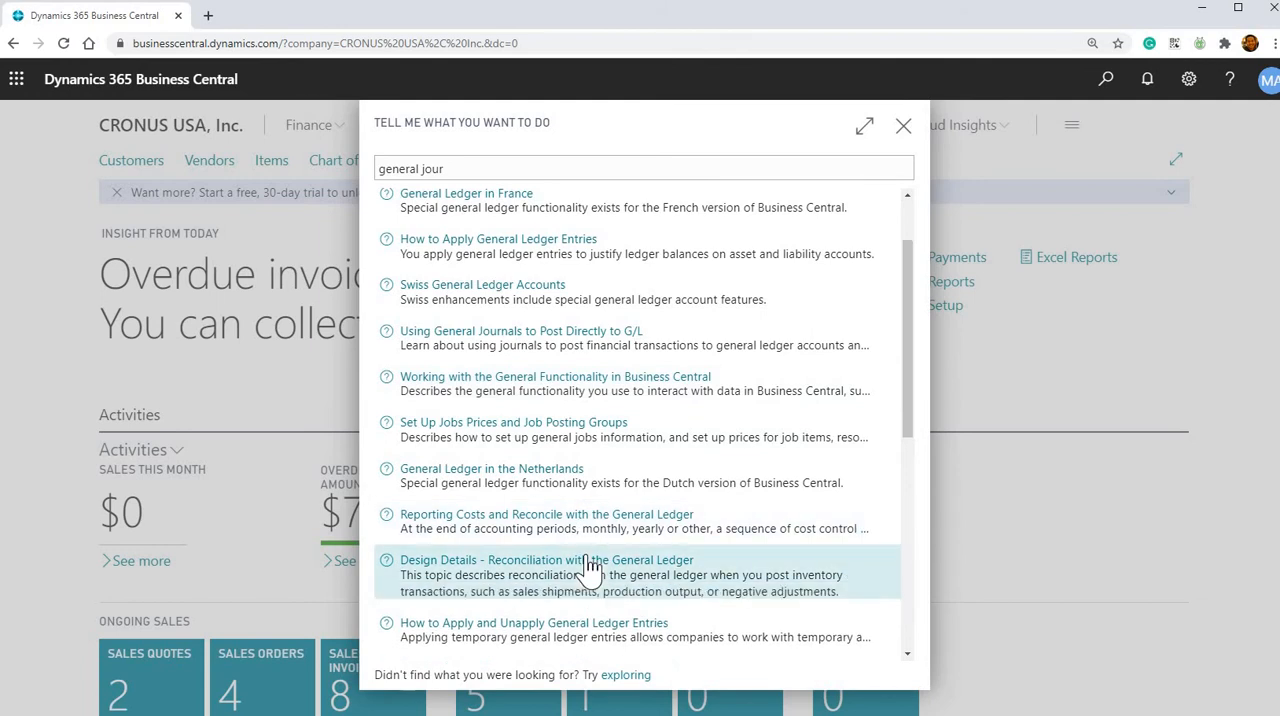
pyautogui.moveTo(605, 558)
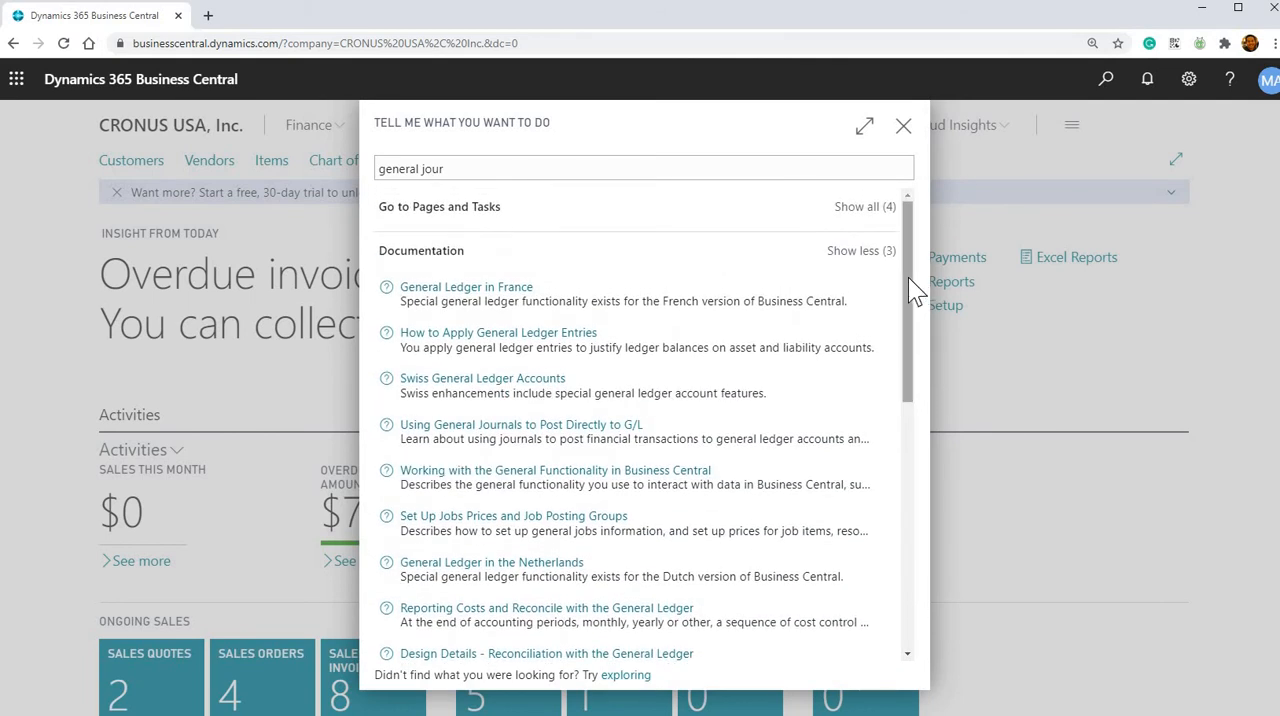
pyautogui.moveTo(1040, 315)
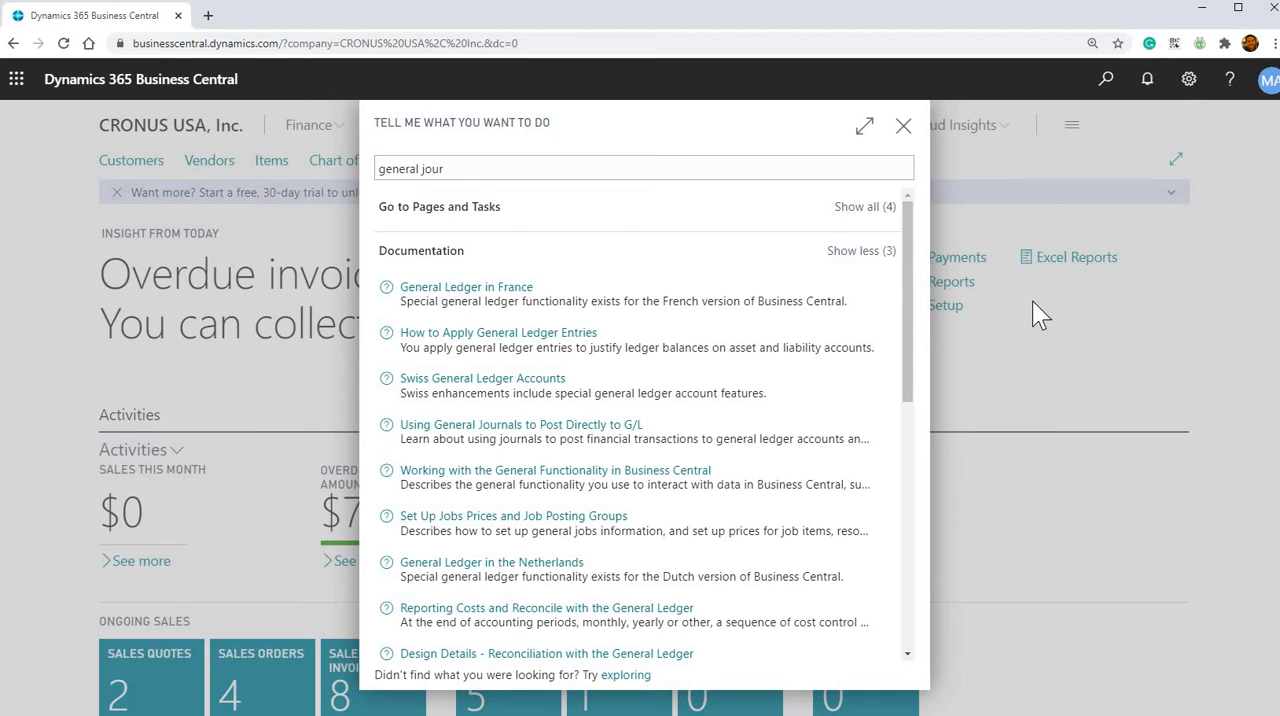
pyautogui.moveTo(1019, 301)
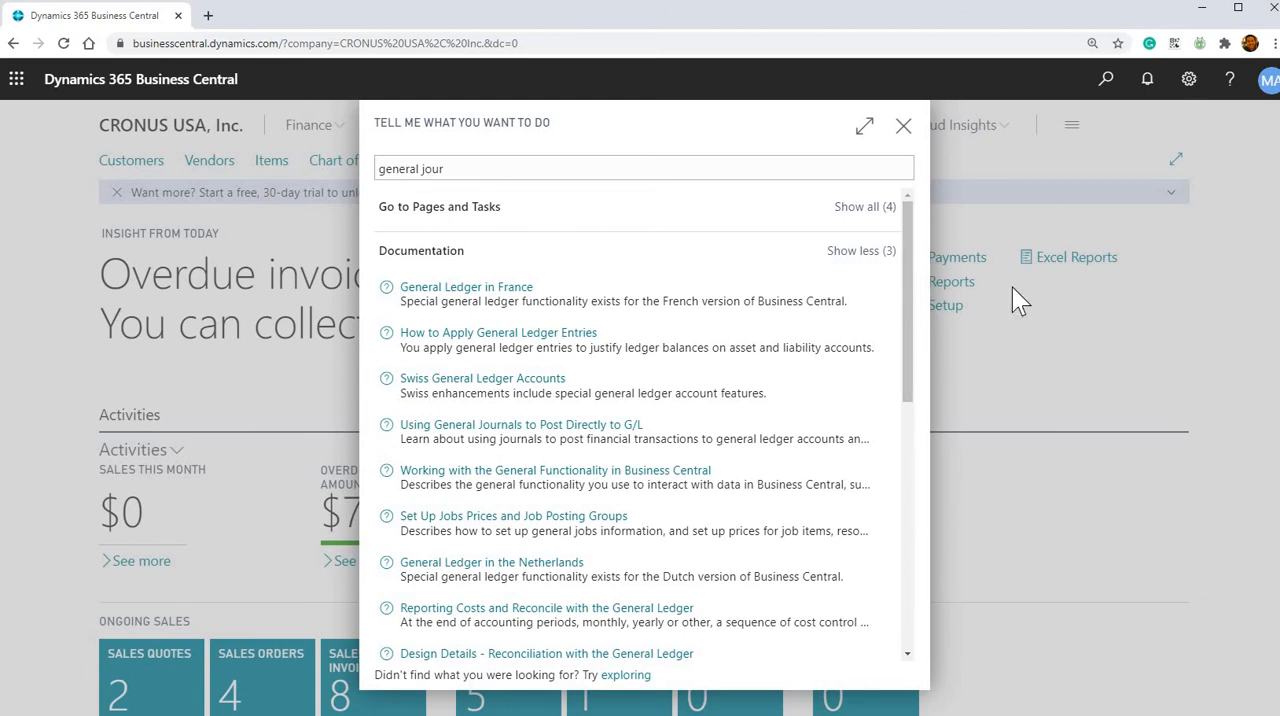
pyautogui.click(903, 126)
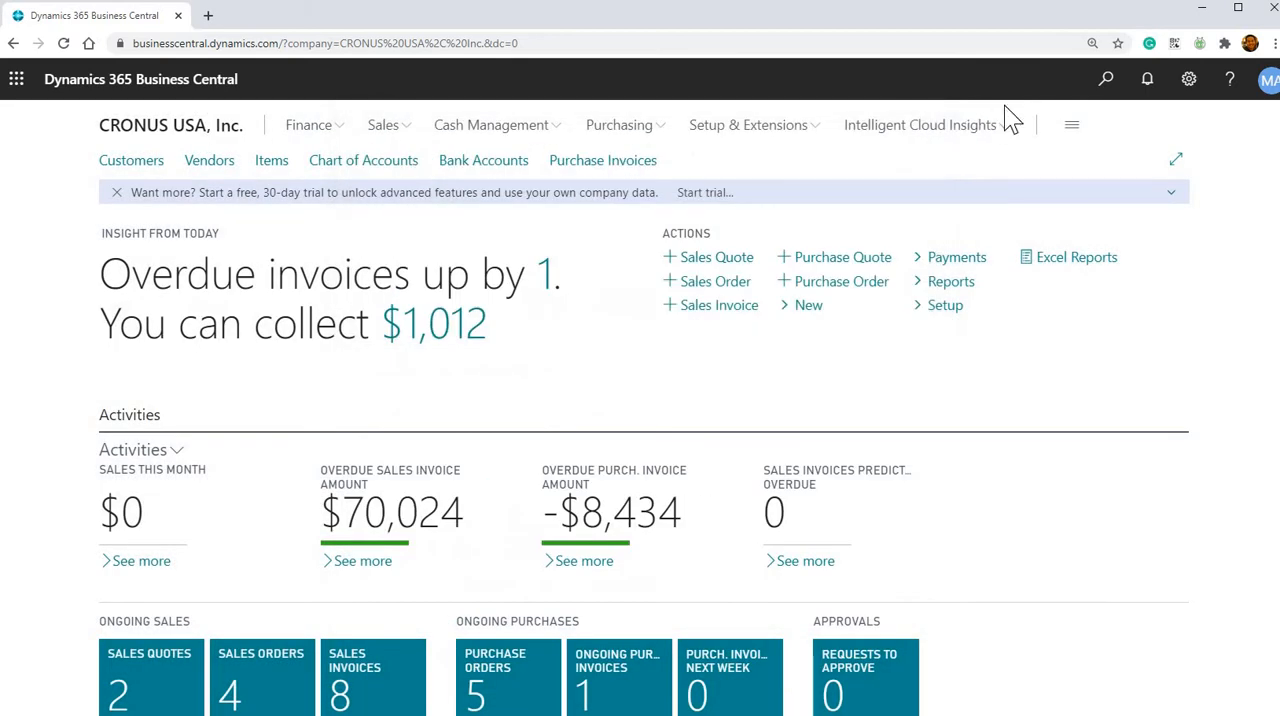
pyautogui.moveTo(1065, 115)
pyautogui.write('general led')
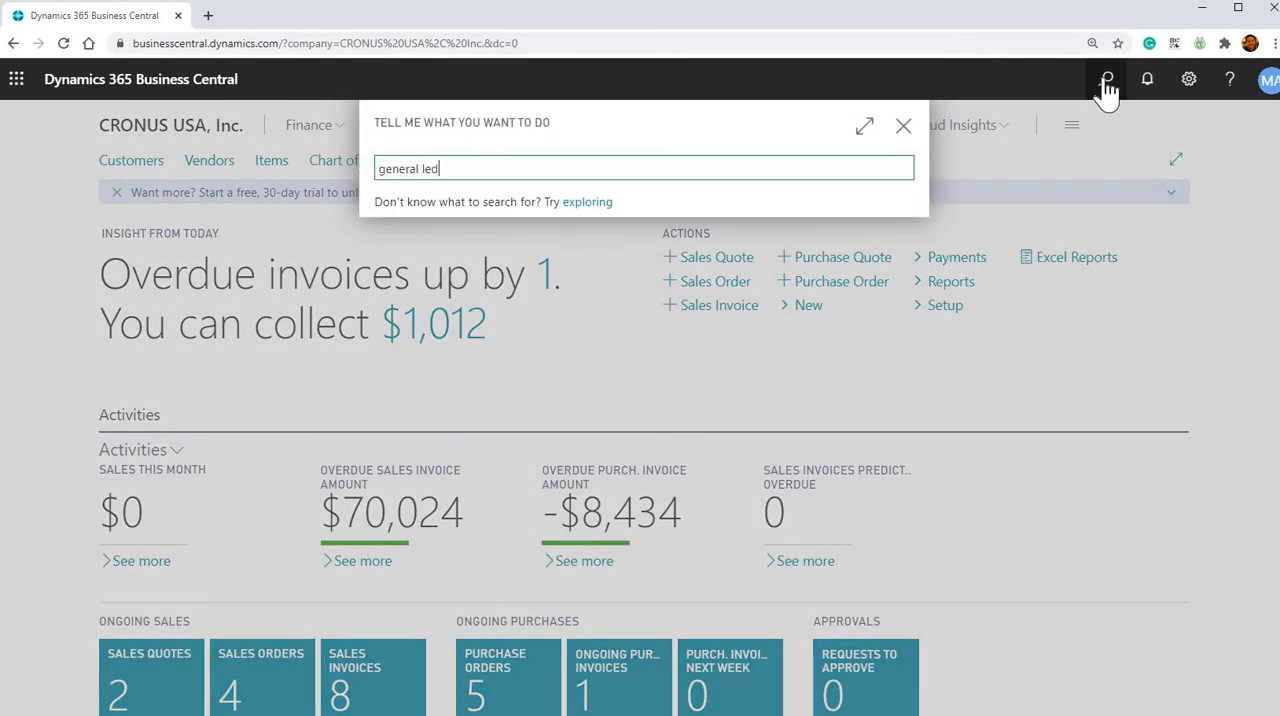
# Extend the search to 'general led ent' and open General Ledger Entries
pyautogui.write('ent')
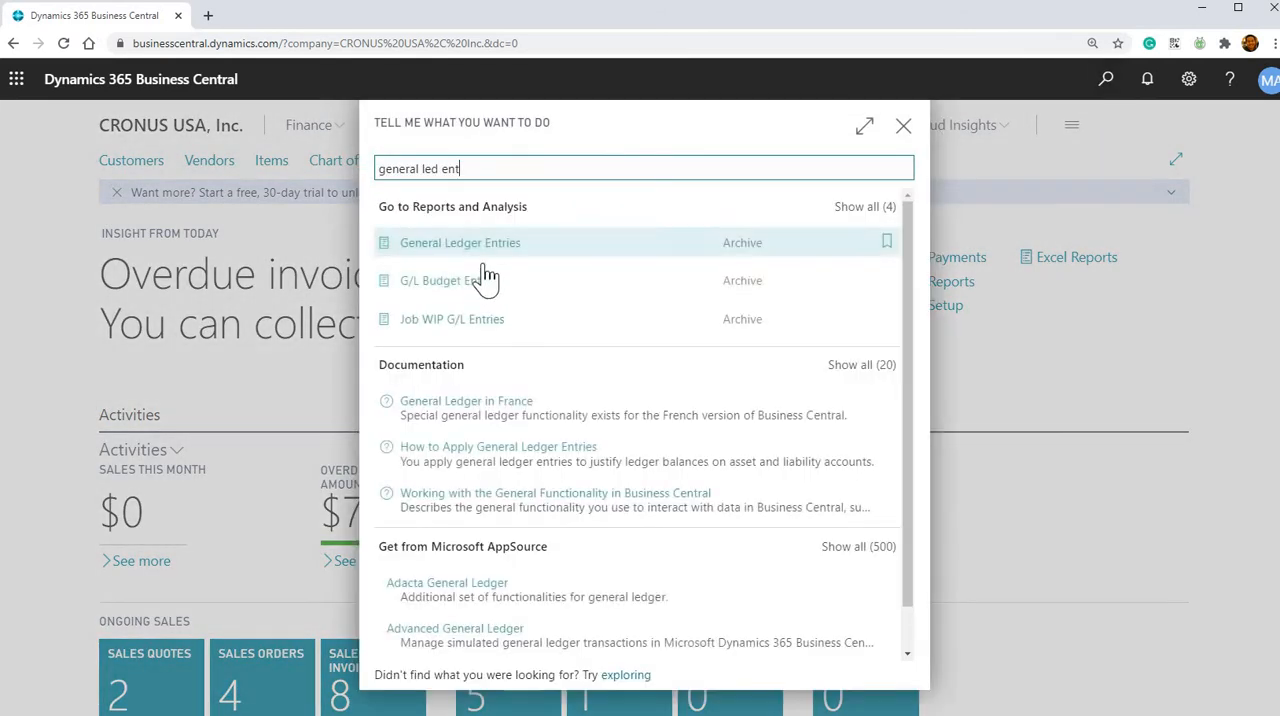
pyautogui.click(460, 242)
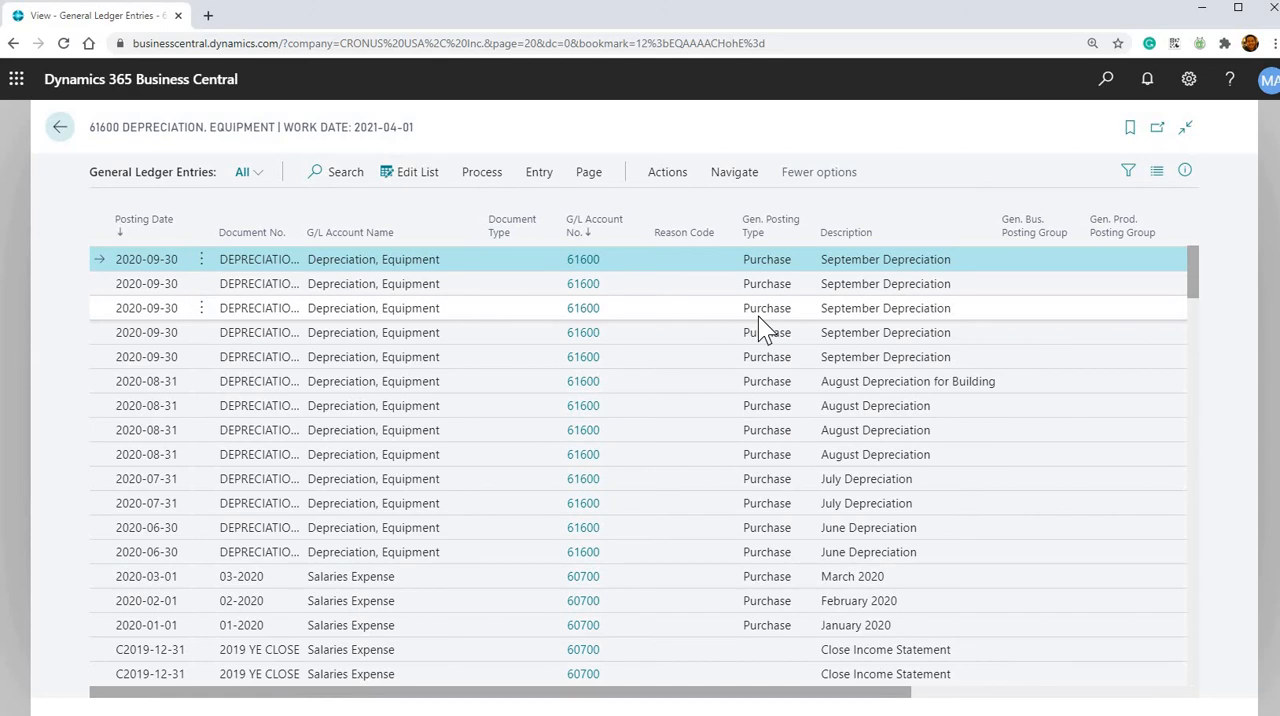
pyautogui.moveTo(795, 328)
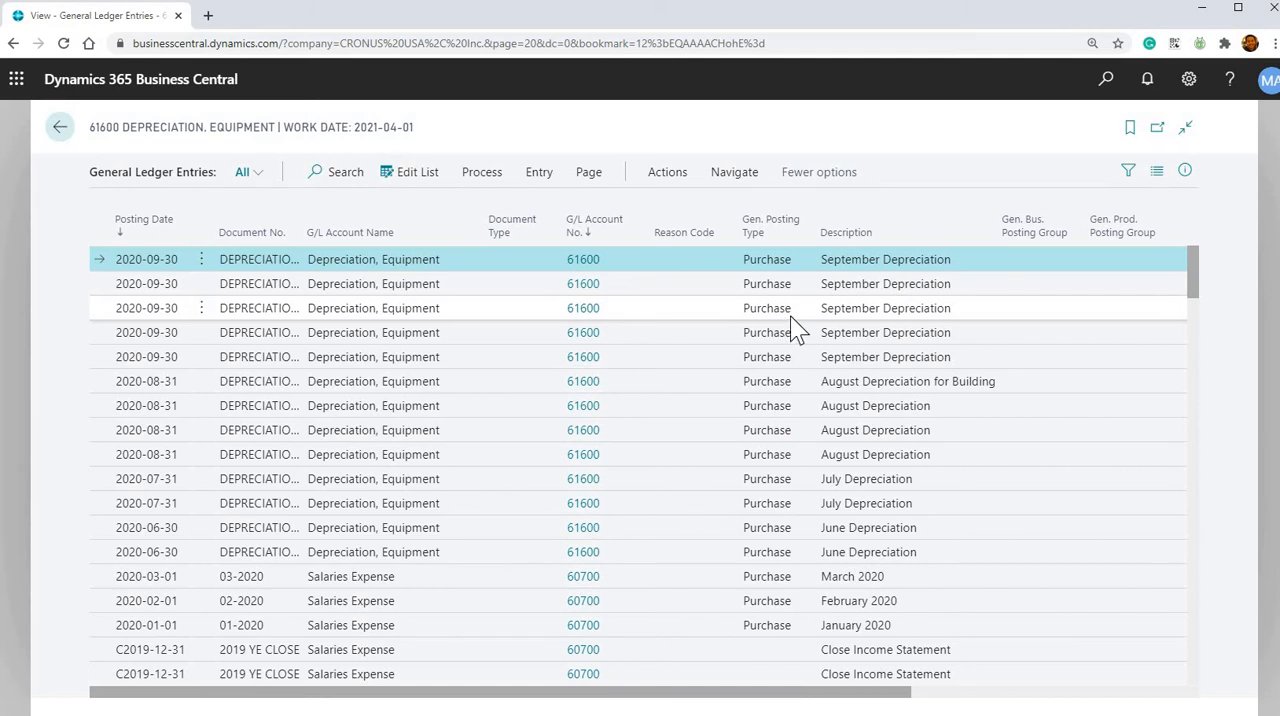
pyautogui.moveTo(900, 315)
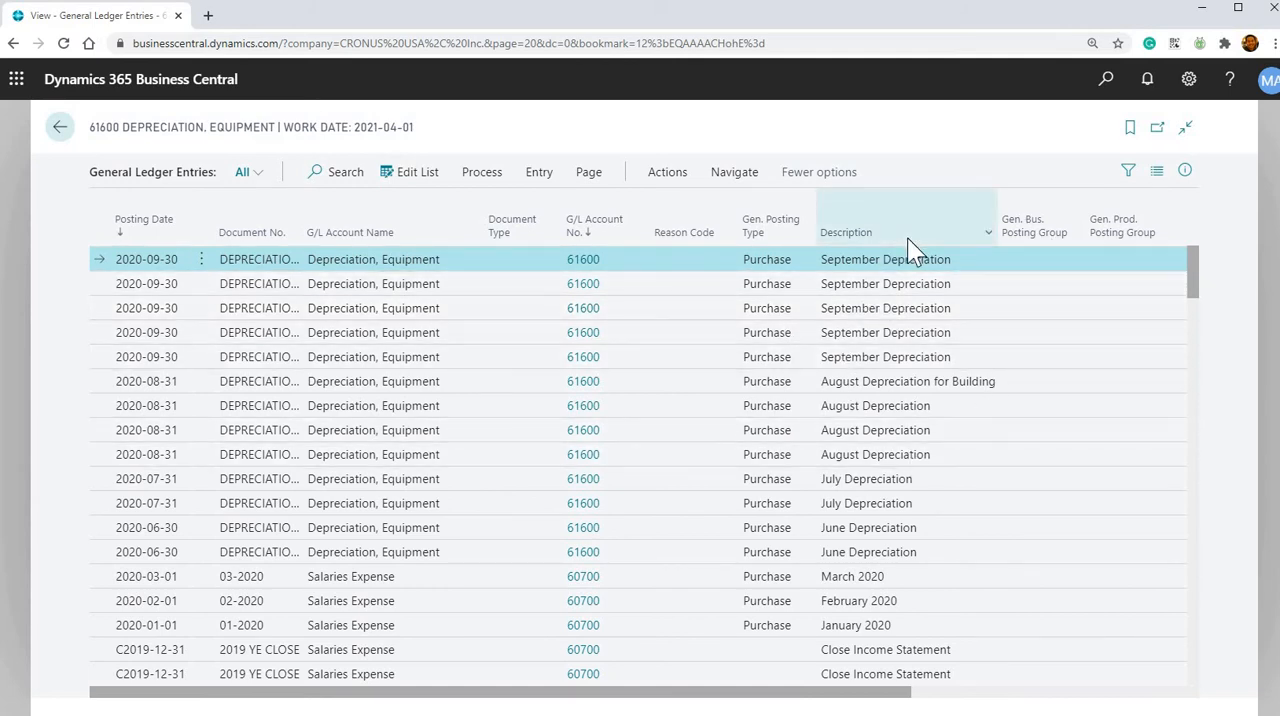
pyautogui.moveTo(878, 510)
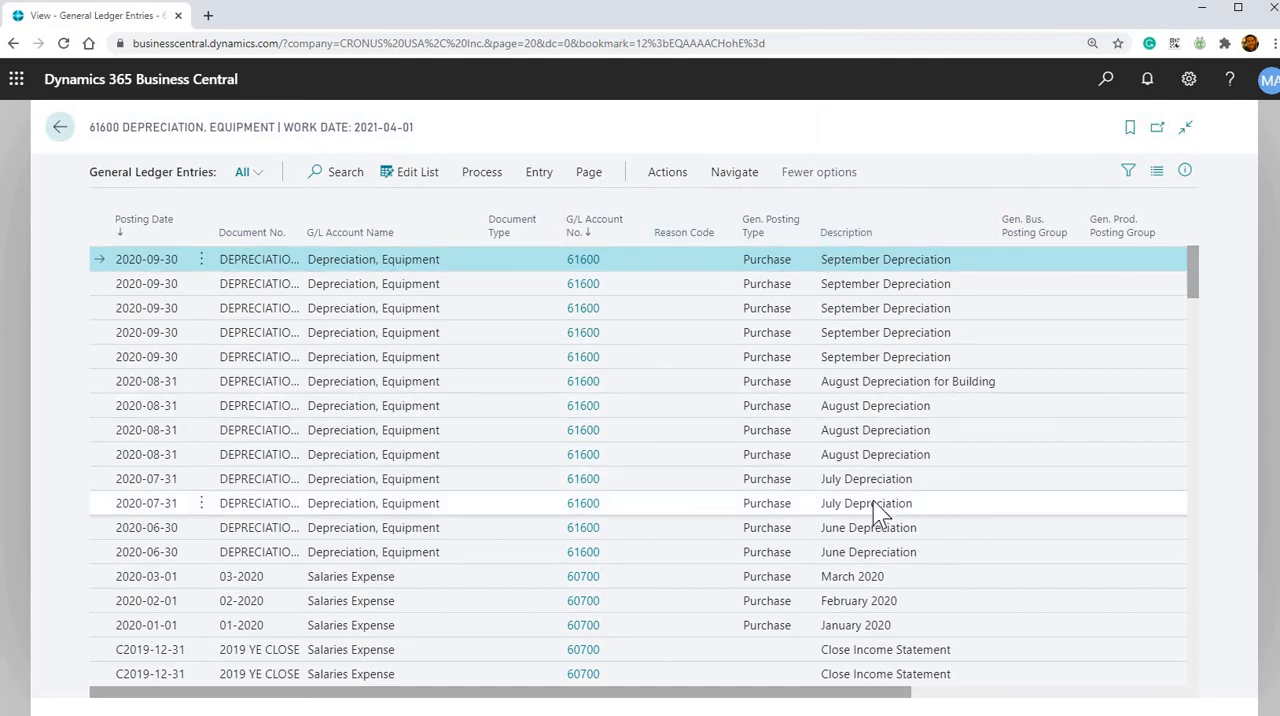
# Rename the 2020-07-31 entry's description to 'July Depreciation - test 1' using Edit List
pyautogui.click(640, 503)
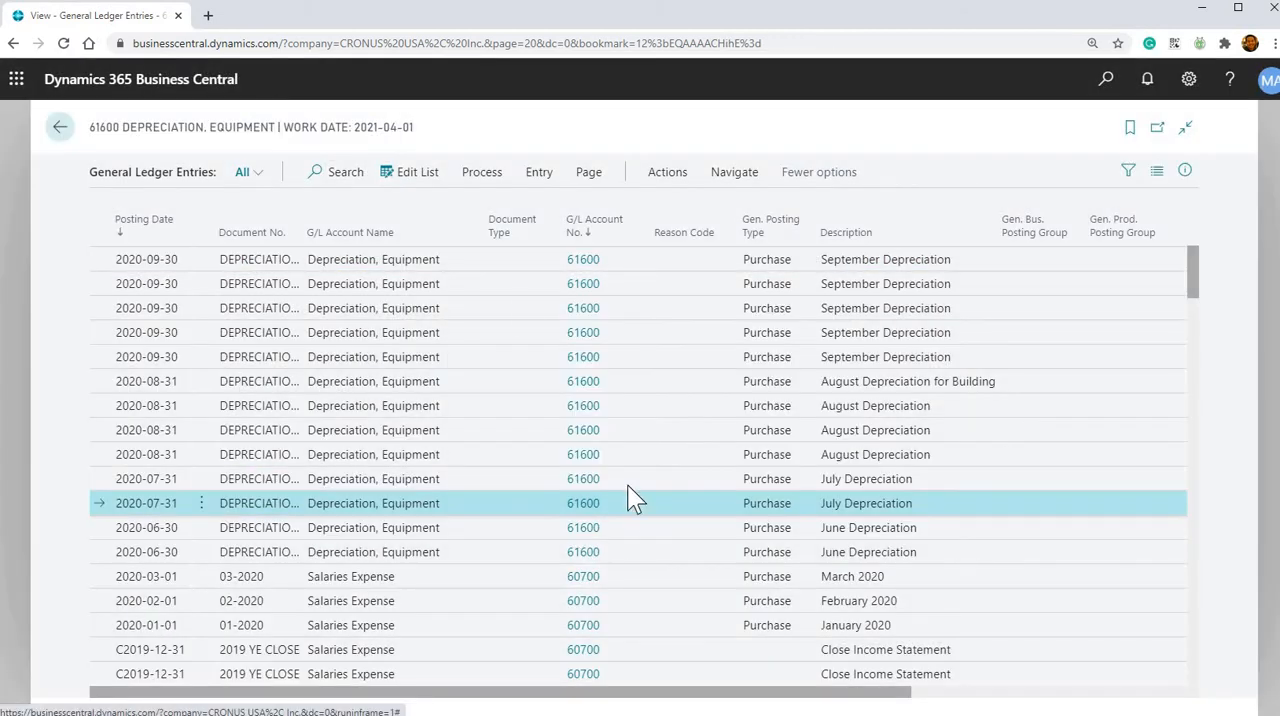
pyautogui.click(410, 171)
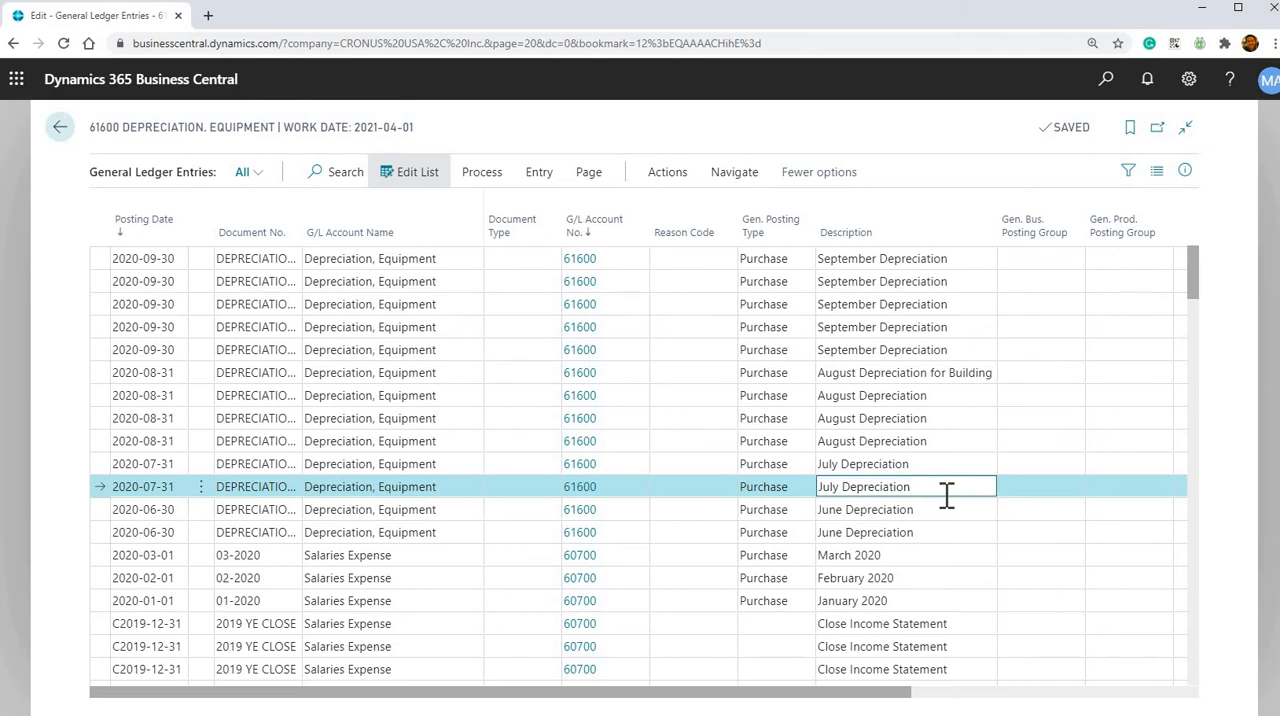
pyautogui.write('- test')
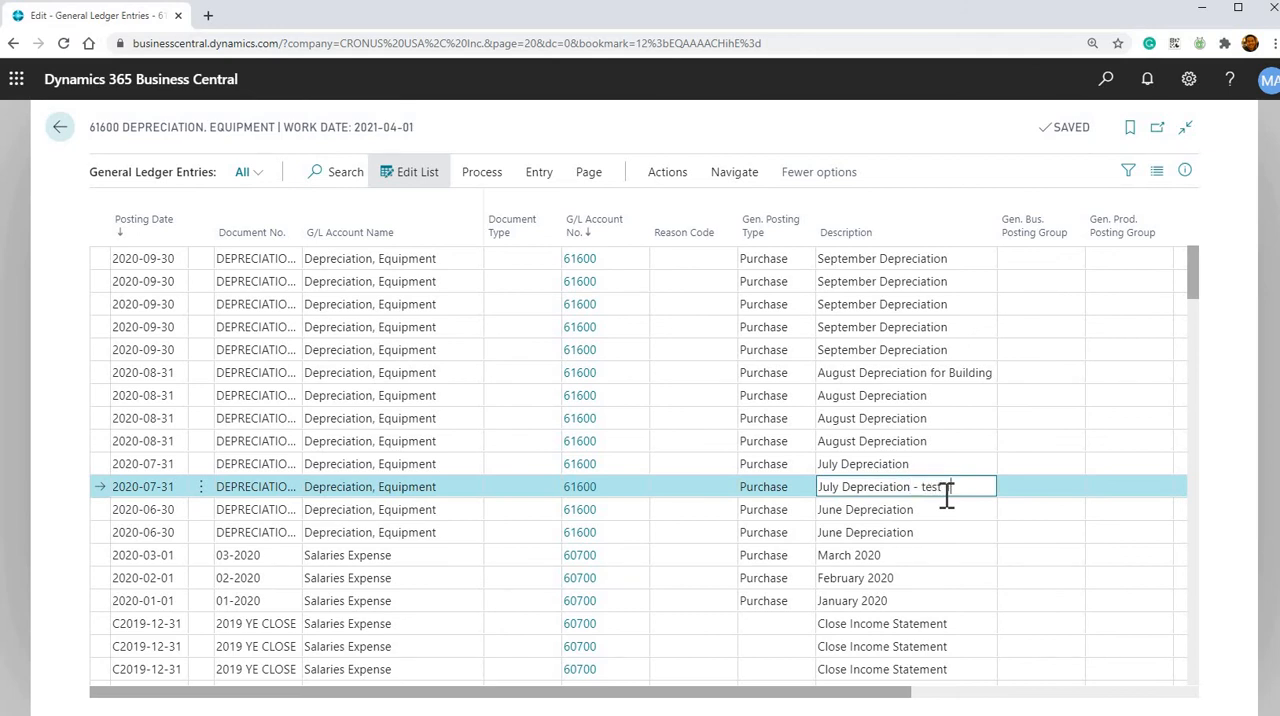
pyautogui.press('Return')
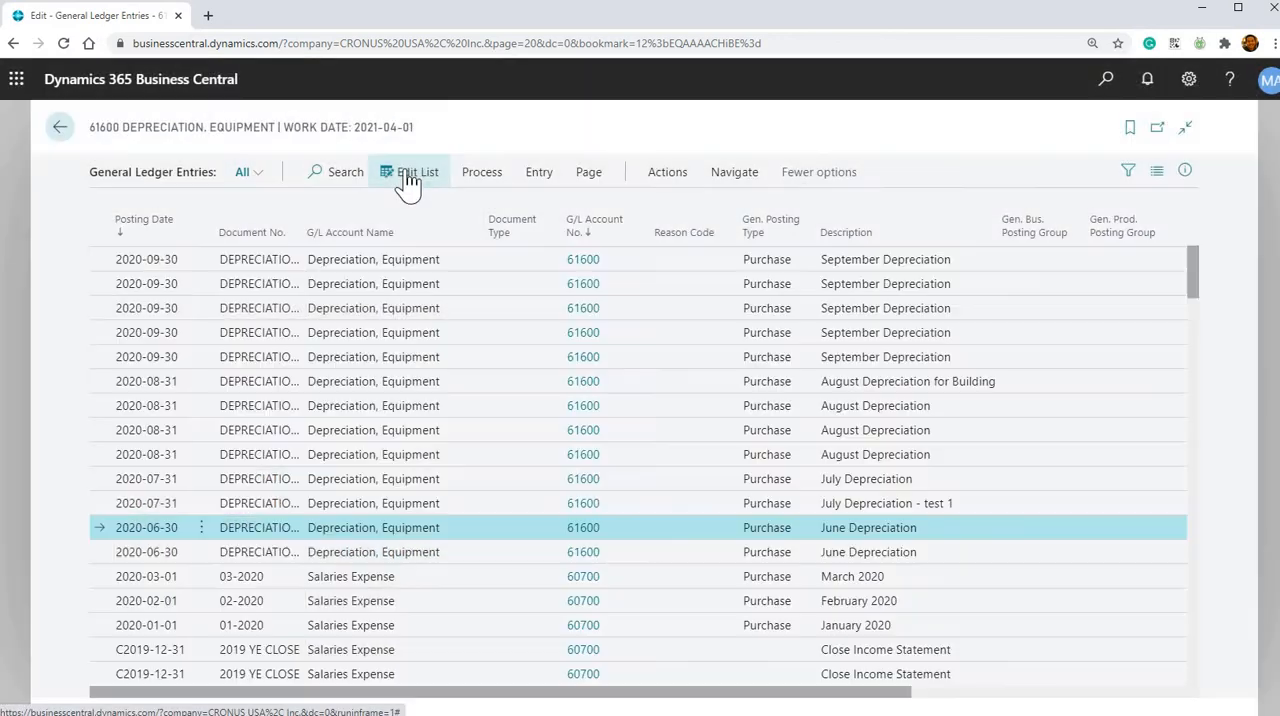
pyautogui.click(418, 171)
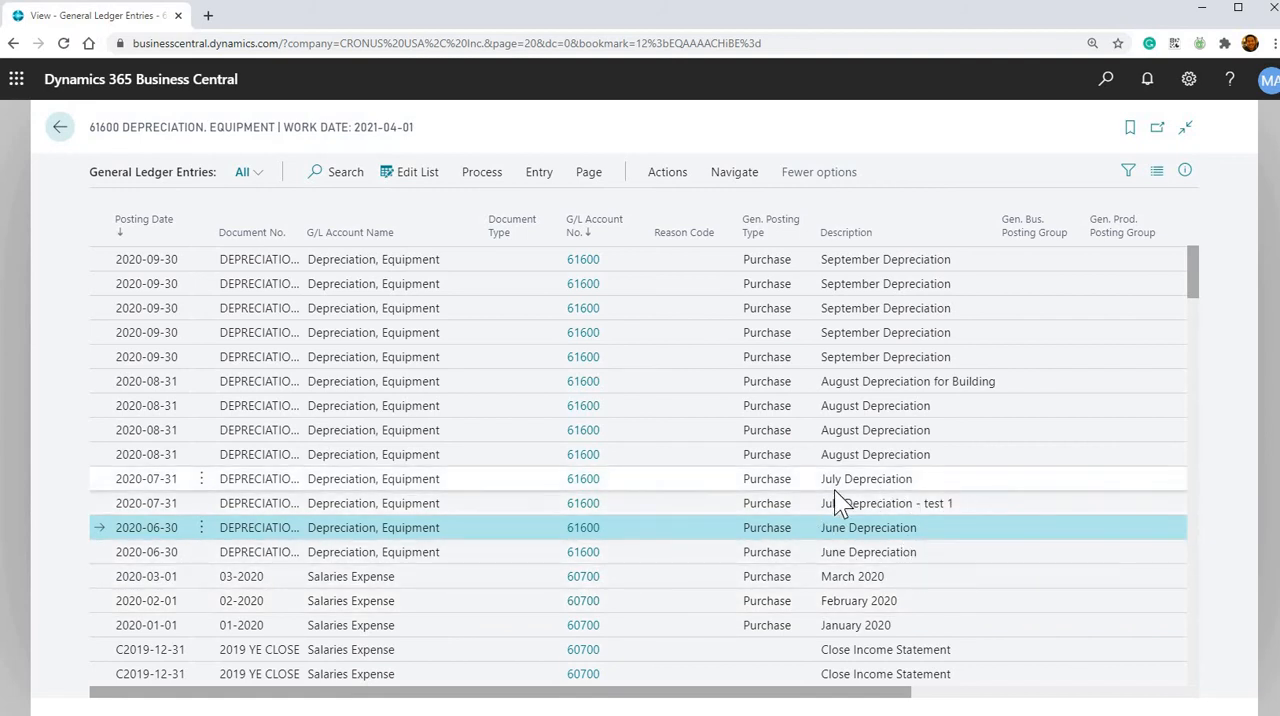
pyautogui.moveTo(910, 425)
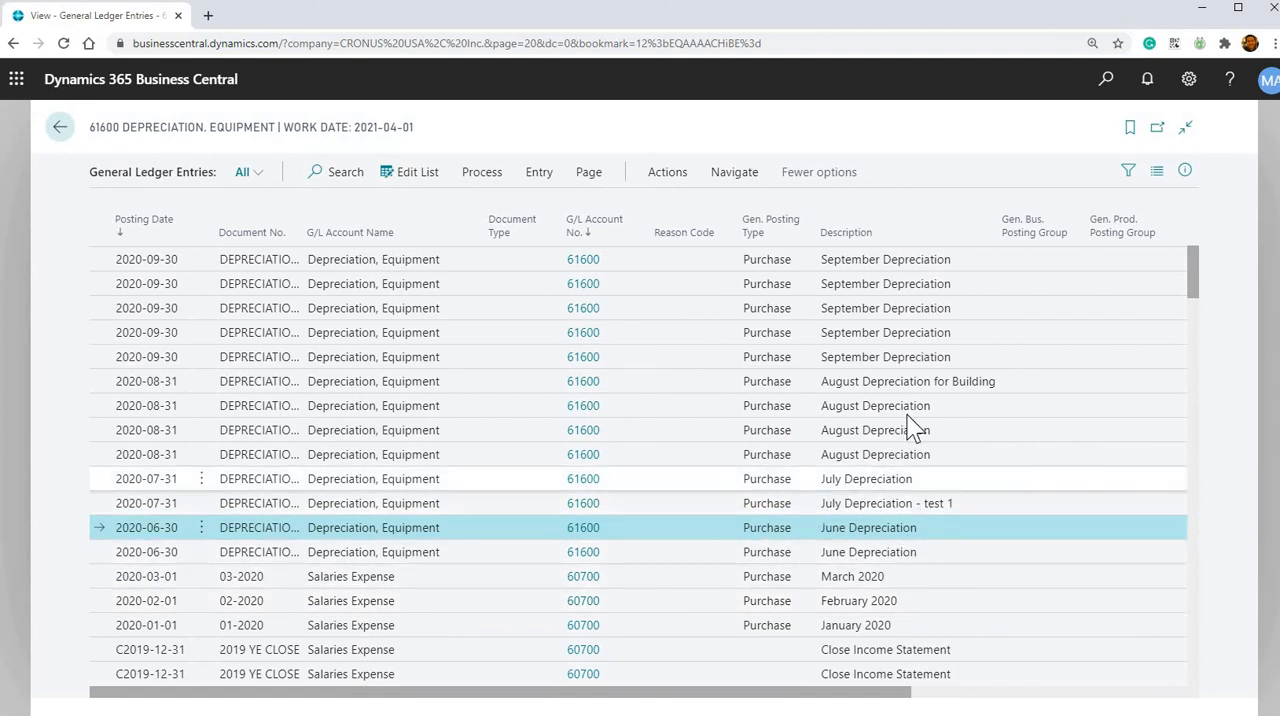
pyautogui.moveTo(965, 466)
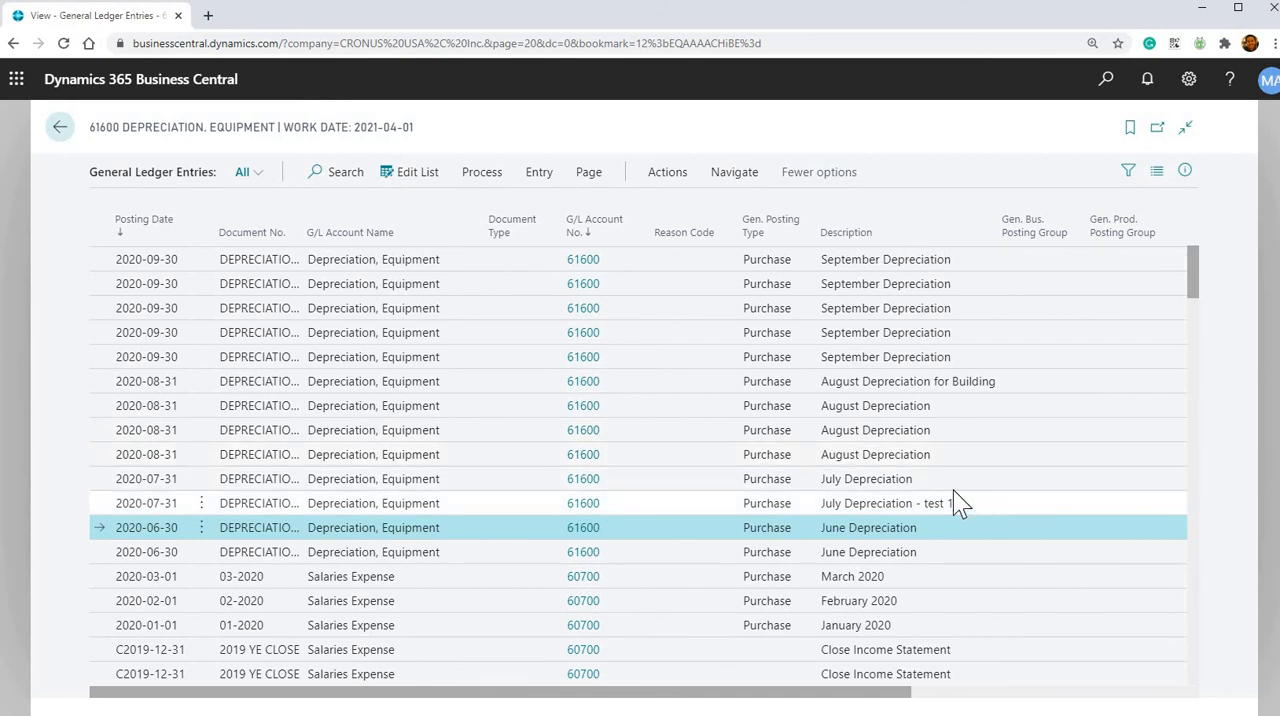
pyautogui.moveTo(988, 512)
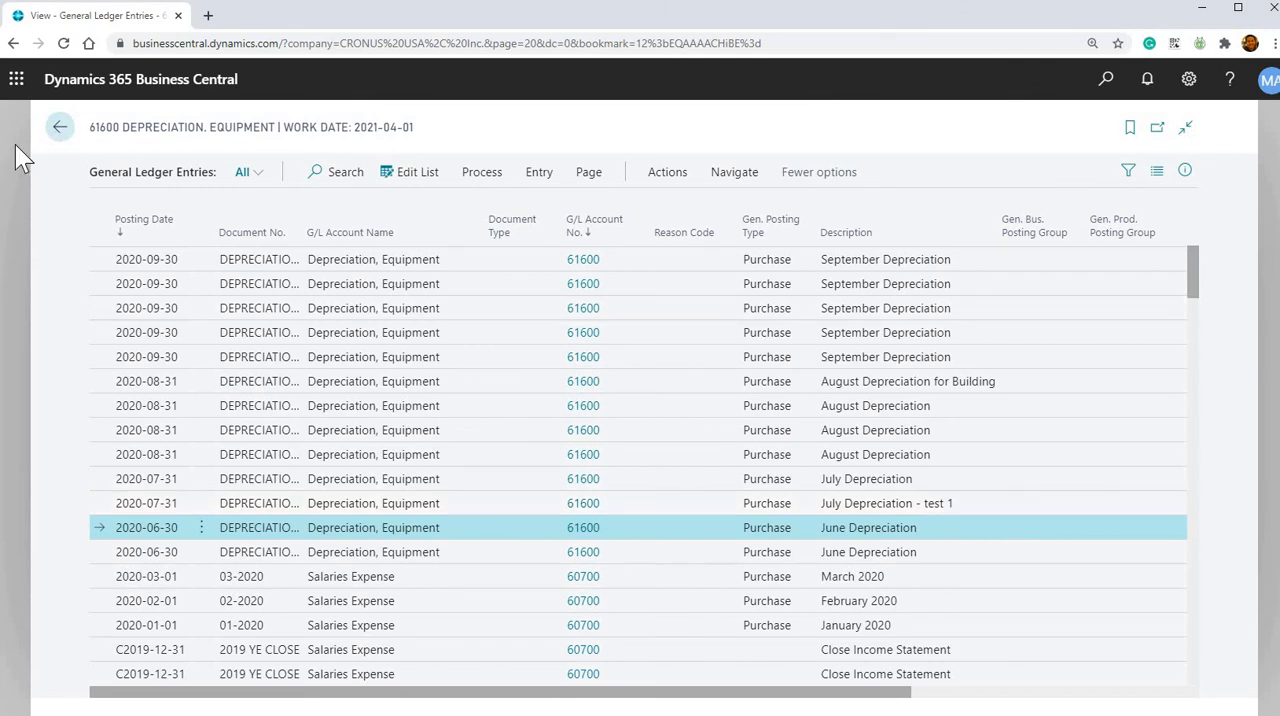
# Return to the home page and search Tell Me for 'trial bal' to list Trial Balance reports
pyautogui.click(59, 126)
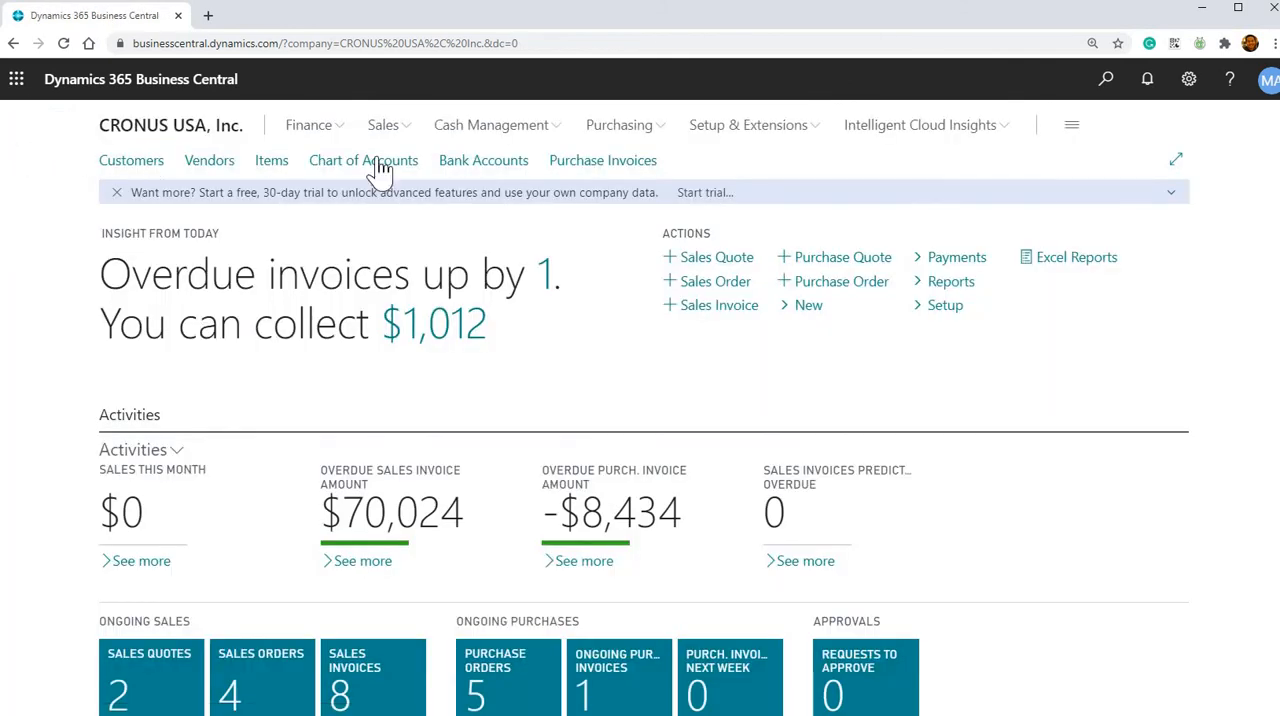
pyautogui.moveTo(990, 178)
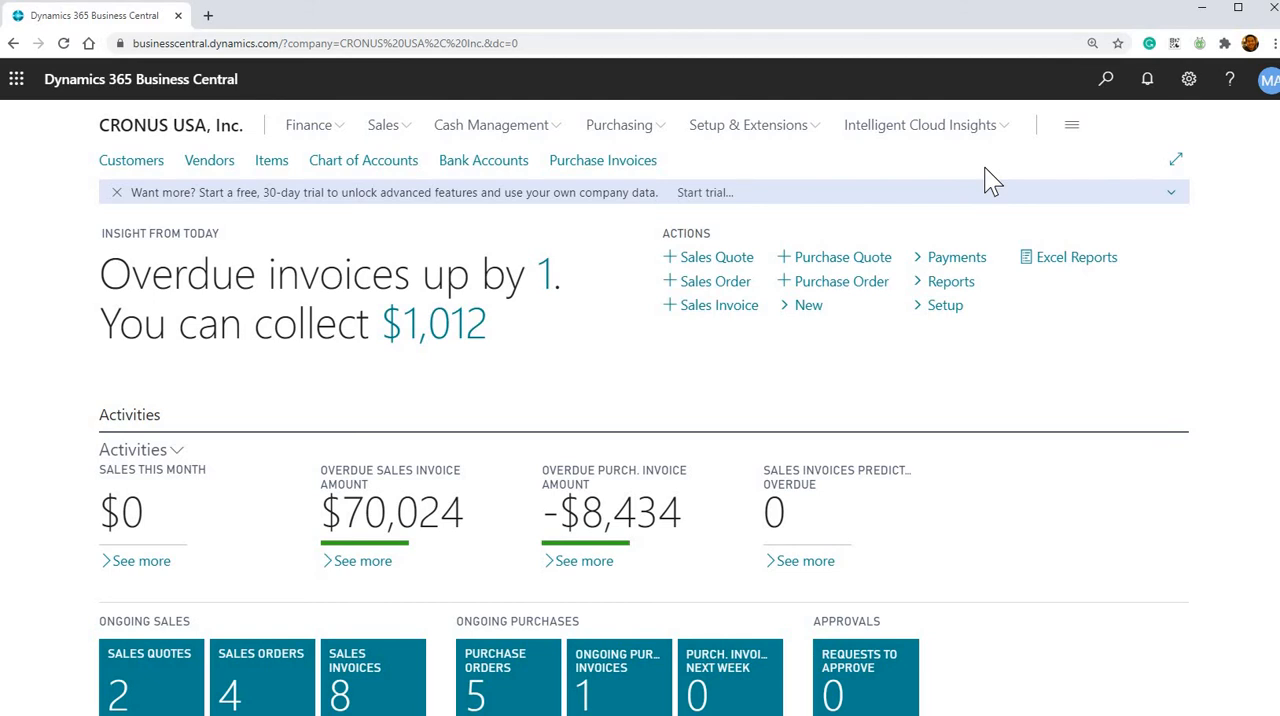
pyautogui.click(1105, 79)
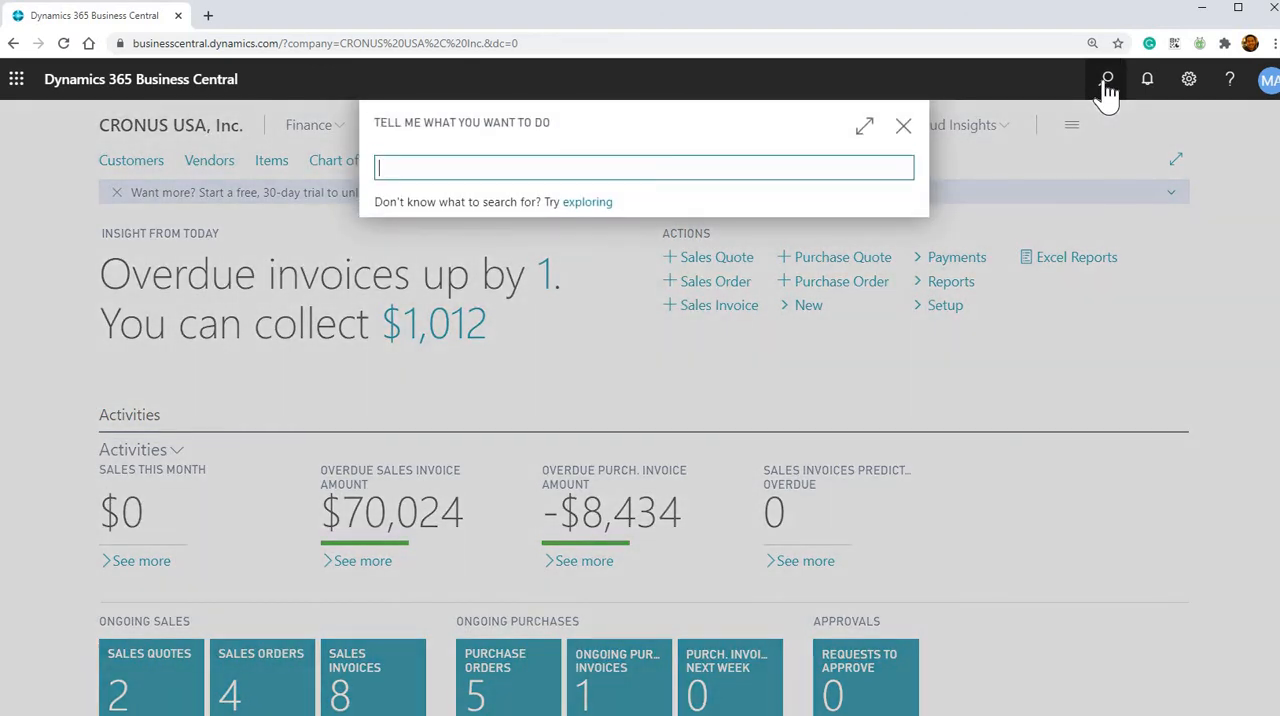
pyautogui.write('trial bal')
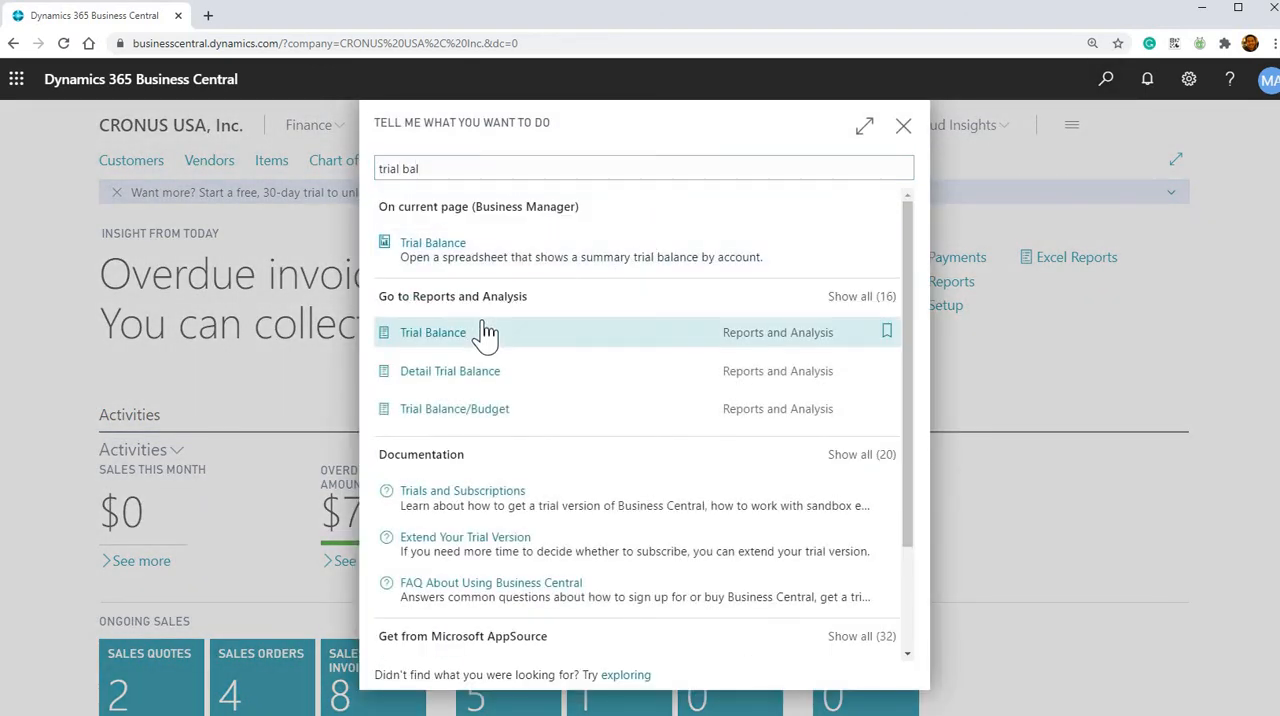
pyautogui.click(433, 332)
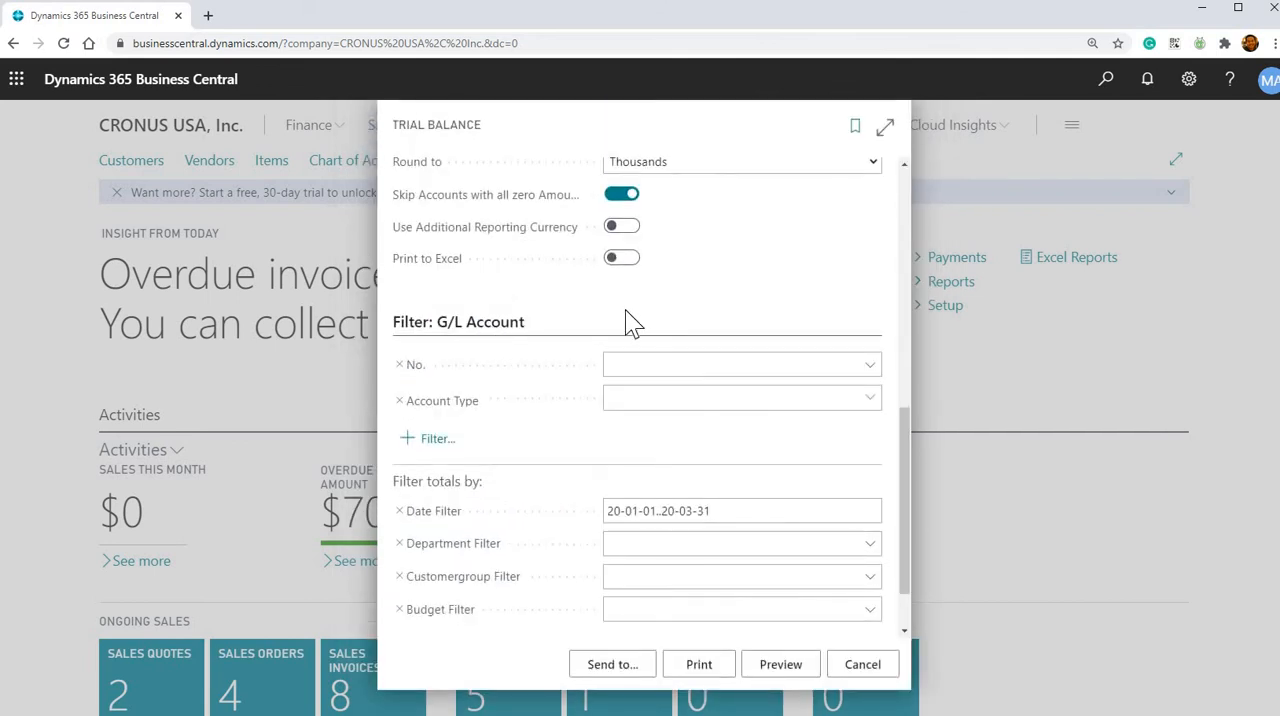
pyautogui.moveTo(603, 325)
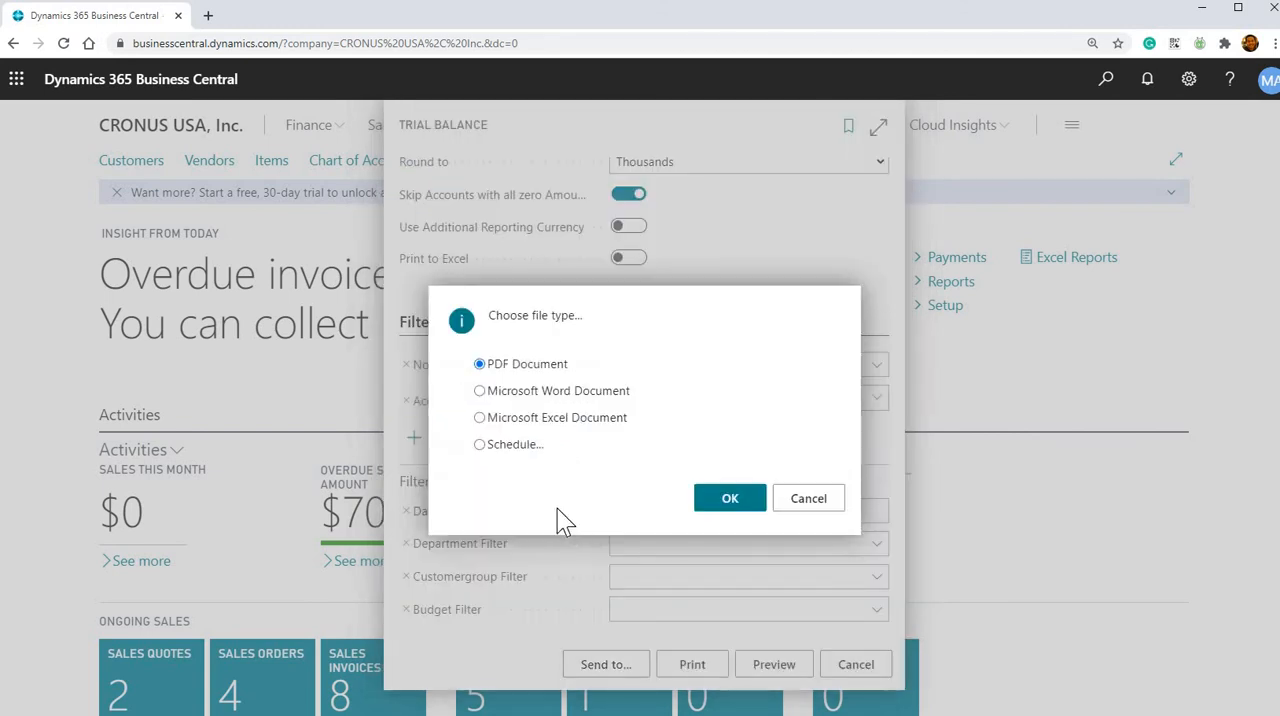
pyautogui.click(808, 498)
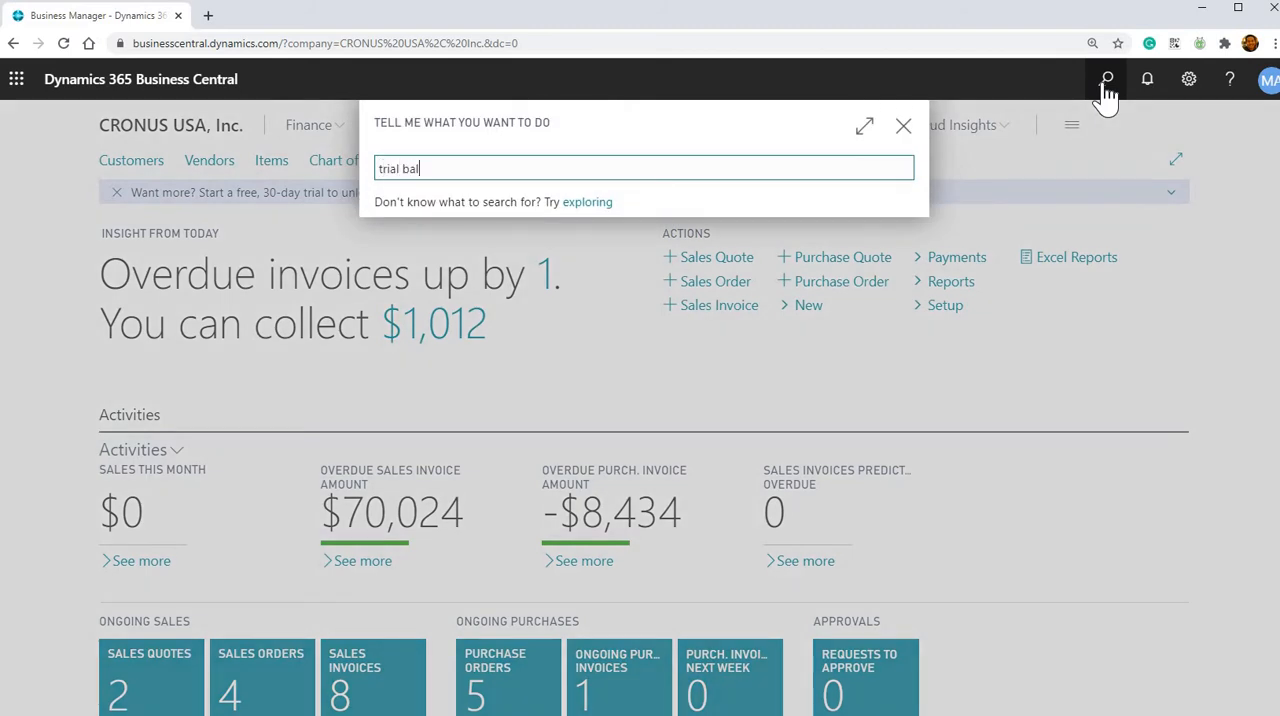
# Open the Trial Balance report from the 'trial bal' results and choose the Schedule send option
pyautogui.write('trial bal')
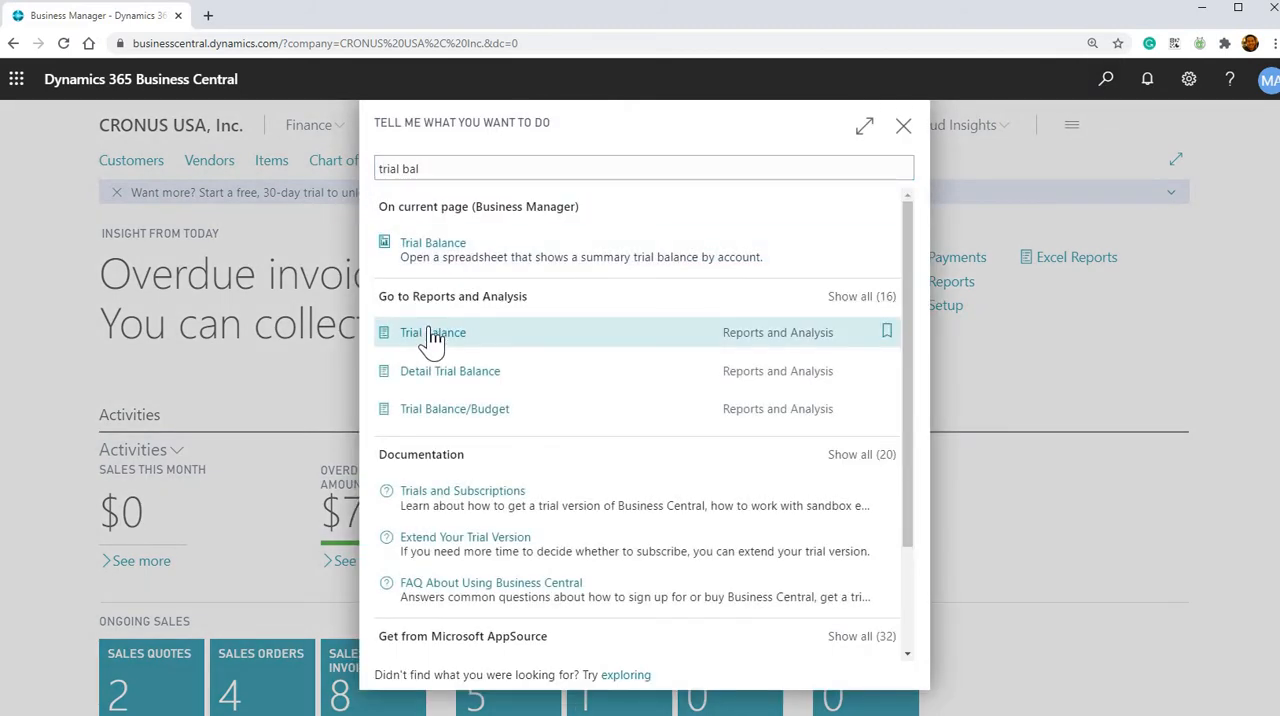
pyautogui.click(433, 332)
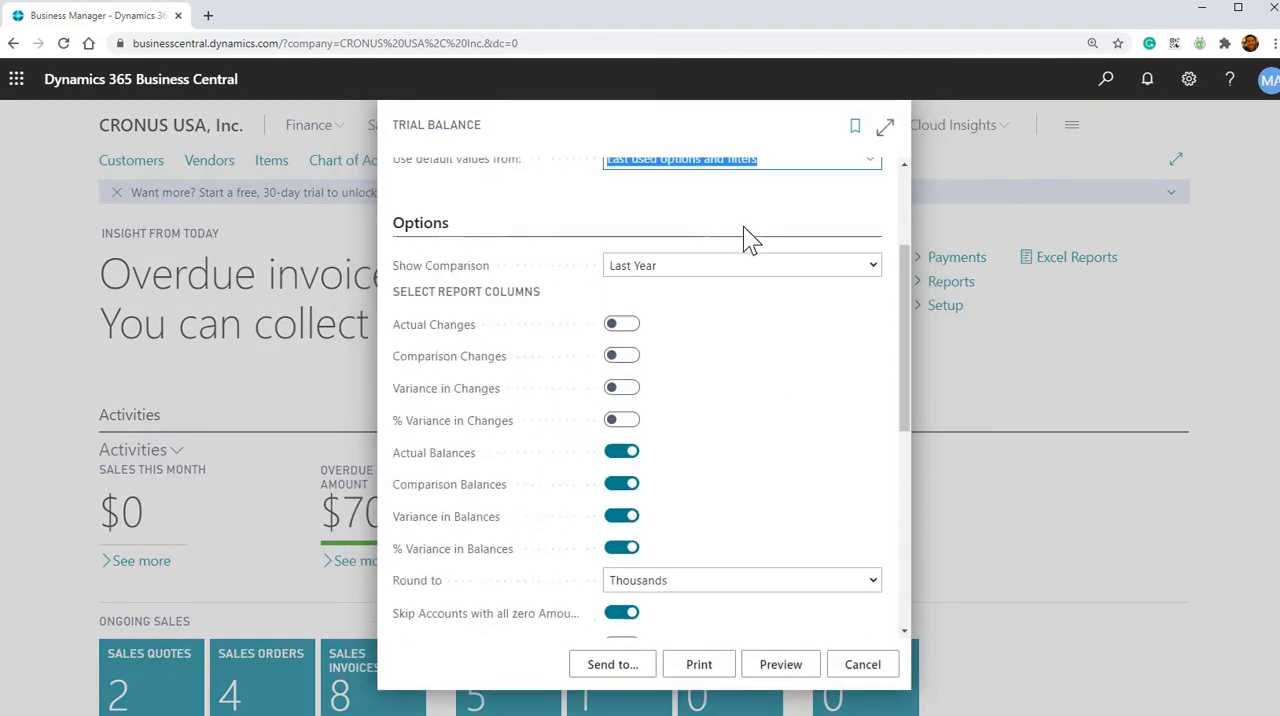
pyautogui.scroll(-3)
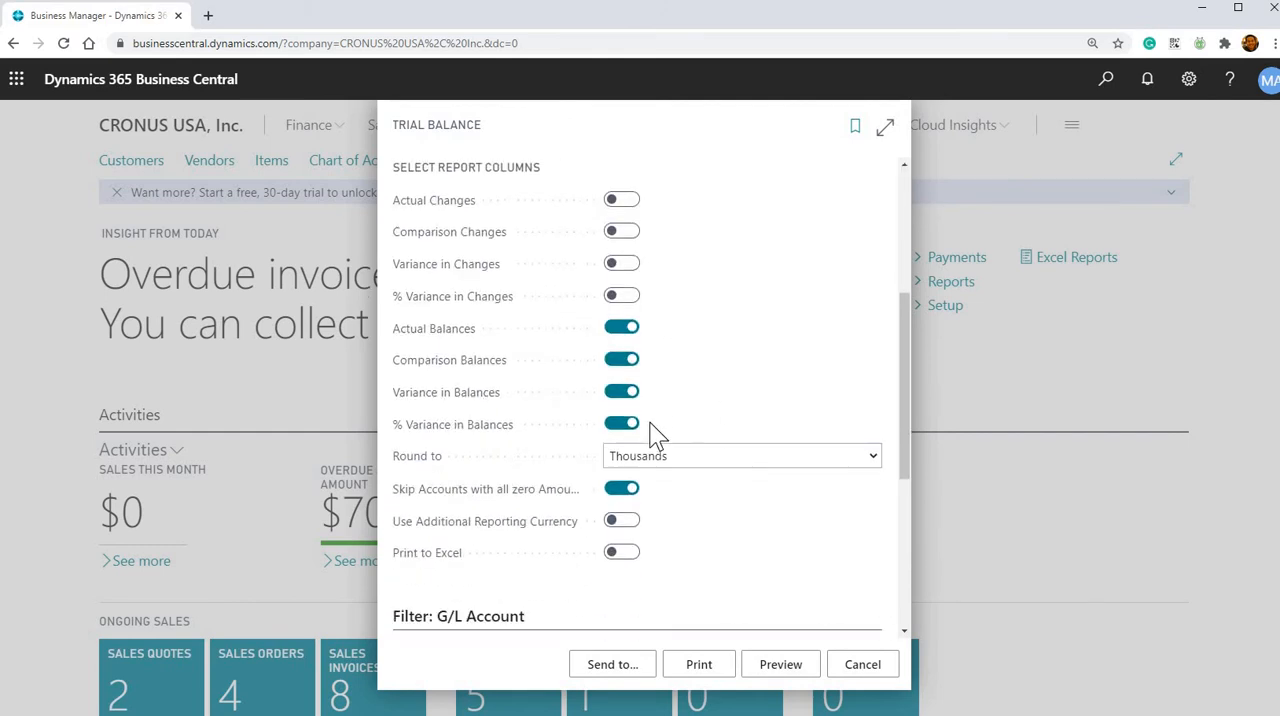
pyautogui.scroll(-3)
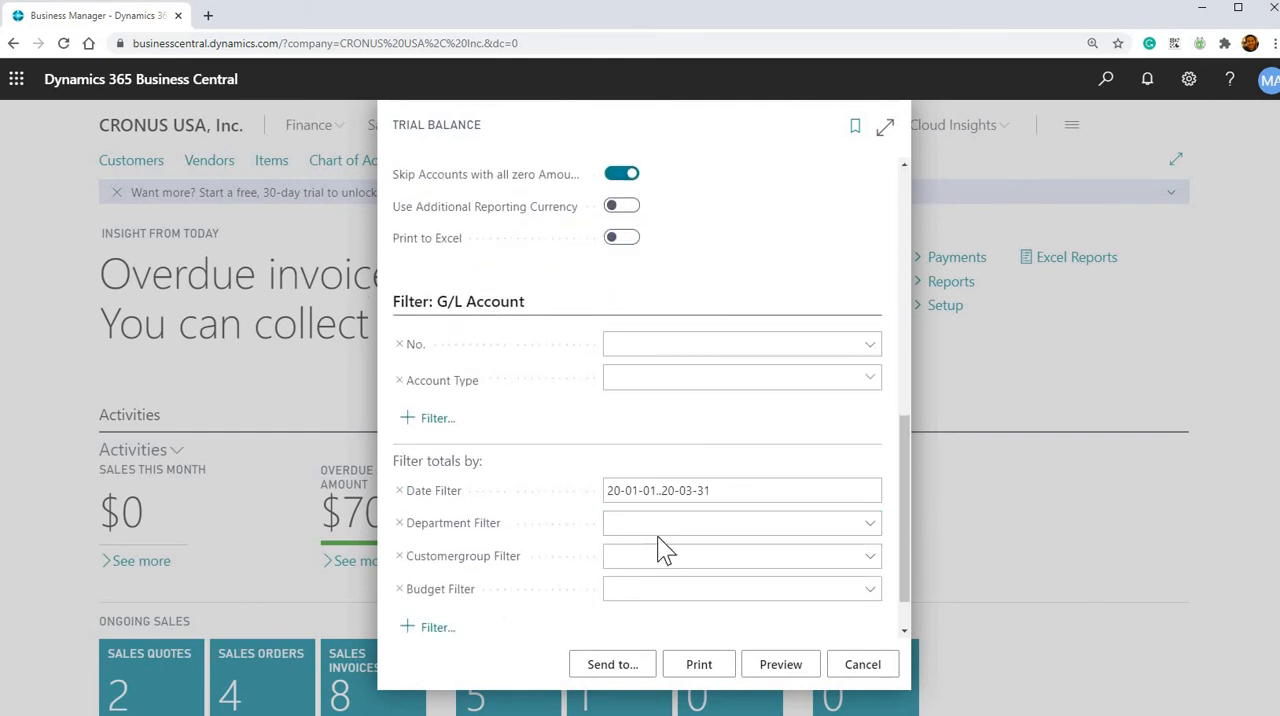
pyautogui.click(740, 555)
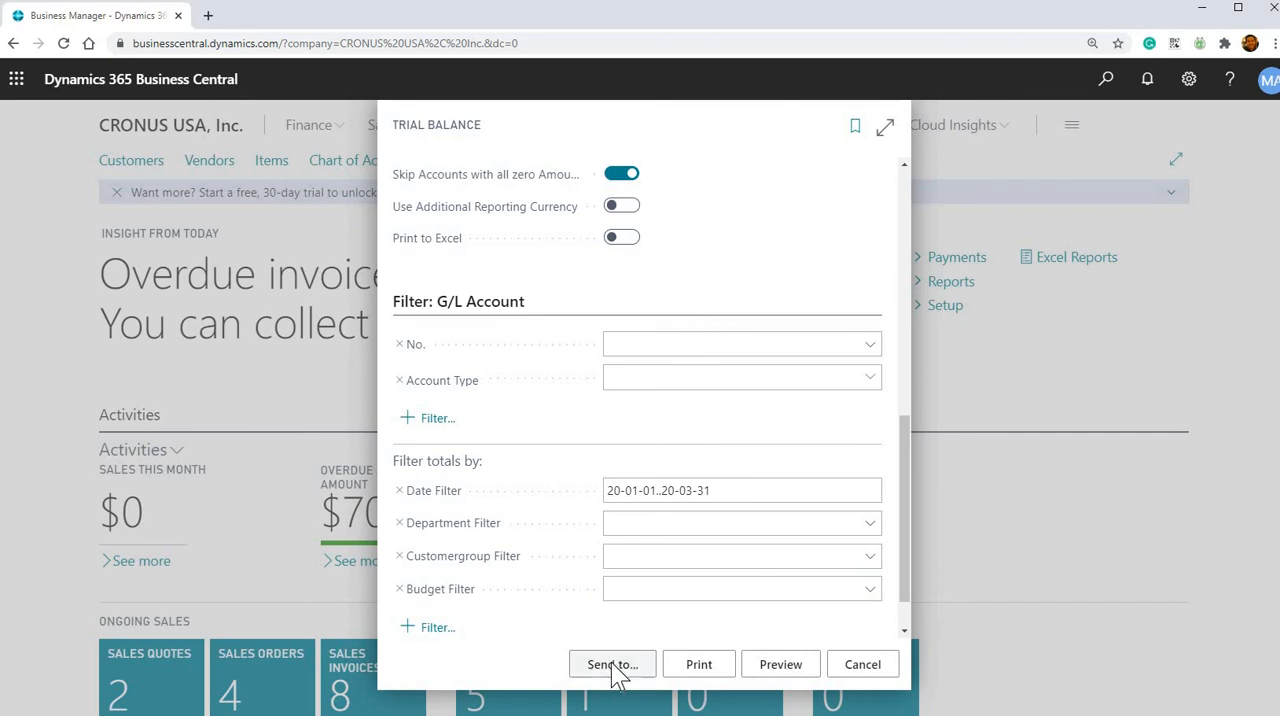
pyautogui.click(612, 664)
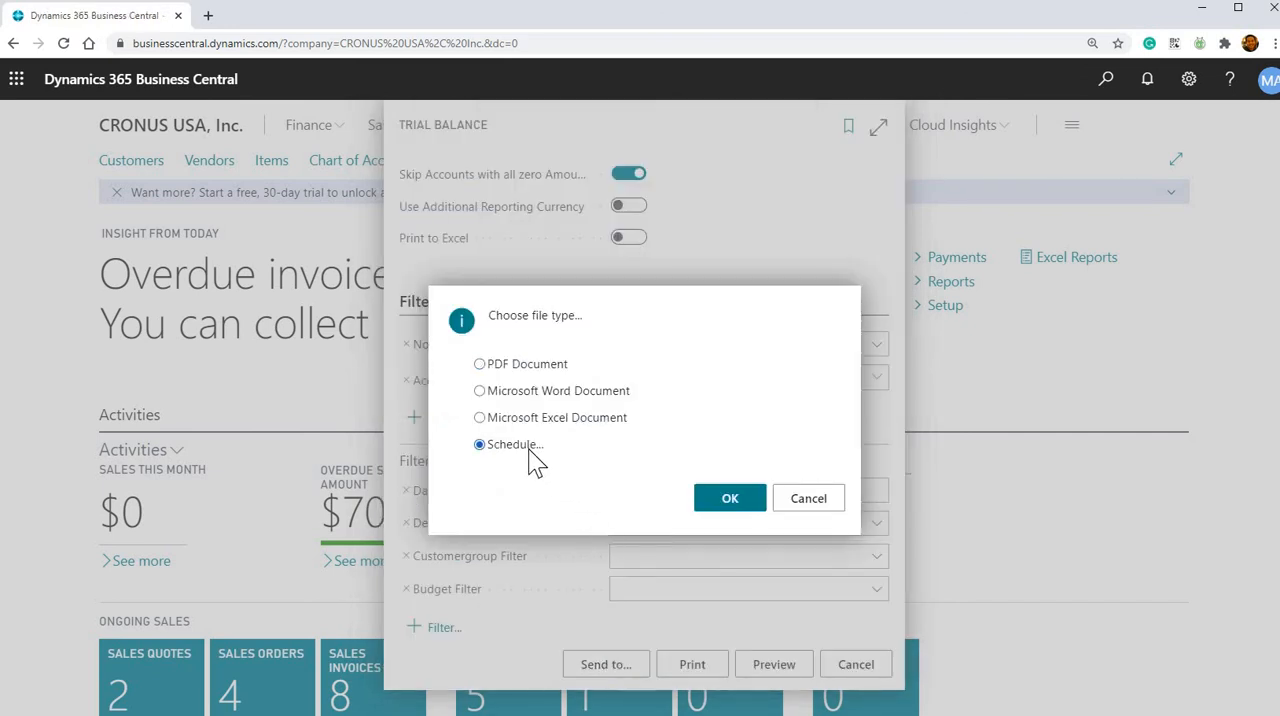
# Schedule the Trial Balance report as PDF with next run date formula +CM+1D and confirm
pyautogui.click(730, 498)
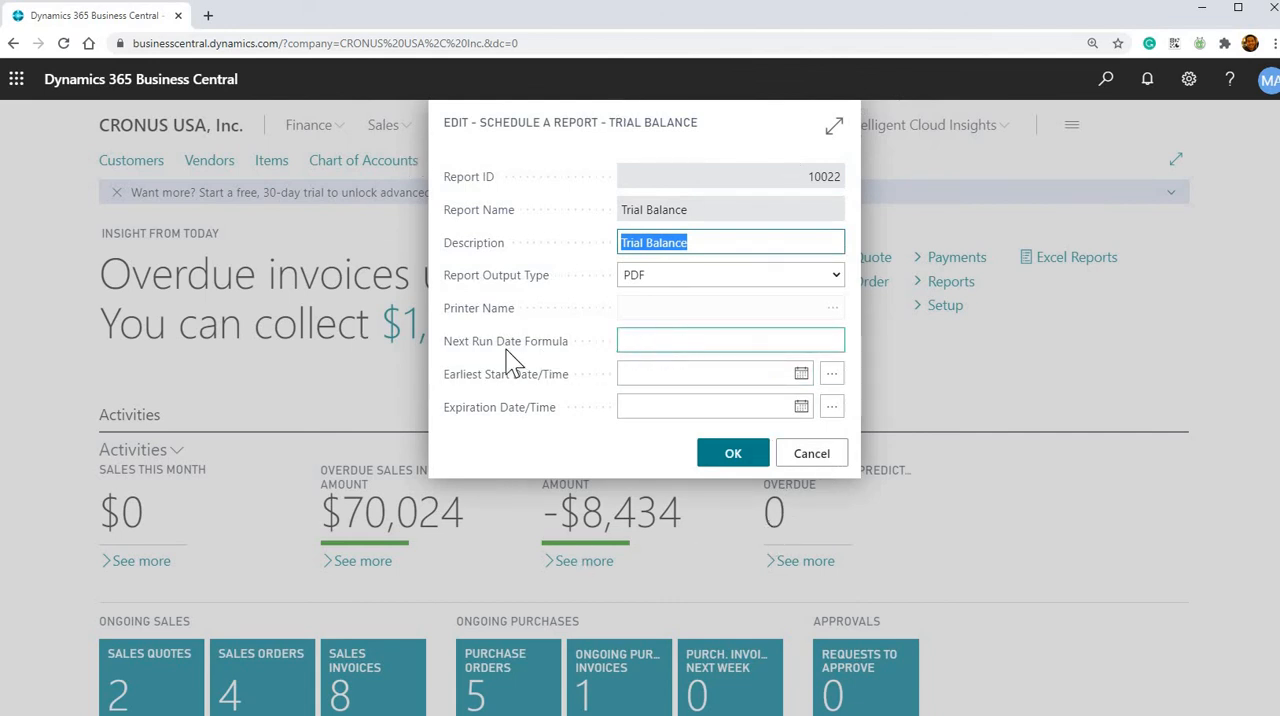
pyautogui.click(730, 340)
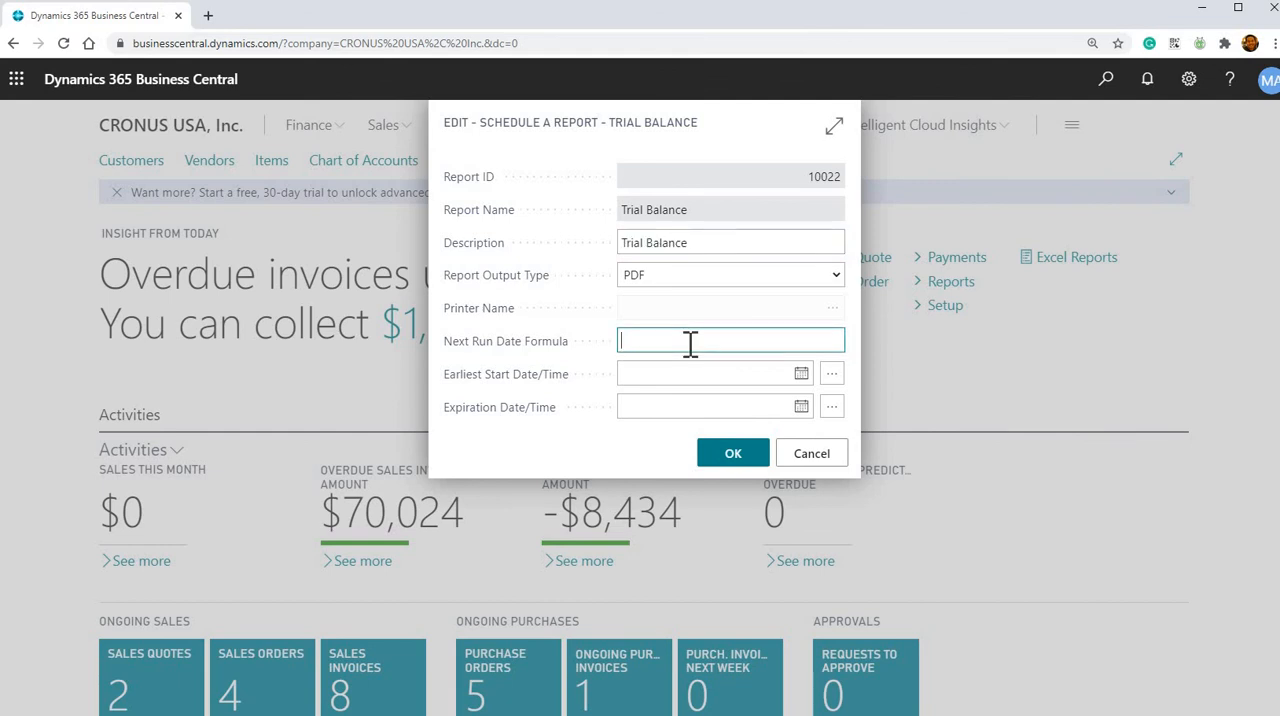
pyautogui.write('CM')
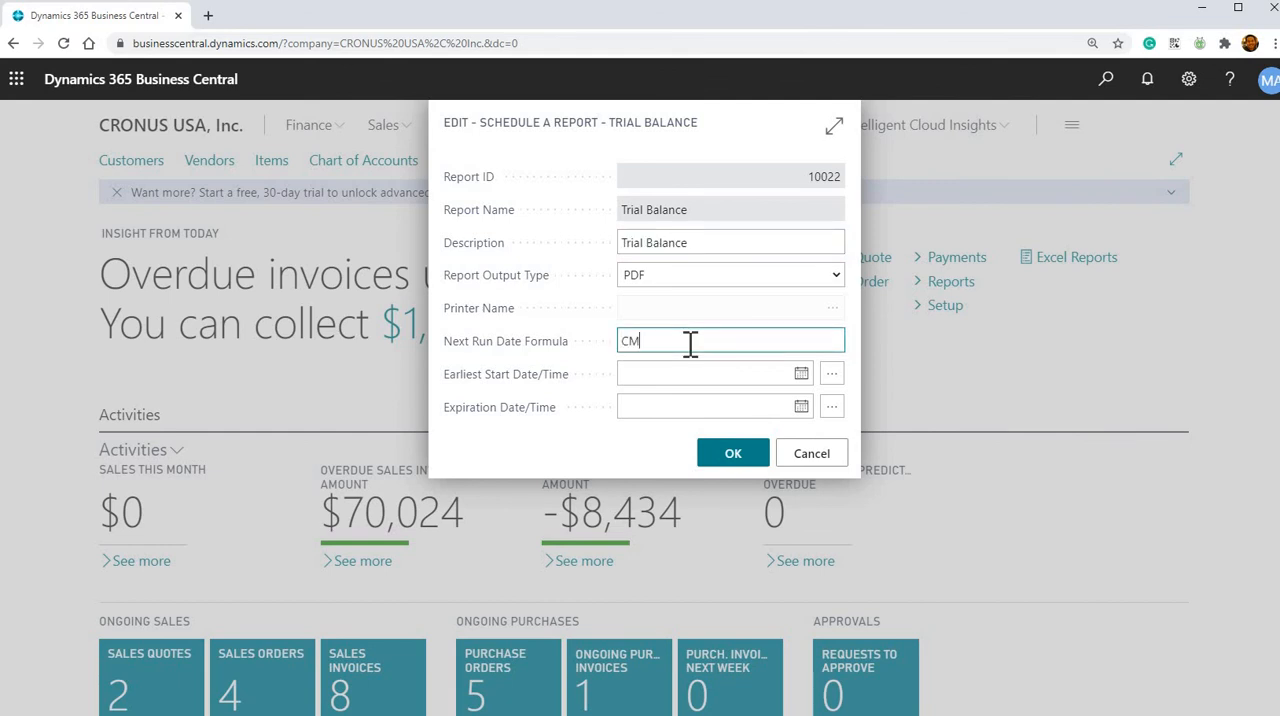
pyautogui.write('+')
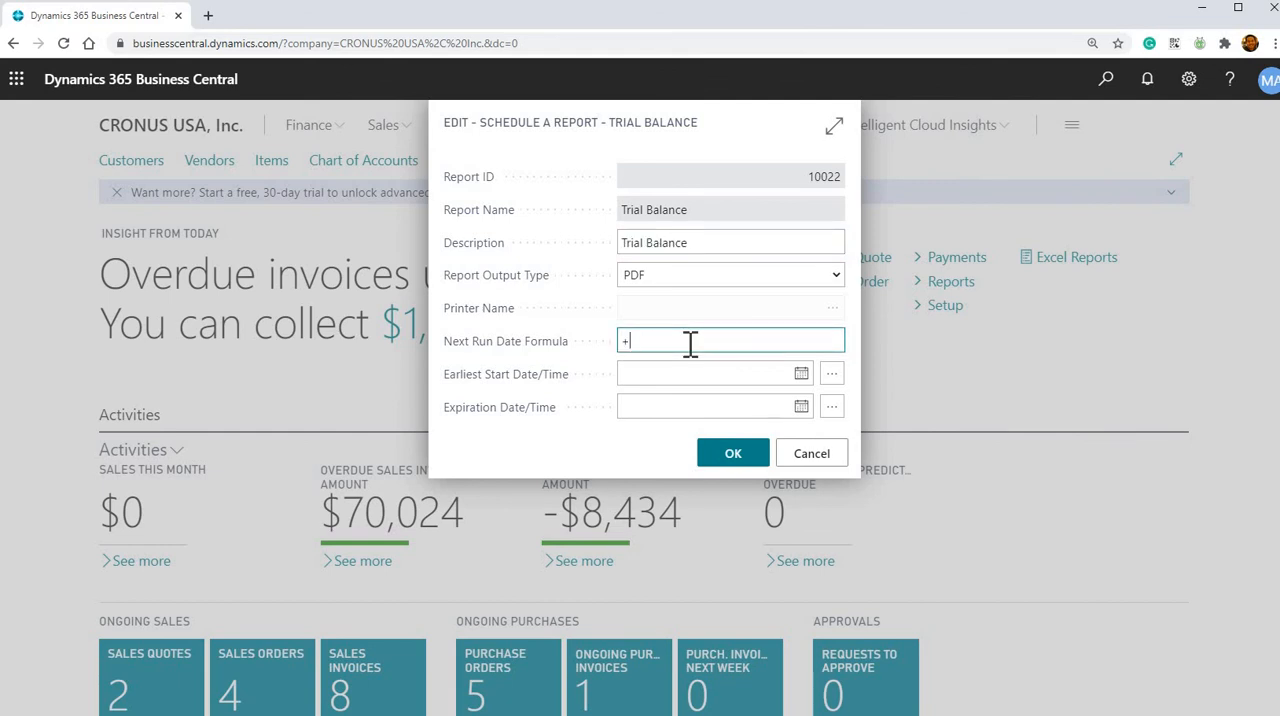
pyautogui.write('CM')
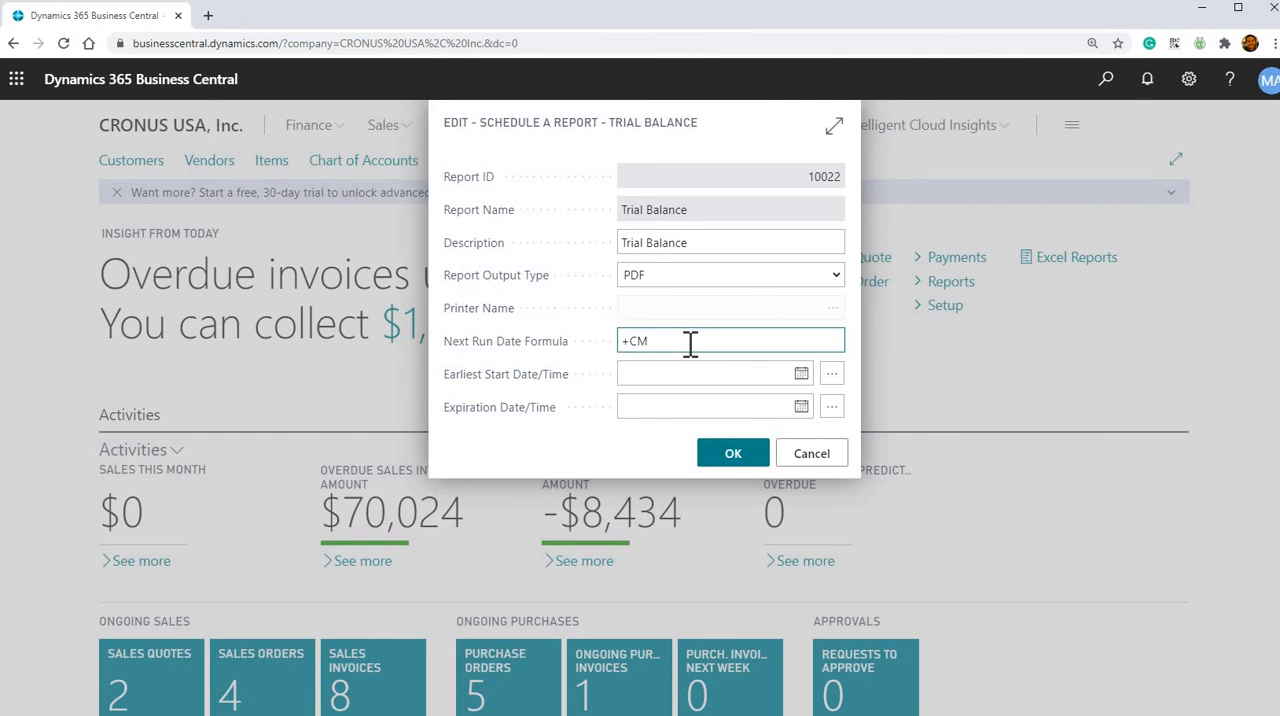
pyautogui.write('+10D')
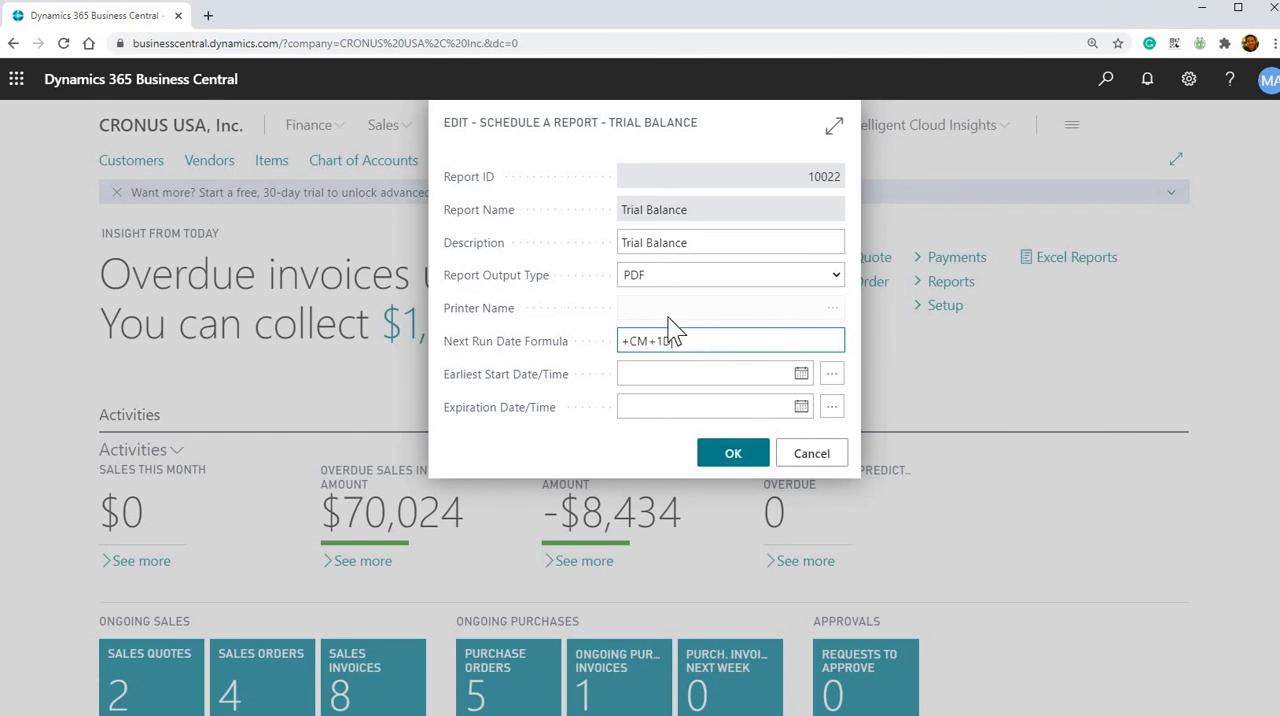
pyautogui.click(714, 373)
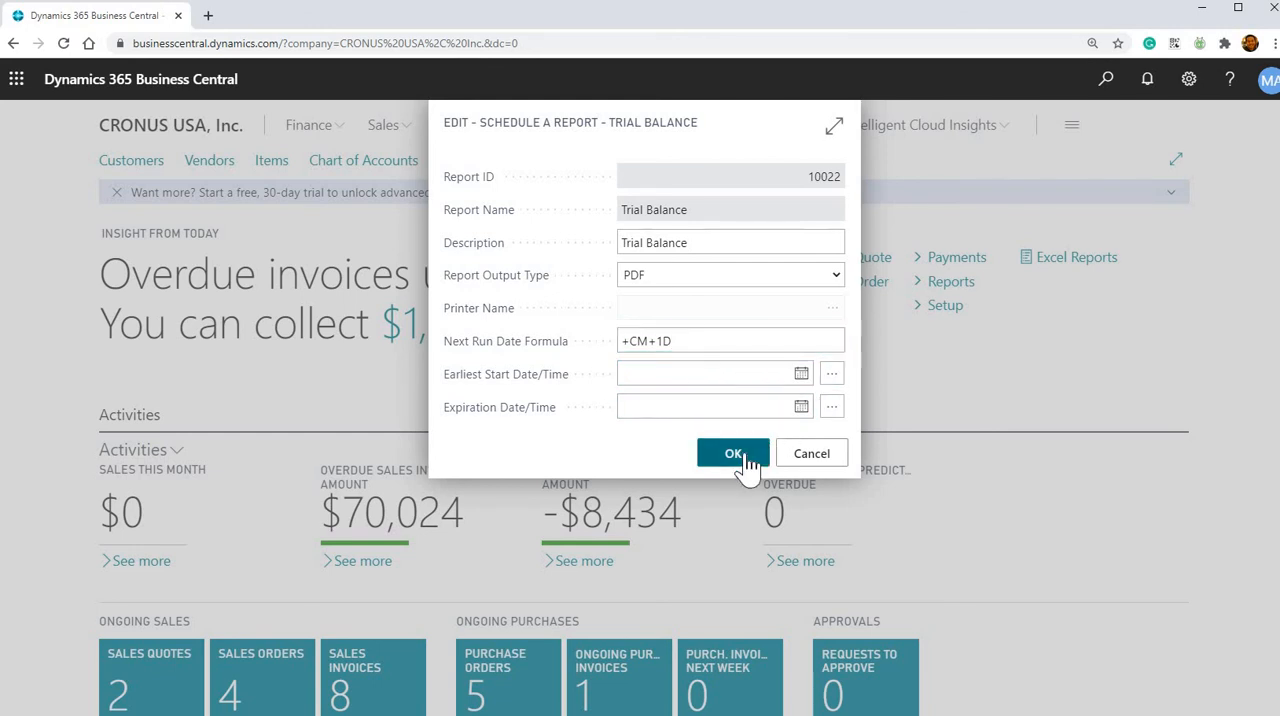
pyautogui.click(733, 453)
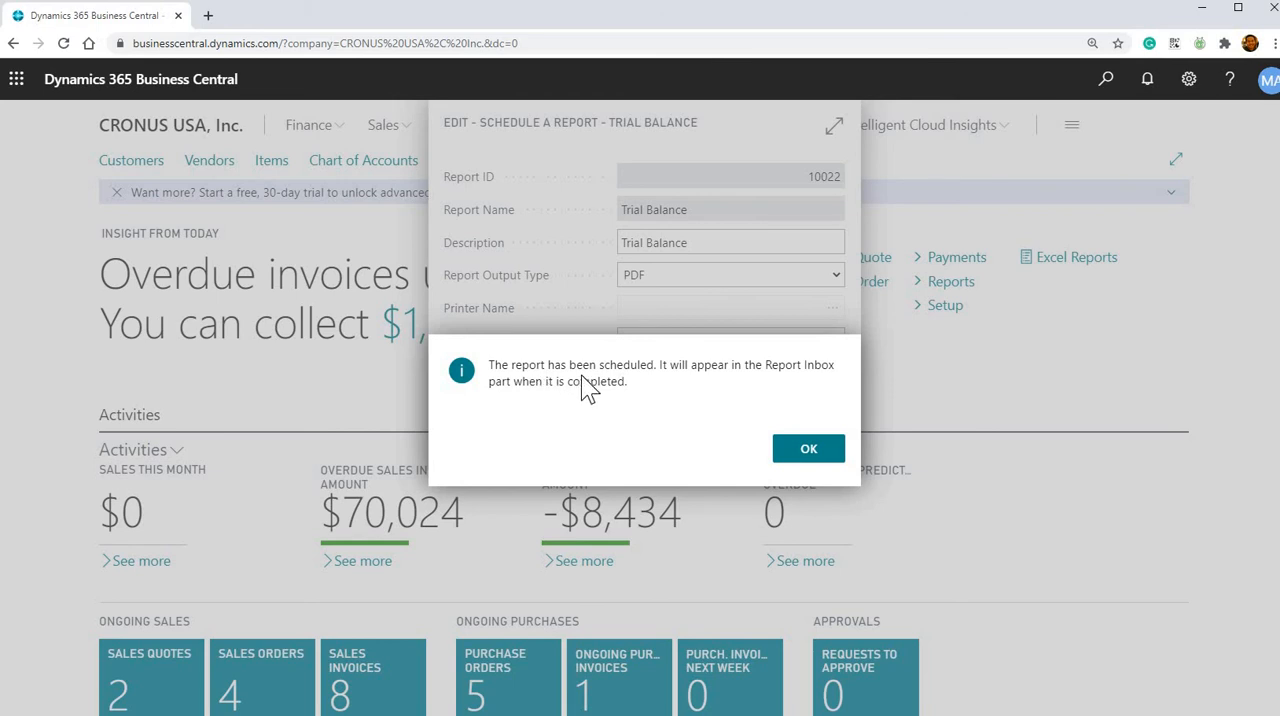
pyautogui.moveTo(665, 385)
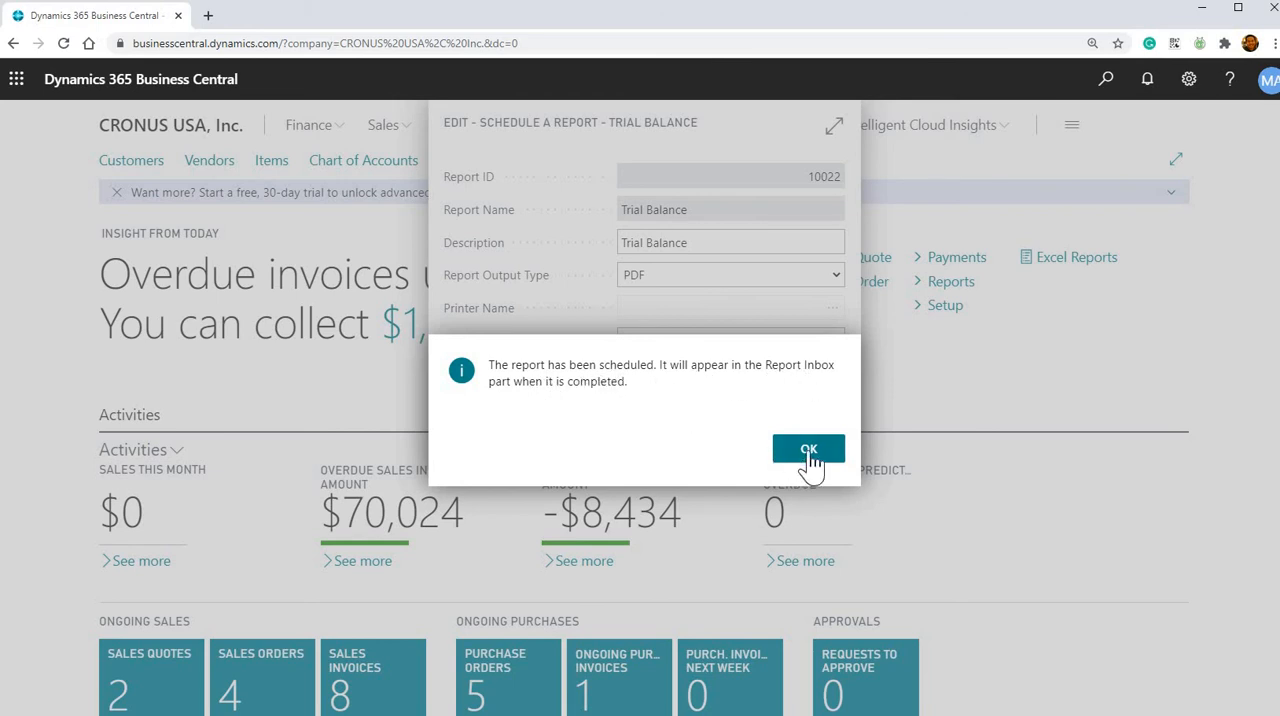
# Acknowledge the scheduling message and scroll the home page down to the empty Report Inbox
pyautogui.click(808, 448)
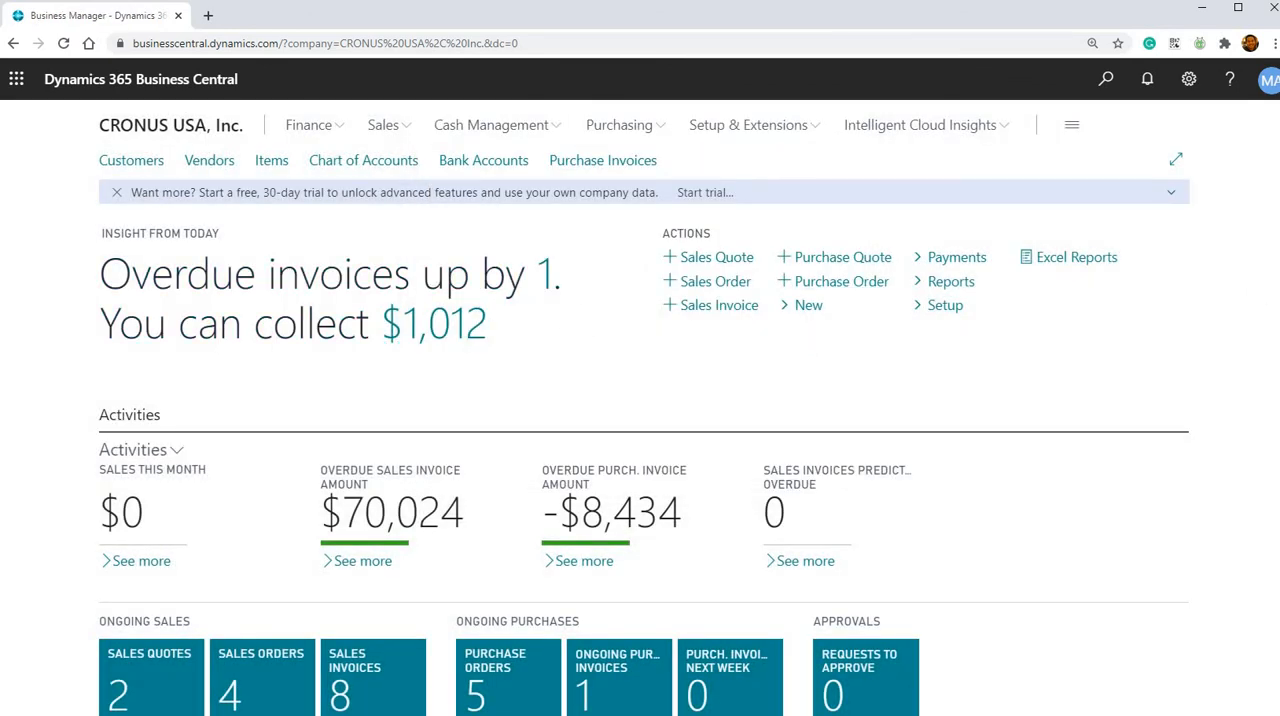
pyautogui.scroll(-3)
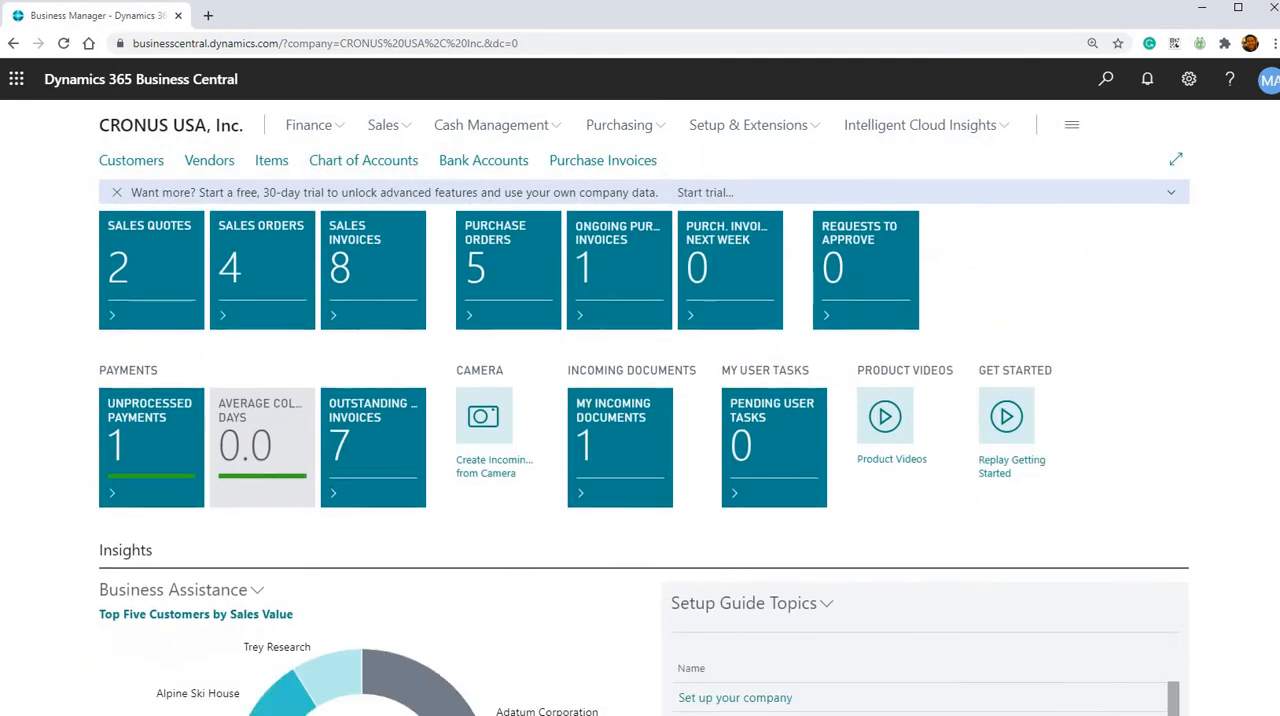
pyautogui.scroll(-3)
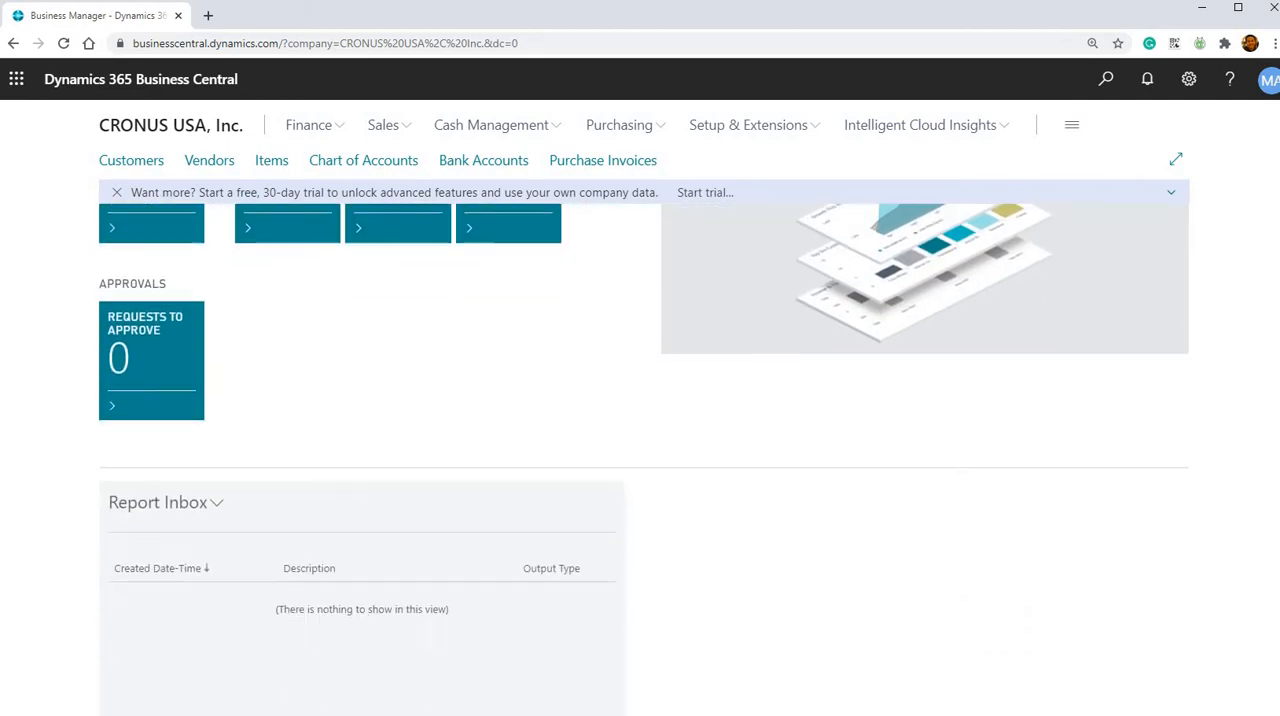
pyautogui.scroll(-3)
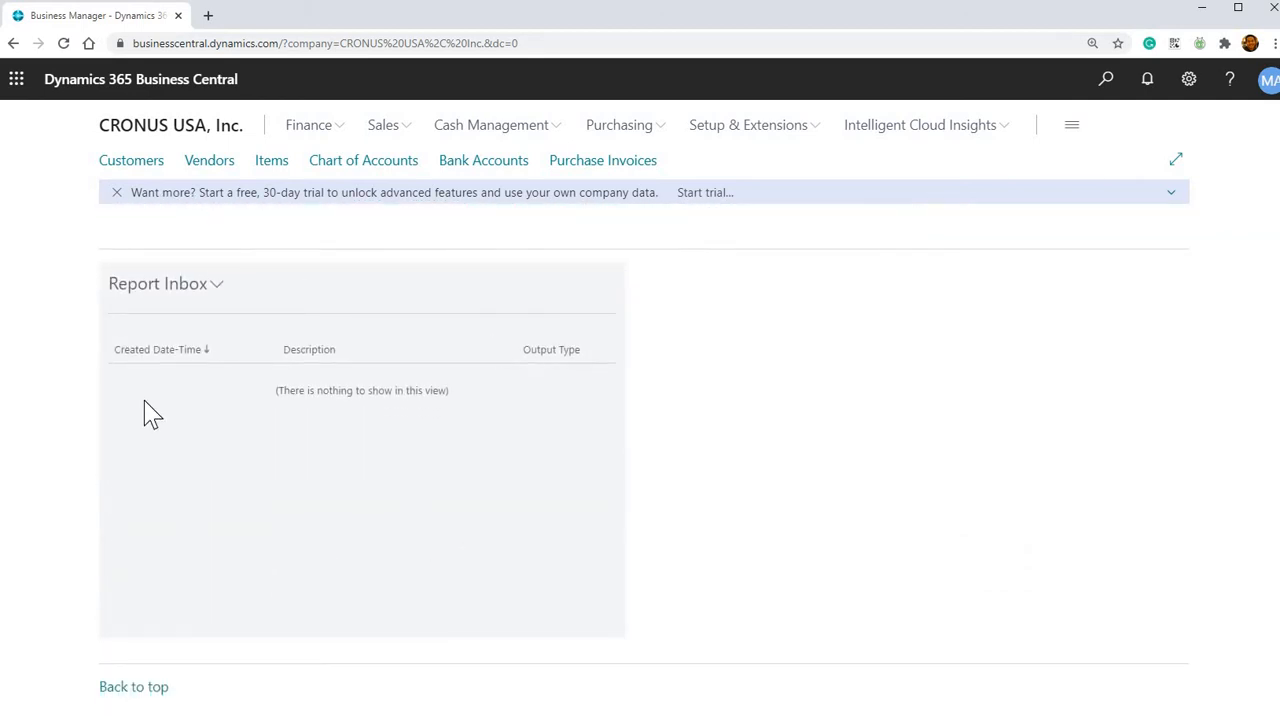
pyautogui.moveTo(415, 390)
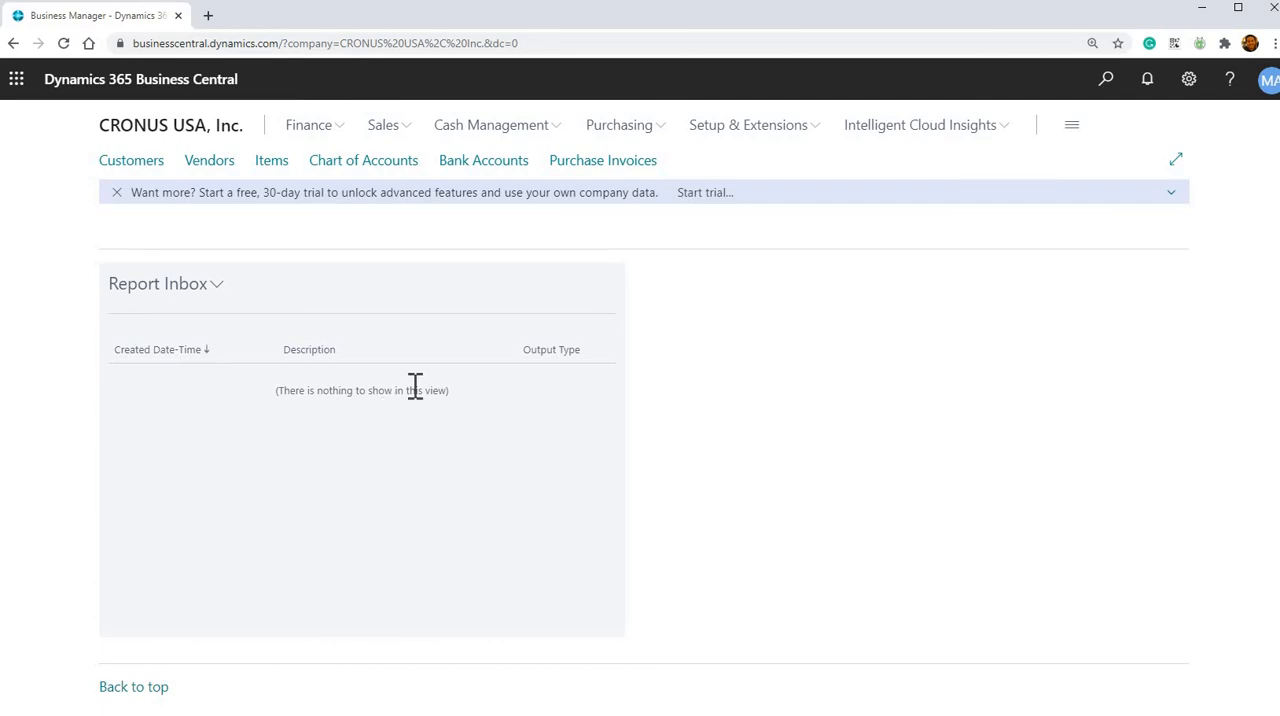
pyautogui.moveTo(470, 393)
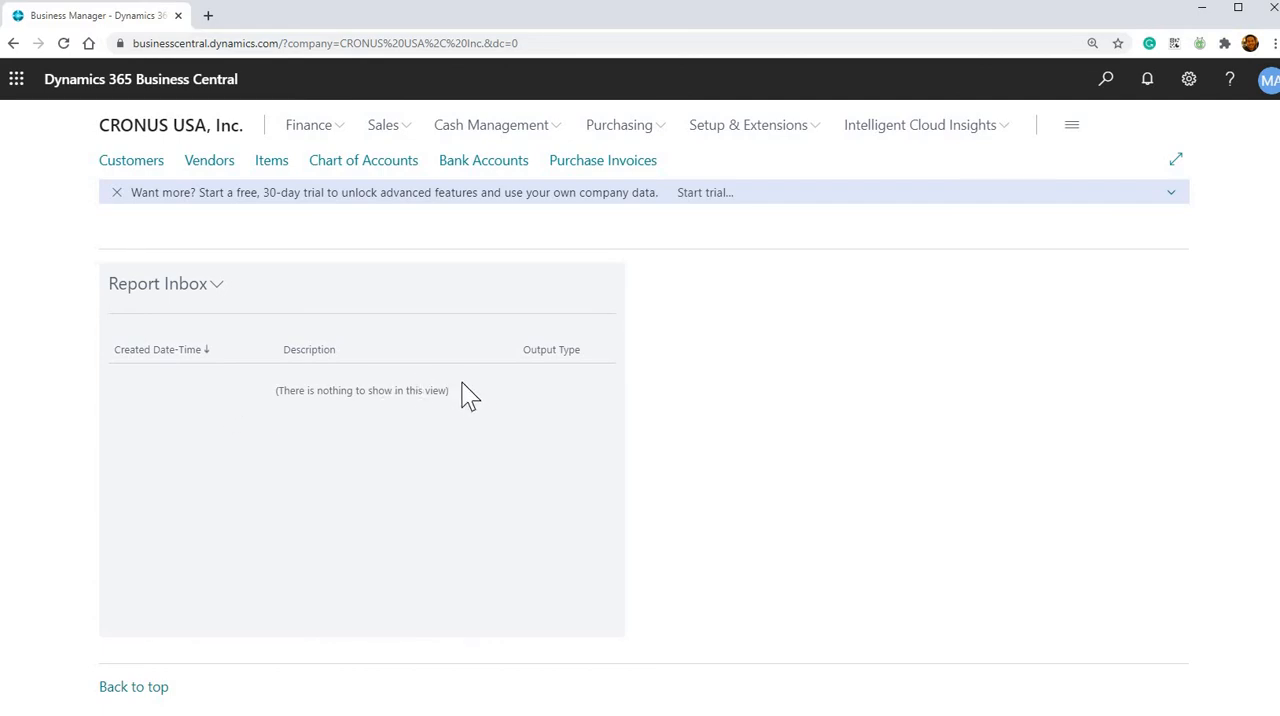
pyautogui.moveTo(495, 390)
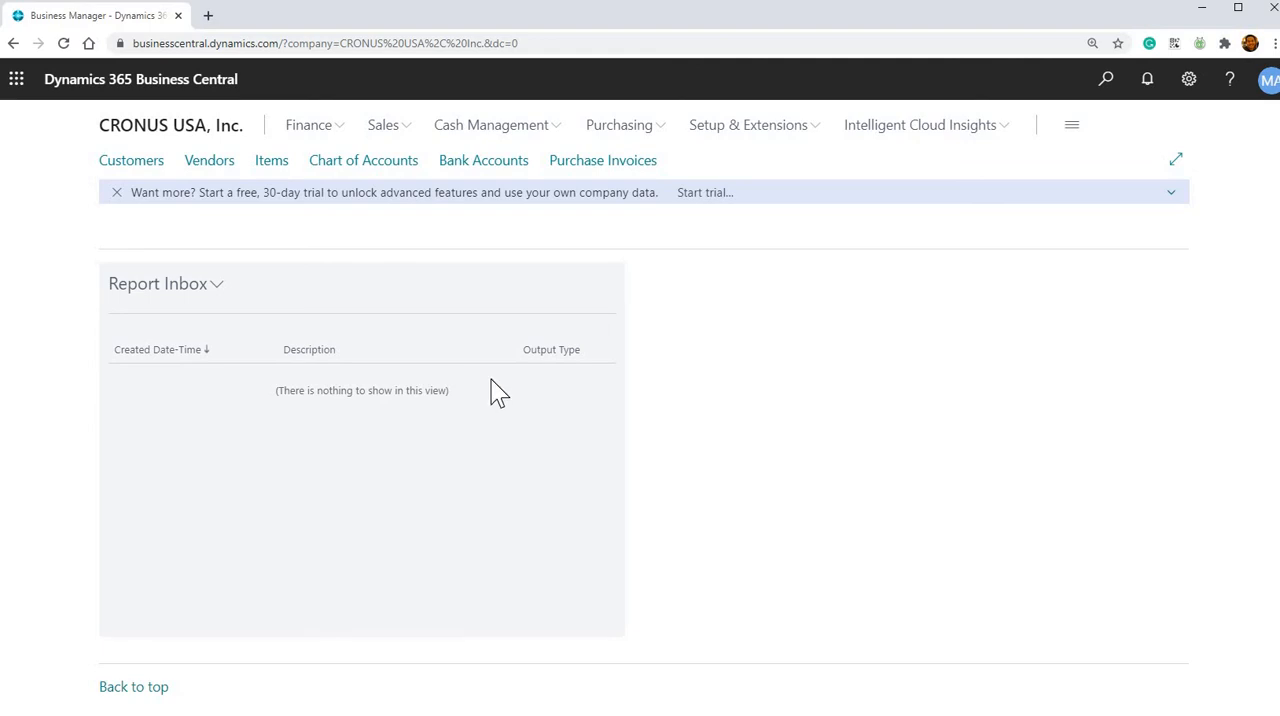
pyautogui.moveTo(371, 398)
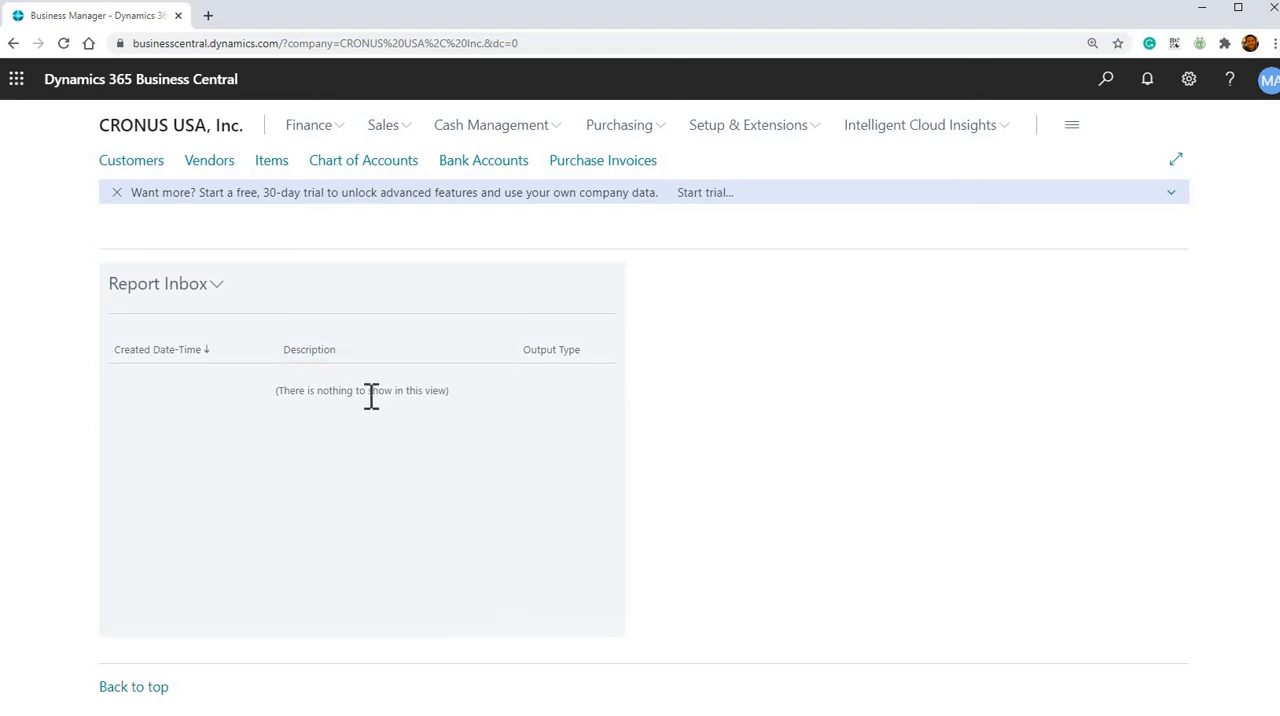
pyautogui.moveTo(362, 375)
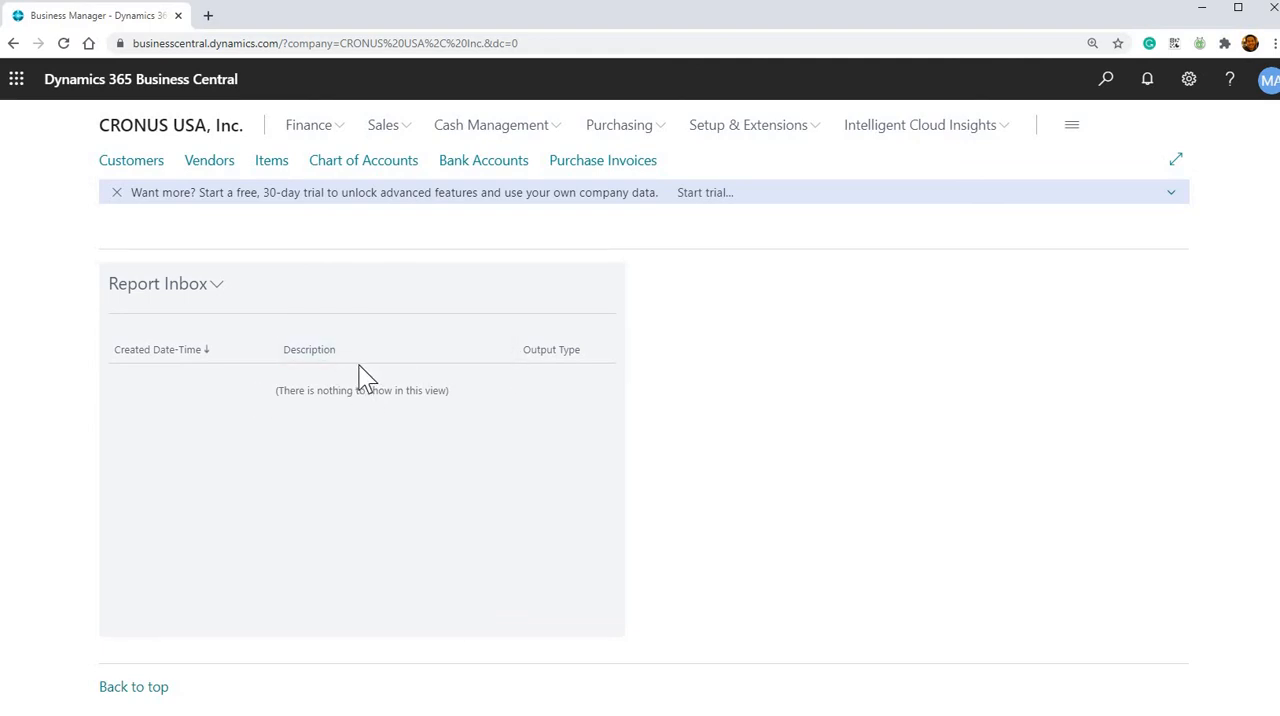